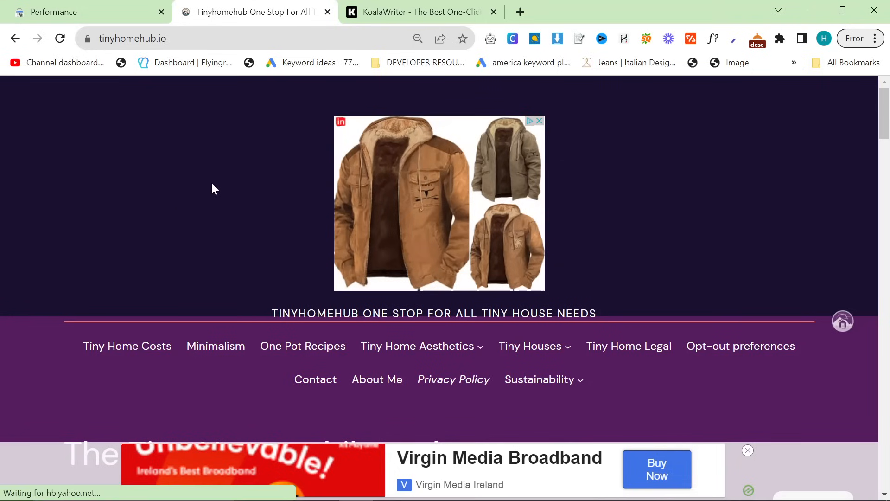
Scroll through the Handheld House Gadgets article's product reviews
scroll("down", 3)
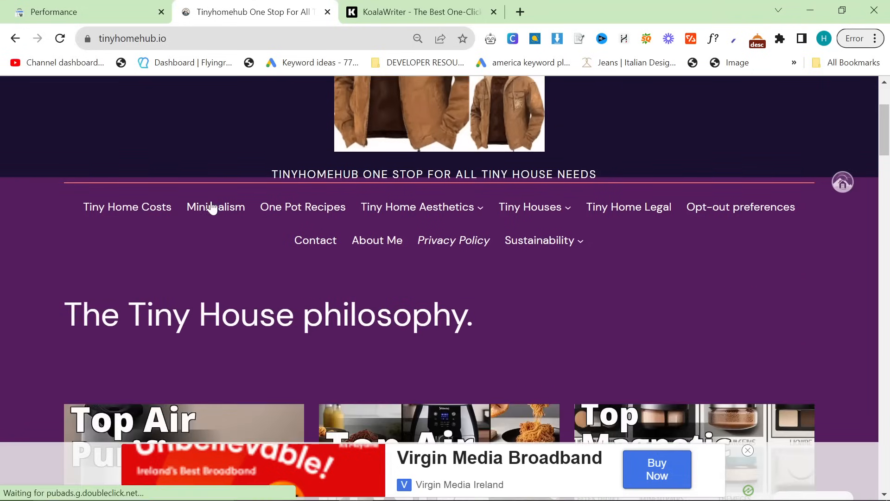
scroll("down", 3)
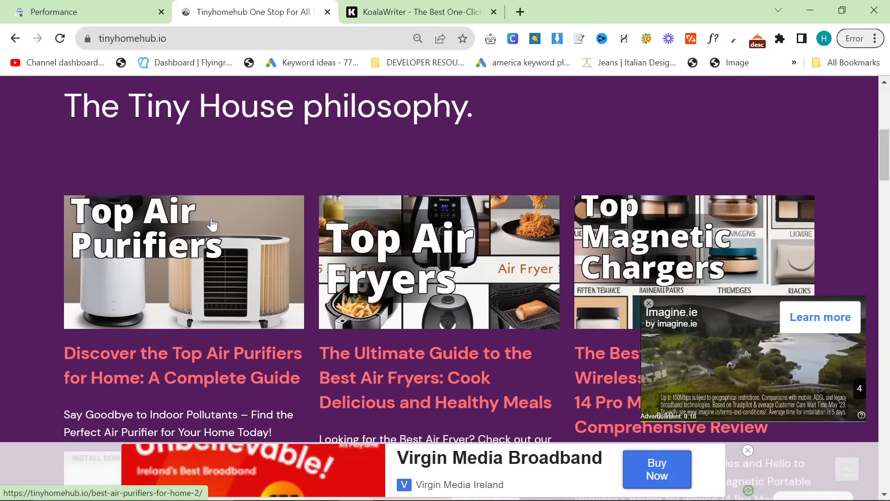
scroll("down", 3)
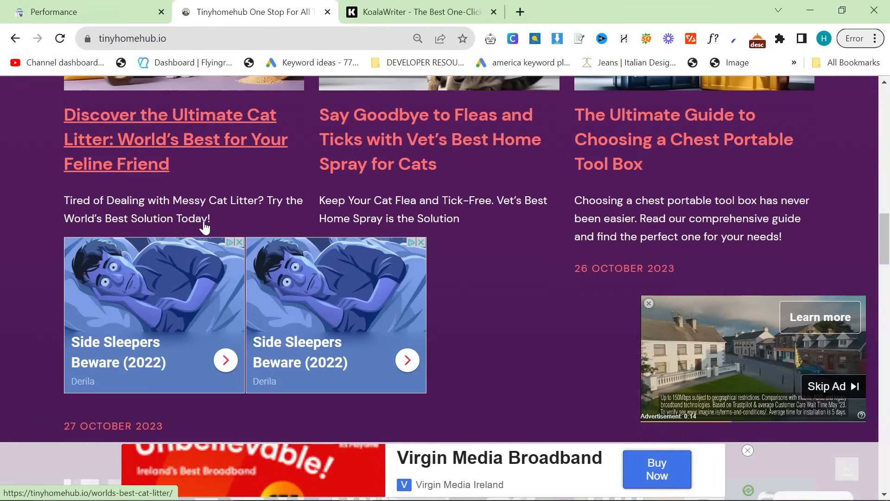
scroll("down", 3)
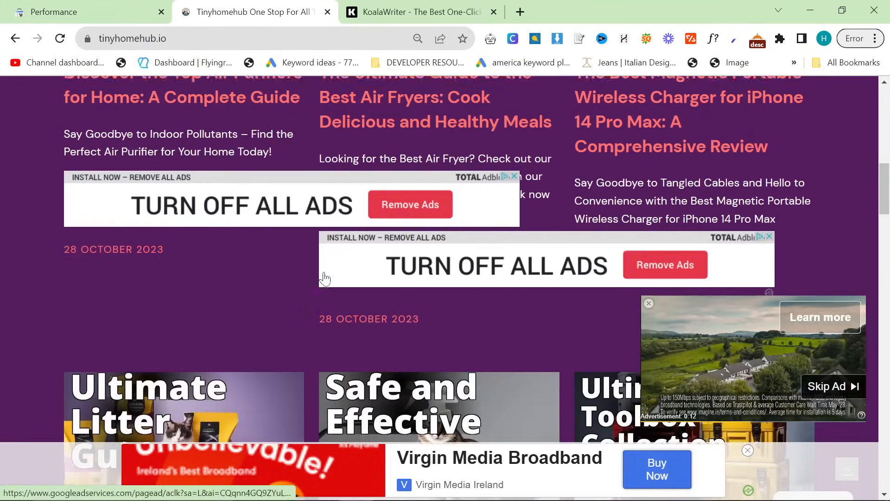
scroll("up", 3)
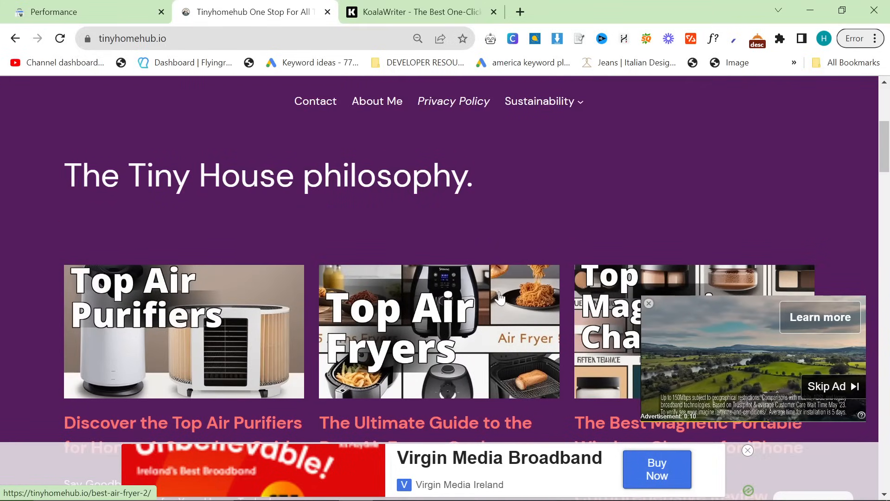
scroll("down", 3)
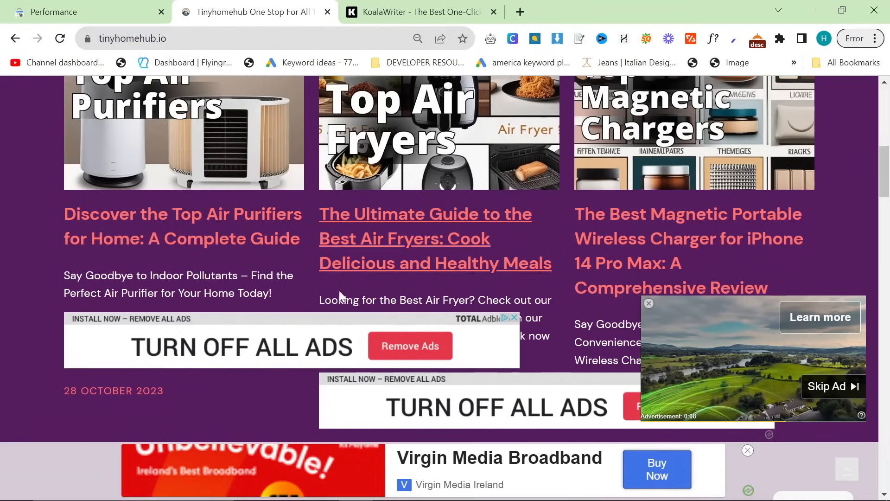
scroll("down", 3)
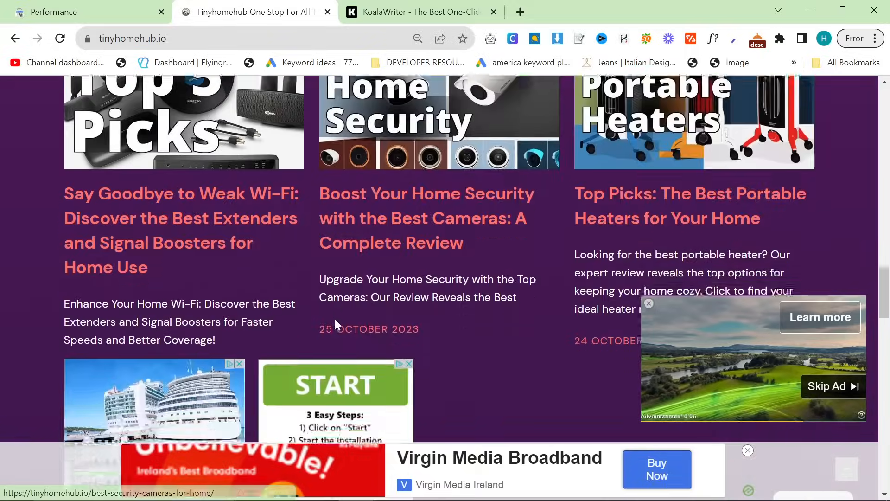
Check KoalaWriter, scroll further through the gadgets article, then return to Search Console
left_click(418, 12)
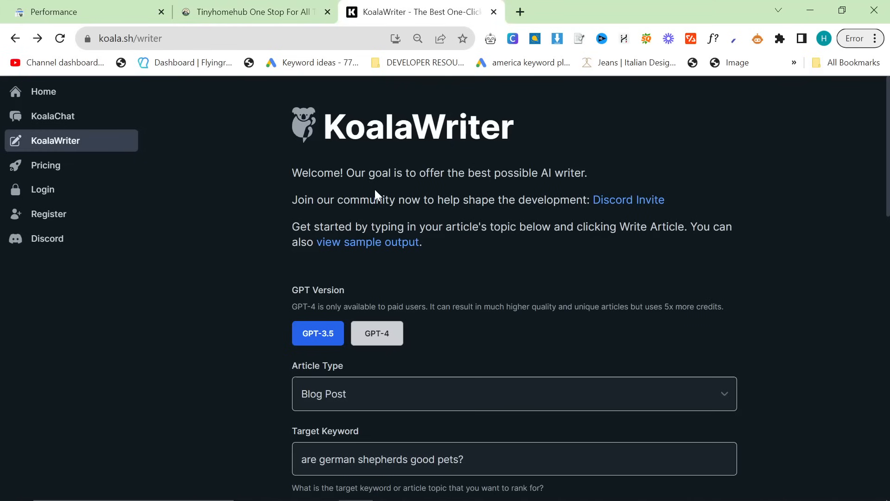
mouse_move(146, 22)
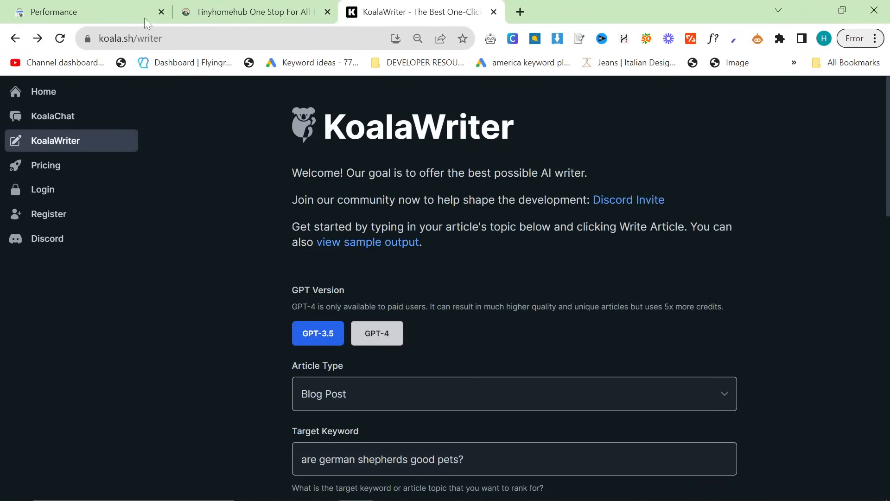
mouse_move(284, 107)
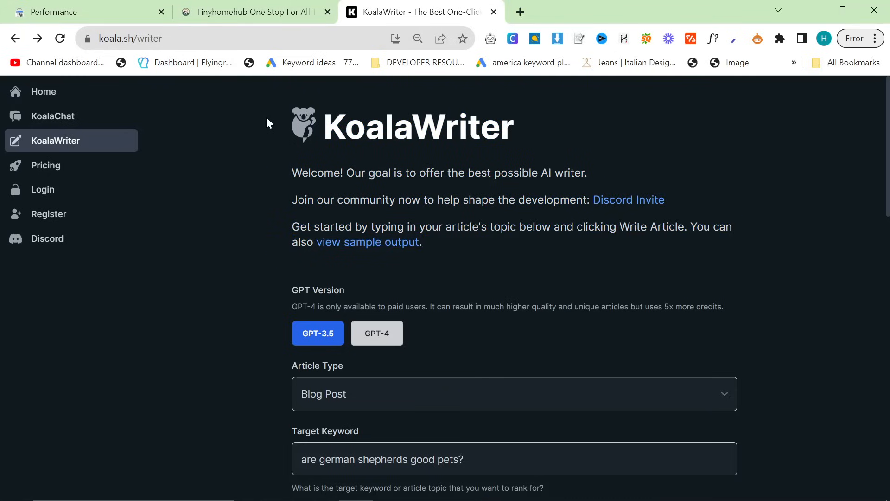
mouse_move(297, 144)
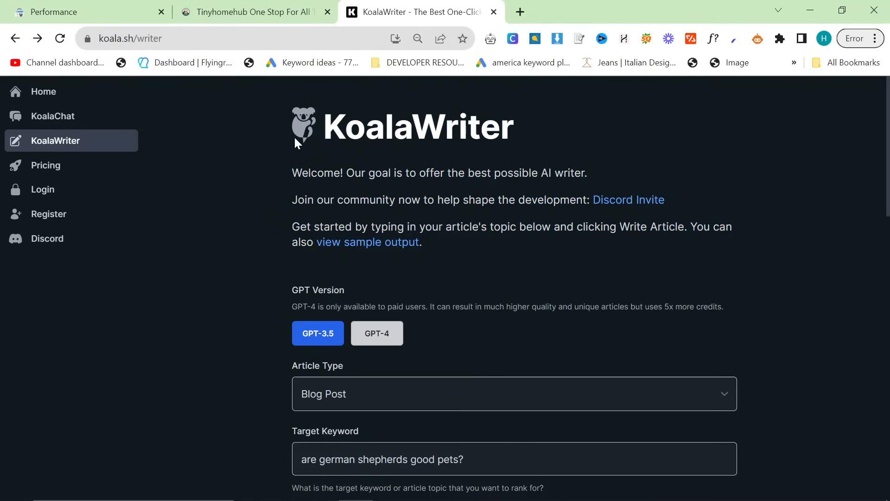
mouse_move(571, 323)
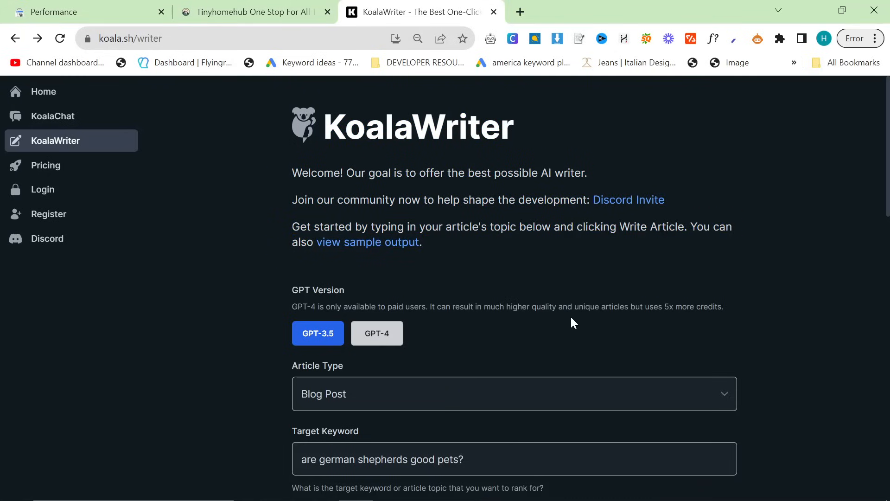
scroll("down", 3)
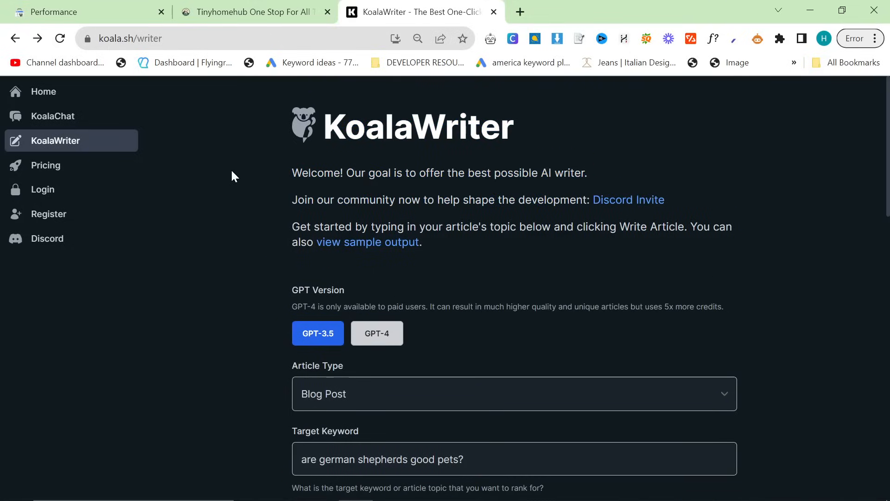
mouse_move(103, 25)
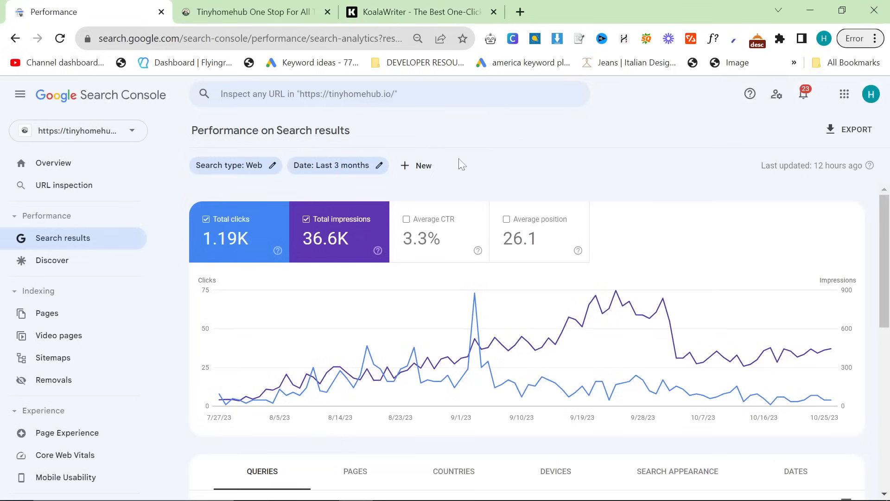
mouse_move(657, 311)
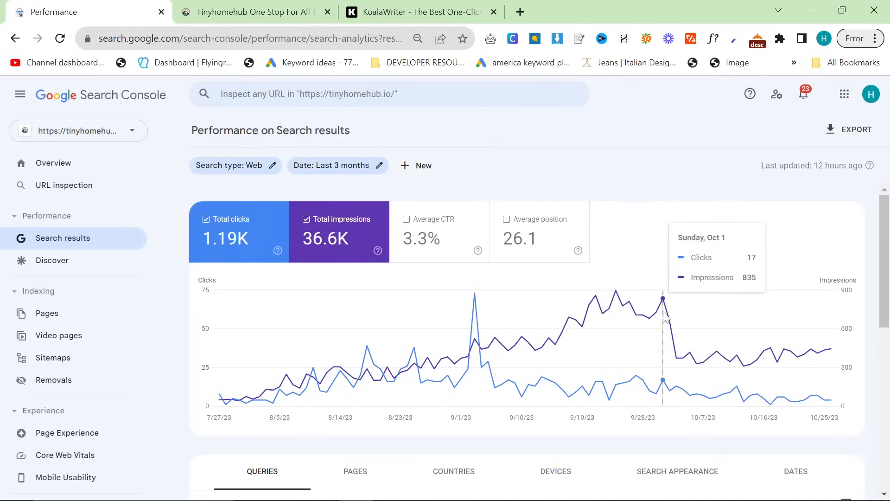
mouse_move(670, 303)
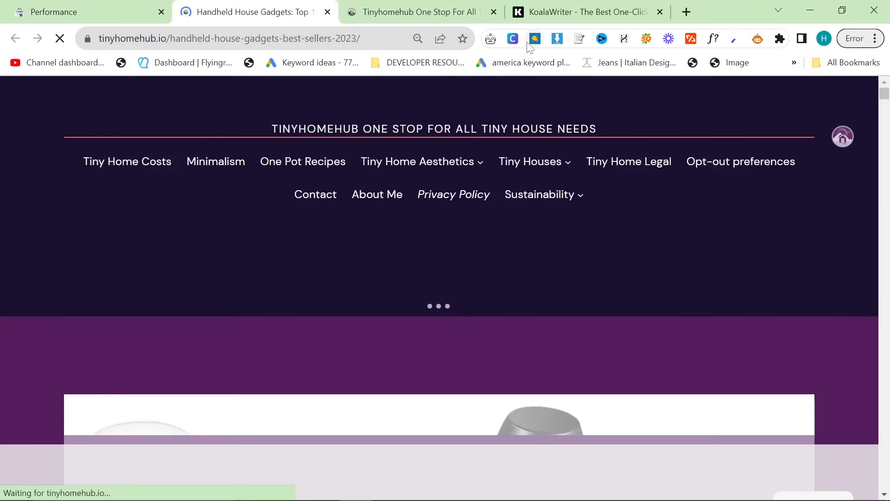
scroll("down", 3)
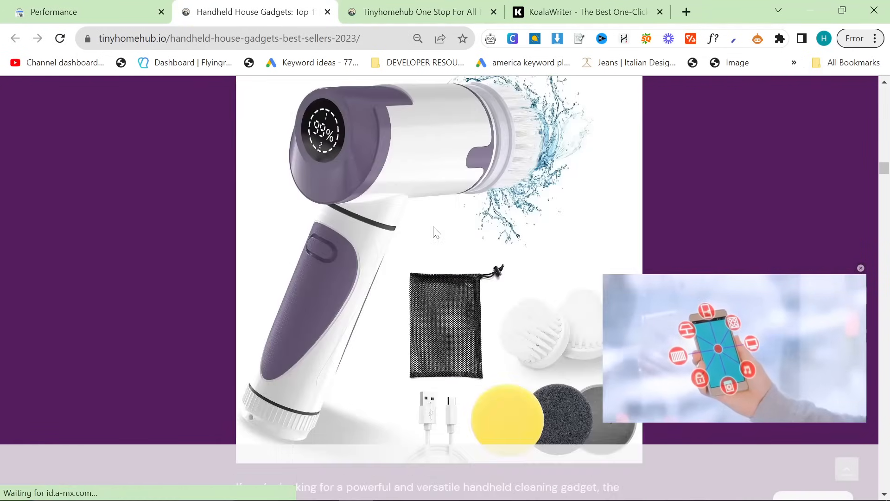
scroll("down", 3)
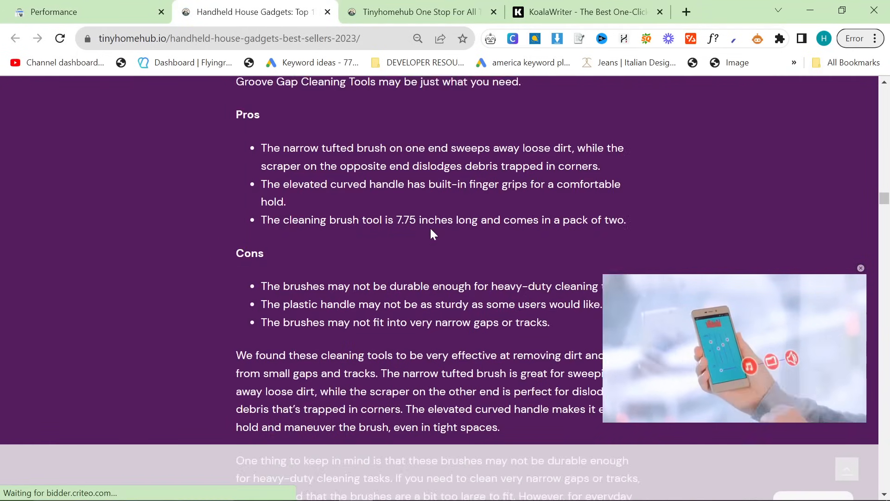
scroll("down", 3)
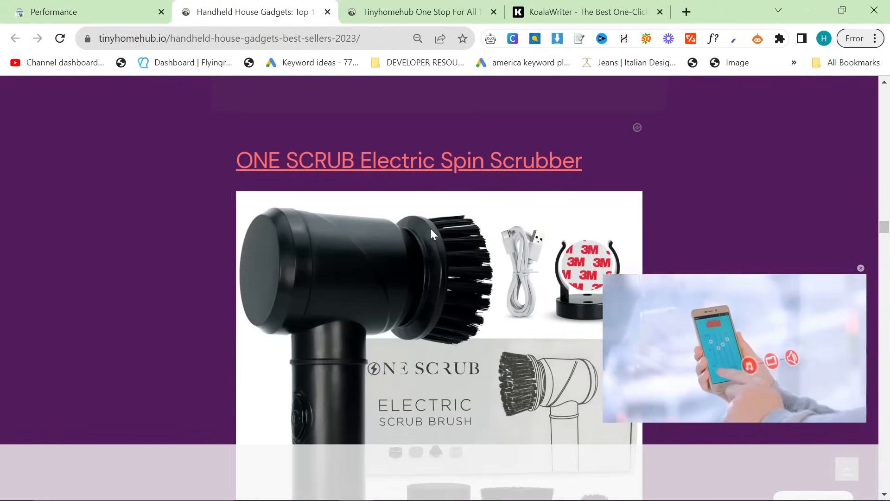
scroll("down", 3)
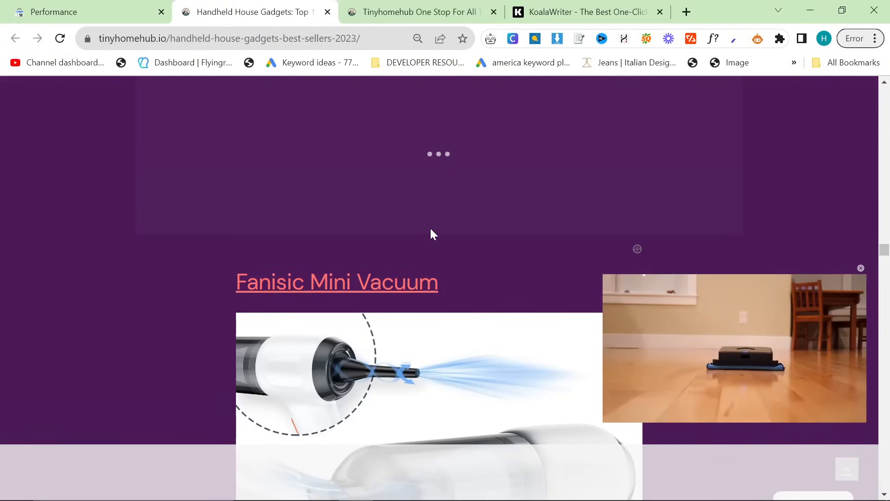
scroll("down", 3)
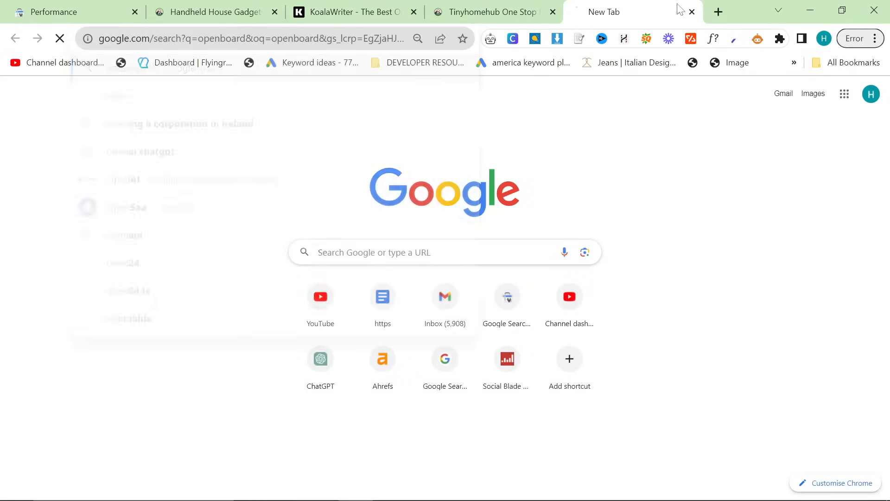
left_click(215, 12)
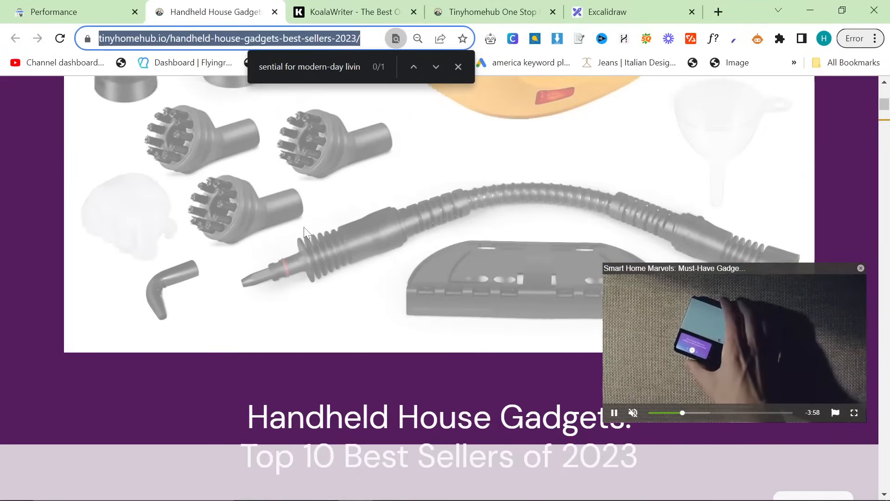
left_click(53, 11)
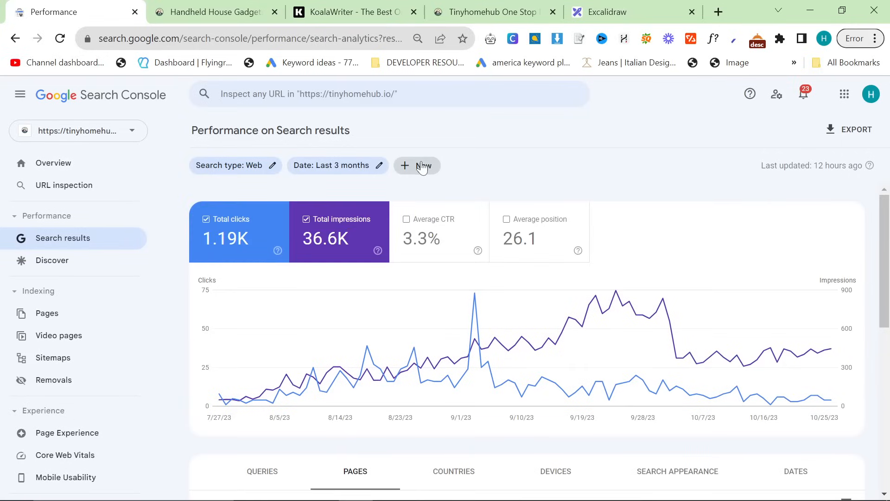
mouse_move(441, 192)
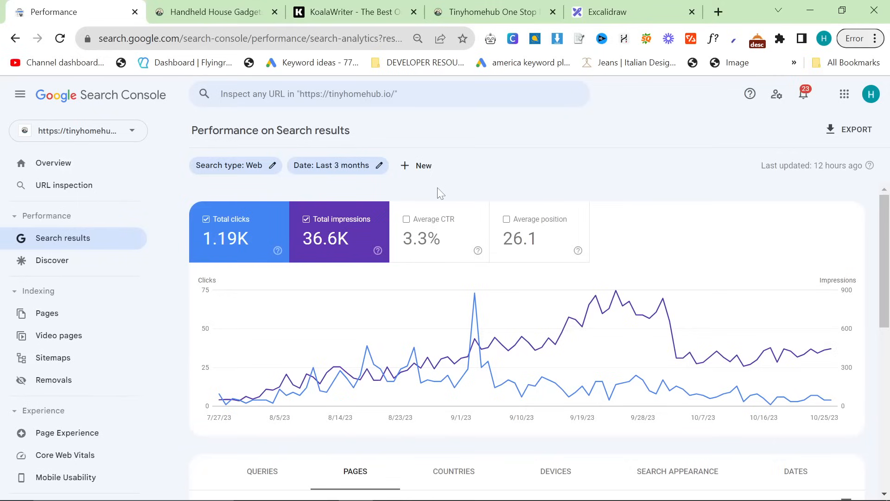
mouse_move(435, 180)
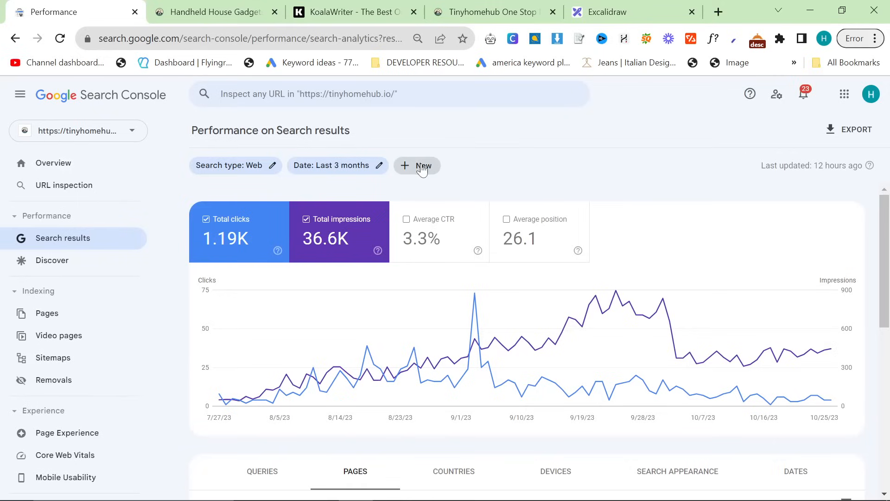
Filter Performance to the handheld-house-gadgets article URL, then remove it for site-wide totals
left_click(419, 165)
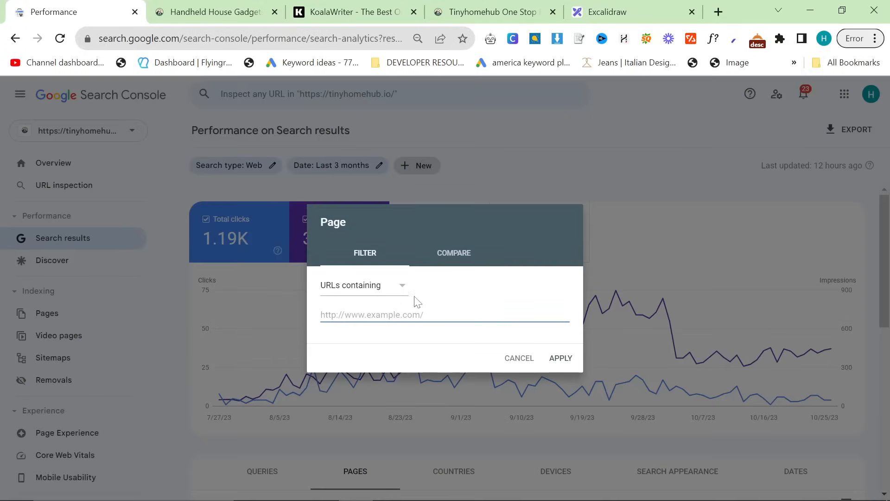
type("https://tinyhomehub.io/handheld-house-gadgets-best-sellers-2023/")
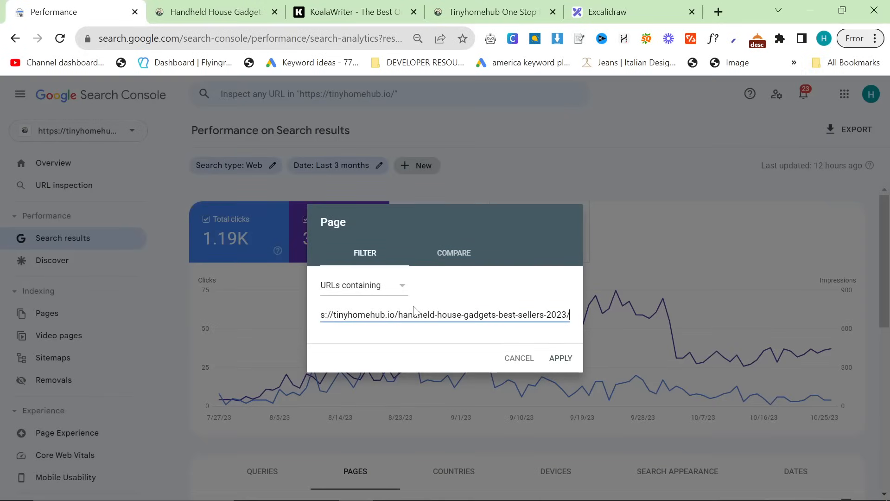
left_click(561, 357)
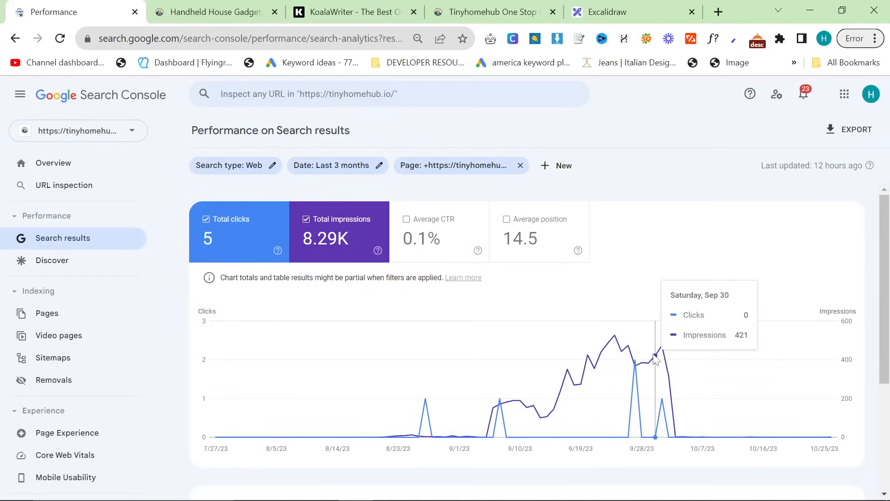
mouse_move(473, 380)
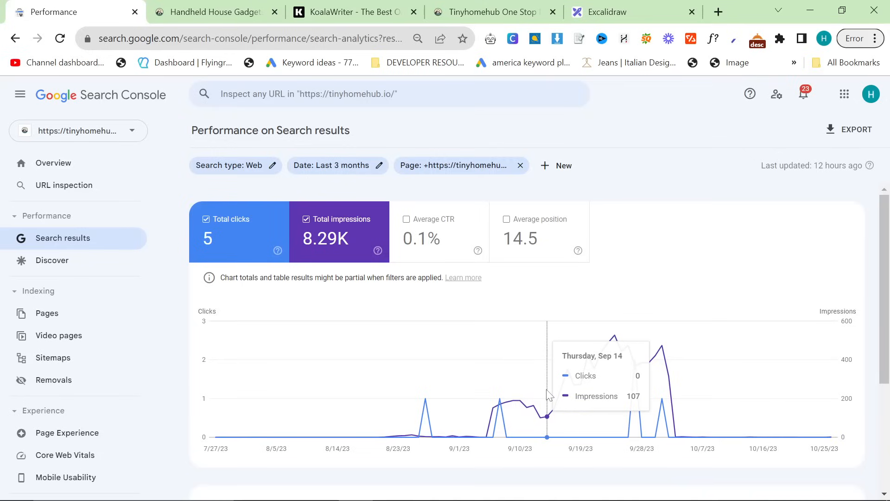
mouse_move(621, 386)
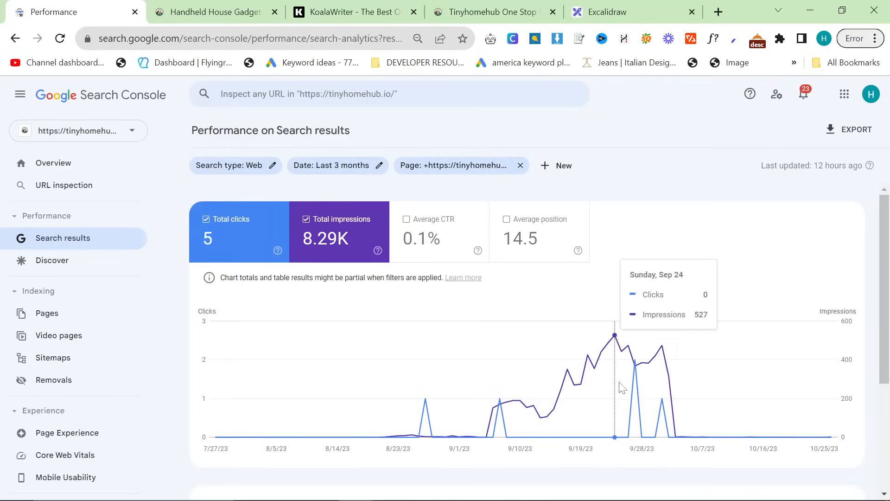
mouse_move(683, 406)
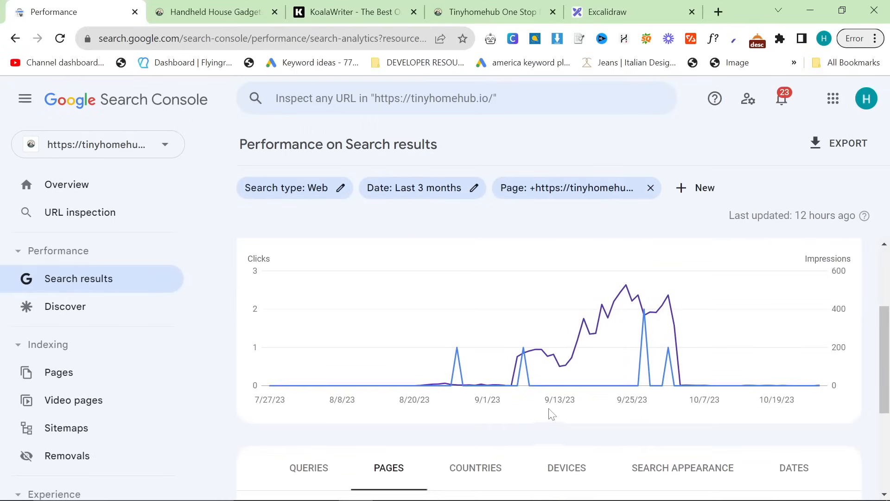
mouse_move(679, 391)
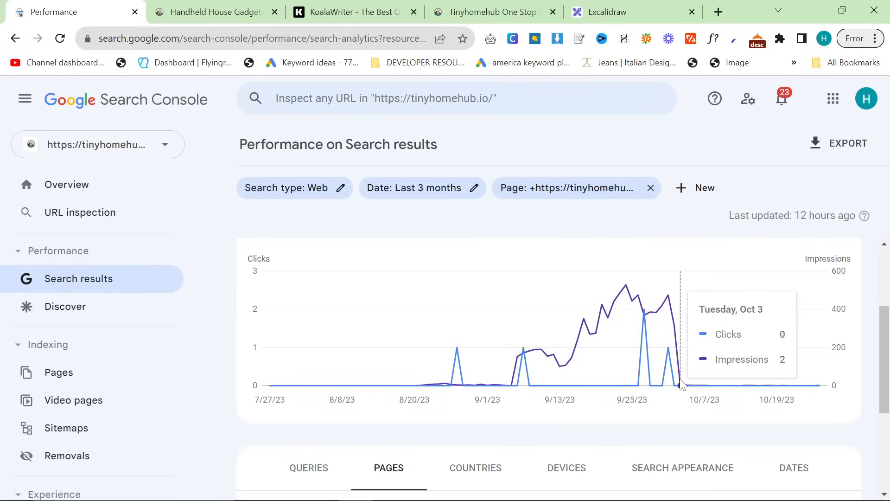
mouse_move(506, 384)
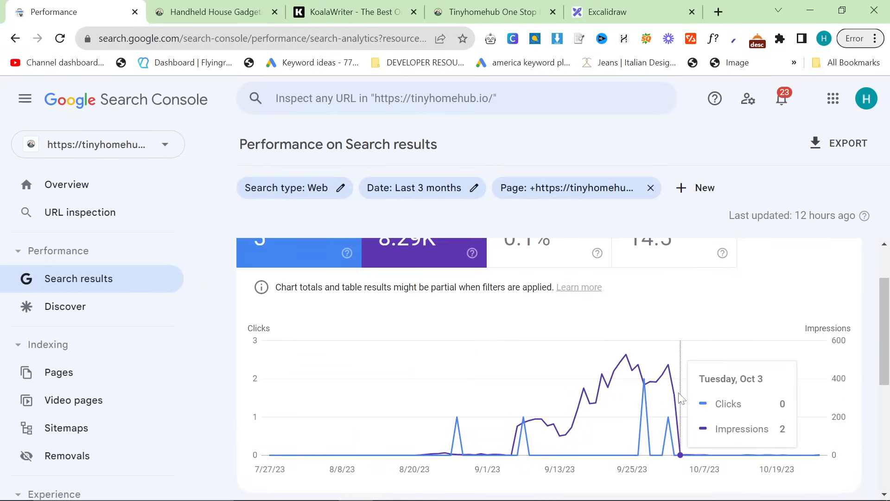
mouse_move(673, 399)
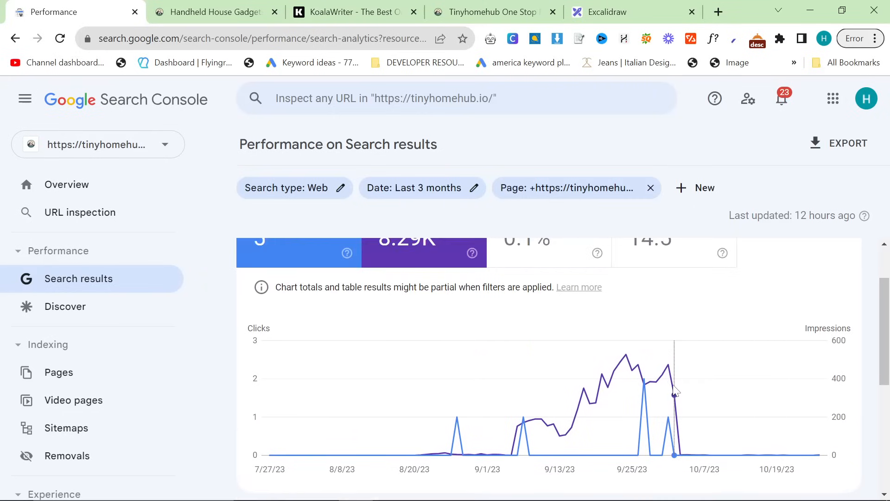
left_click(650, 187)
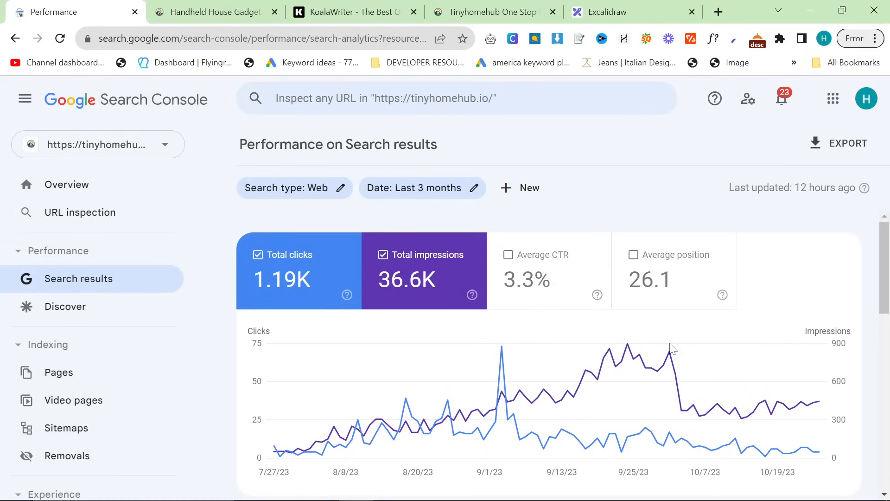
mouse_move(667, 363)
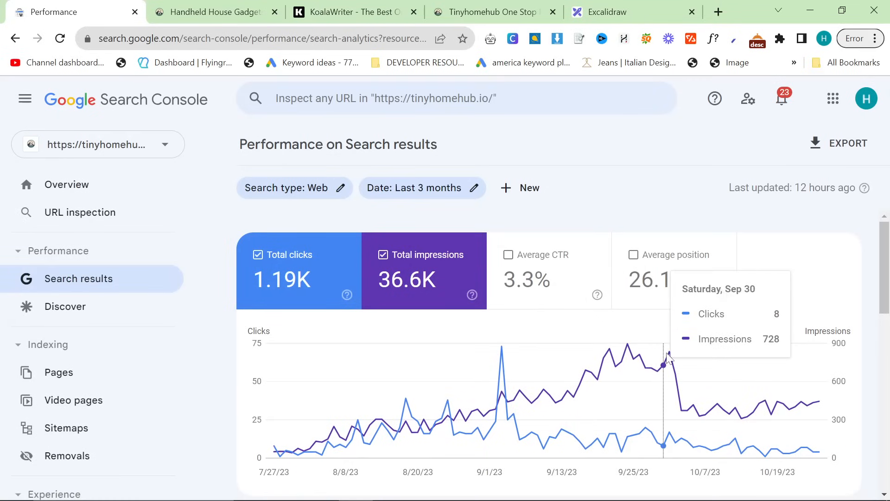
mouse_move(448, 137)
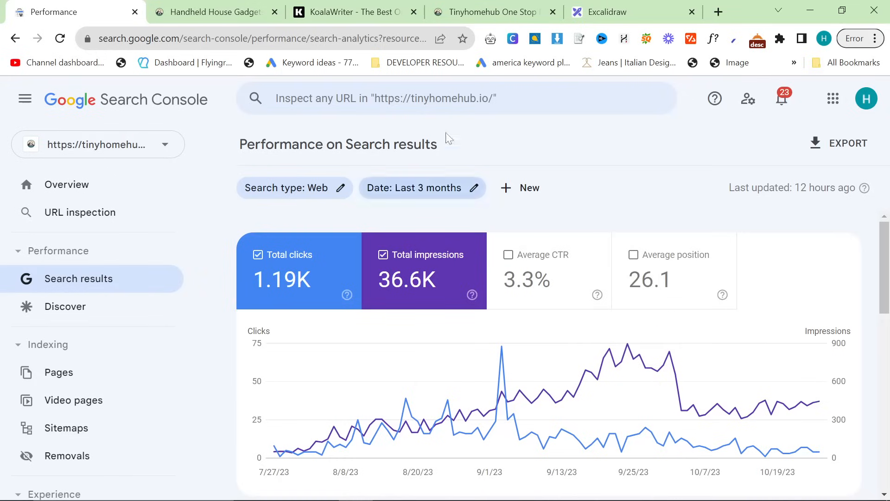
mouse_move(242, 12)
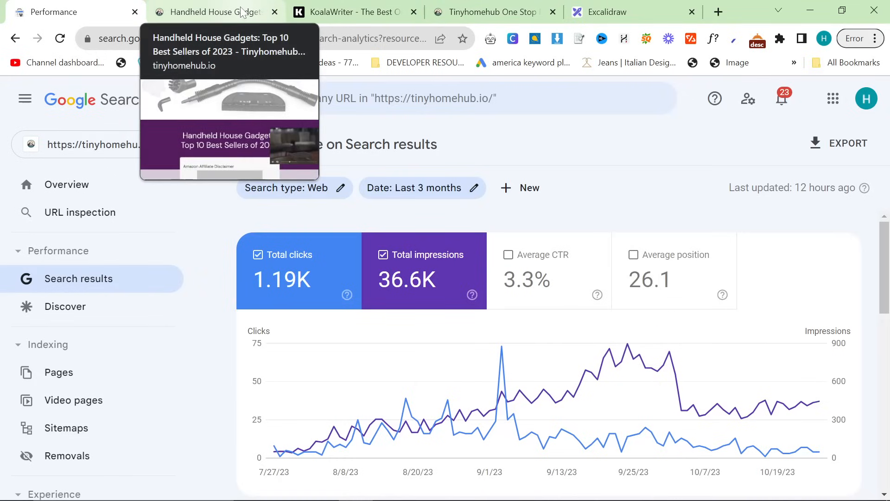
Switch back to the Handheld House Gadgets article tab and scroll down the page
left_click(212, 12)
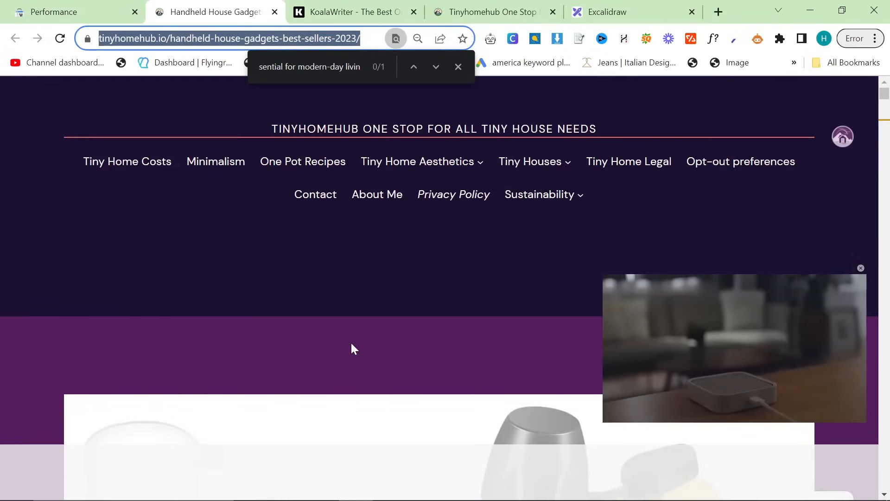
scroll("down", 3)
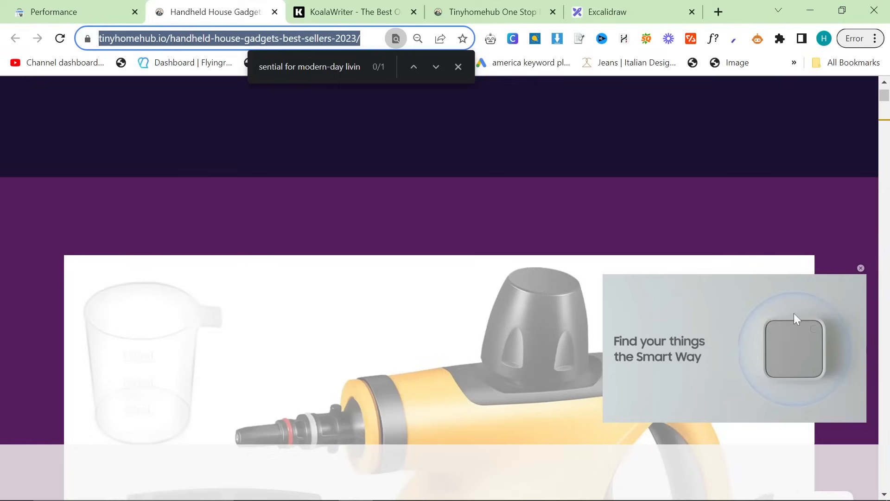
scroll("down", 3)
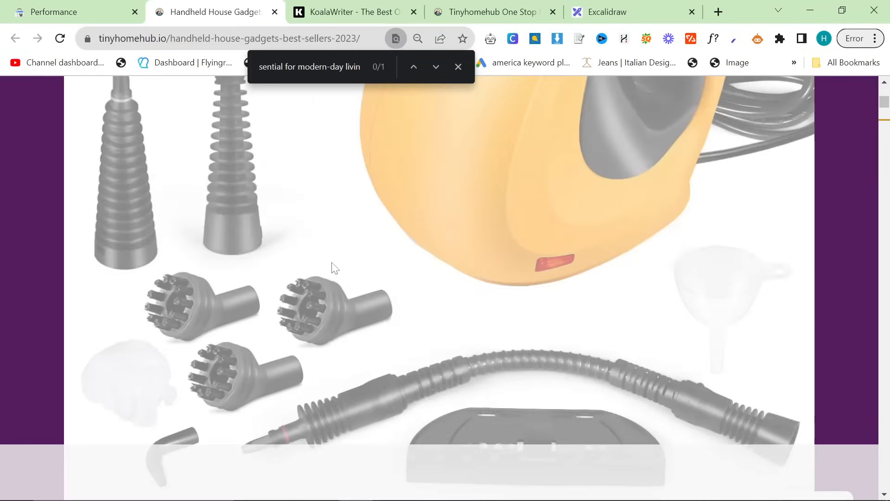
scroll("down", 3)
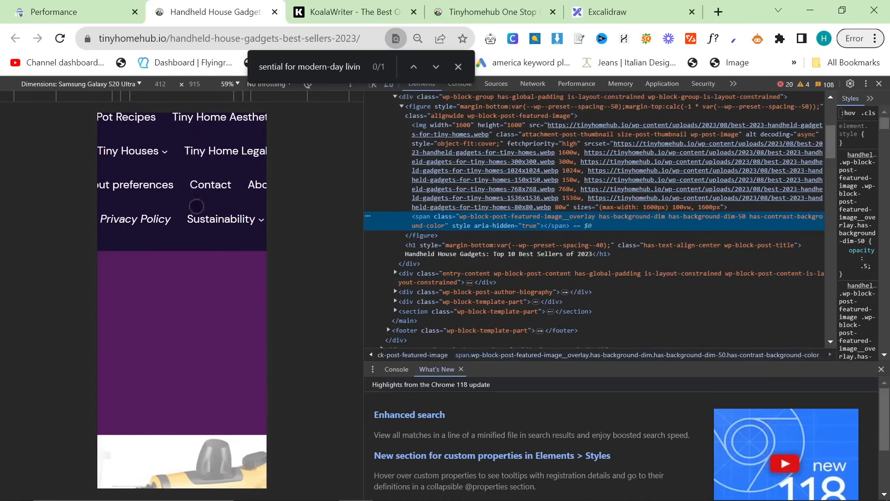
Emulate a Pixel 5 in the device toolbar and scroll through the article's mobile view
left_click(98, 84)
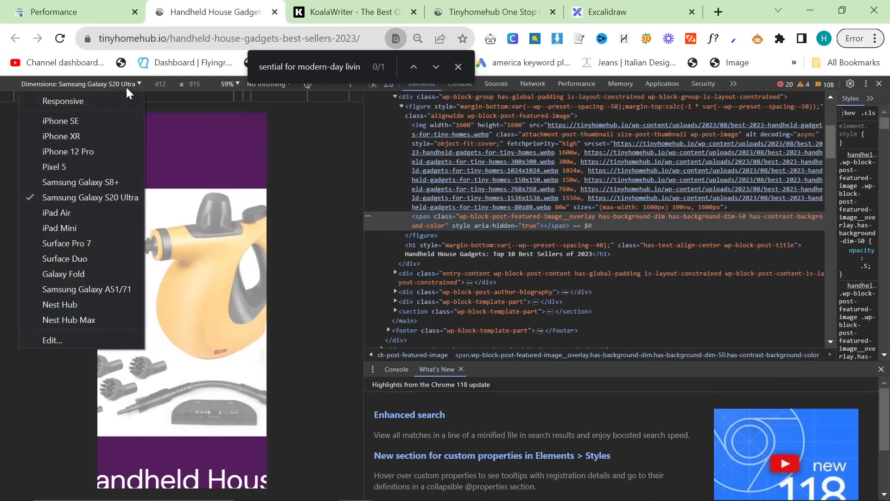
left_click(54, 167)
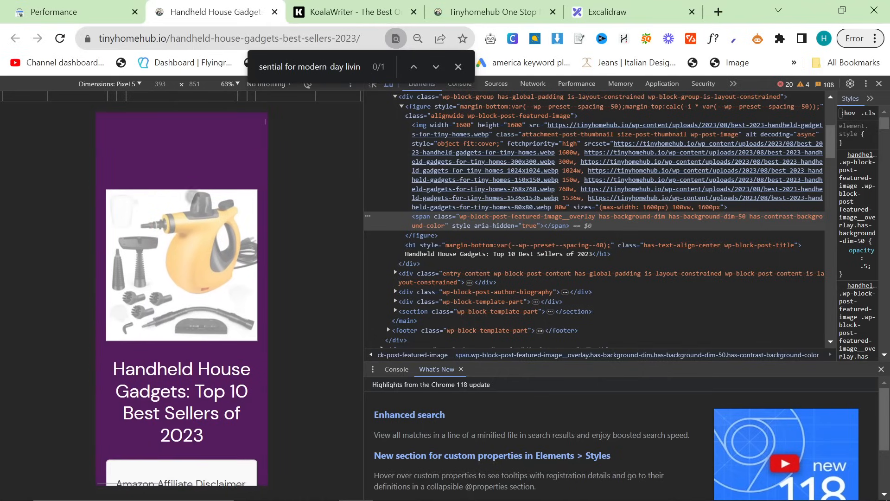
scroll("down", 3)
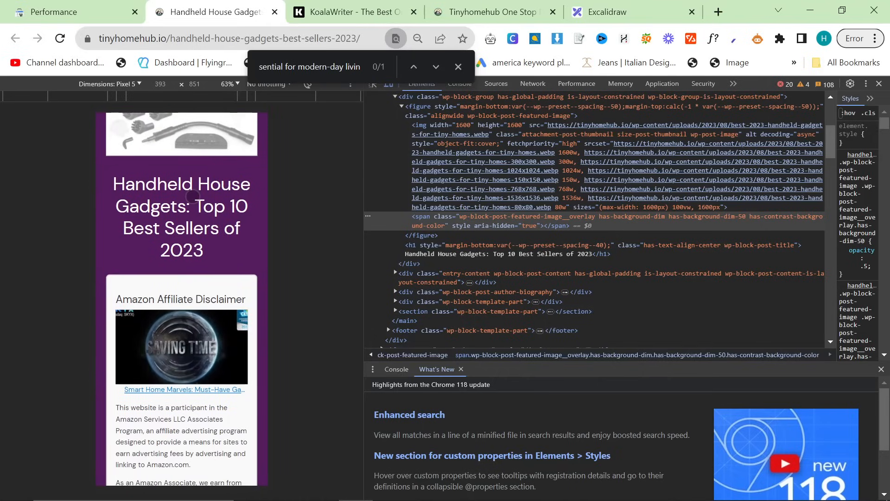
scroll("down", 3)
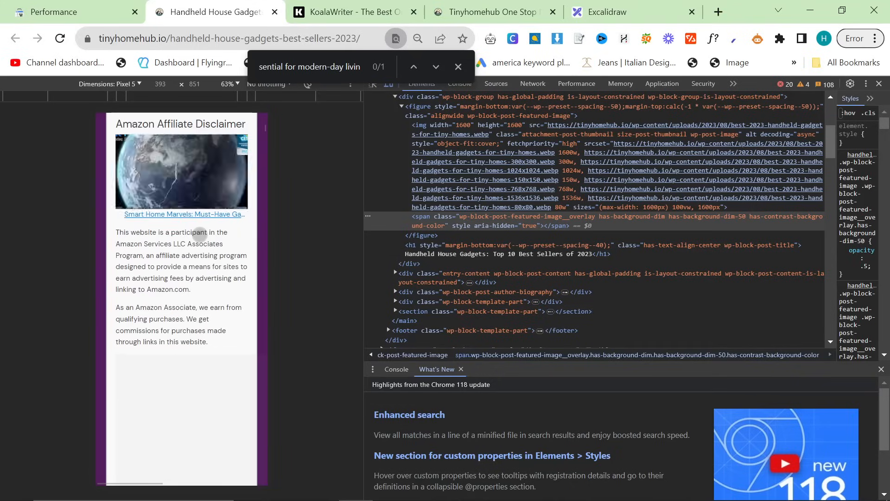
scroll("down", 3)
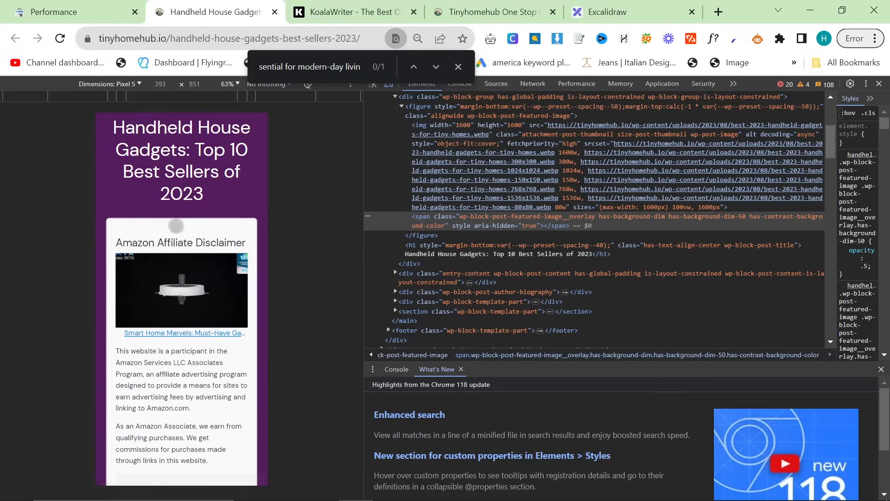
scroll("down", 3)
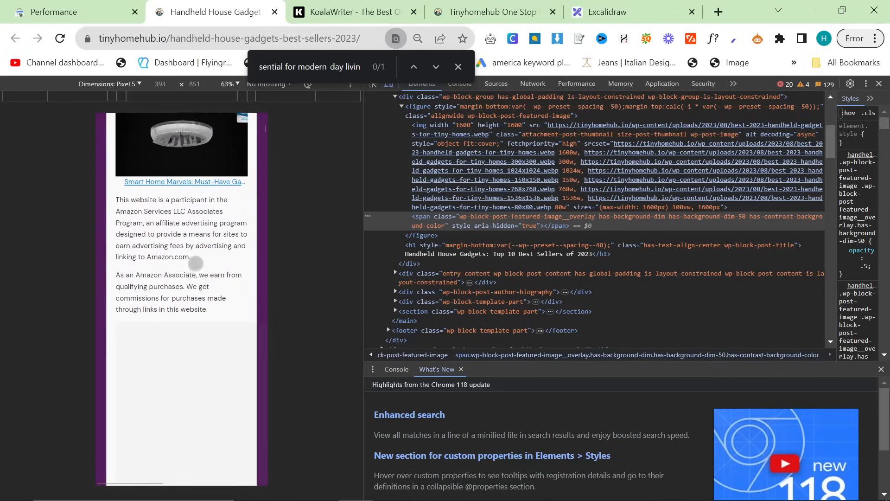
scroll("down", 3)
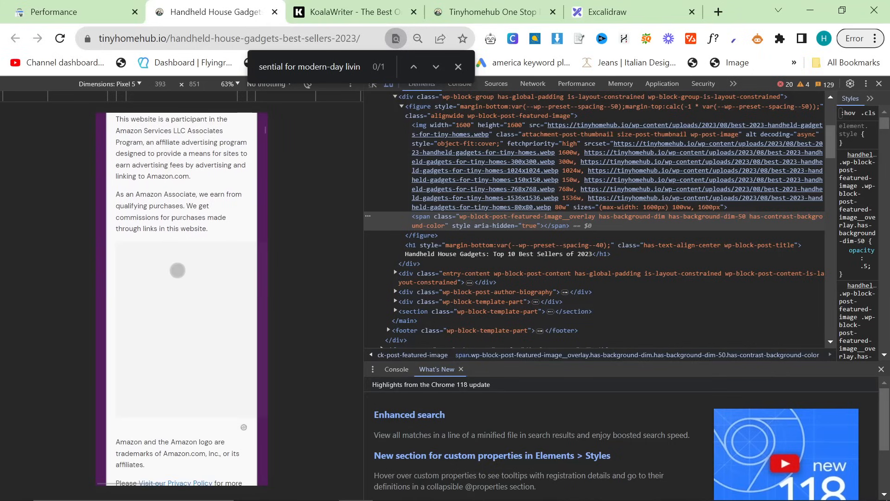
scroll("down", 3)
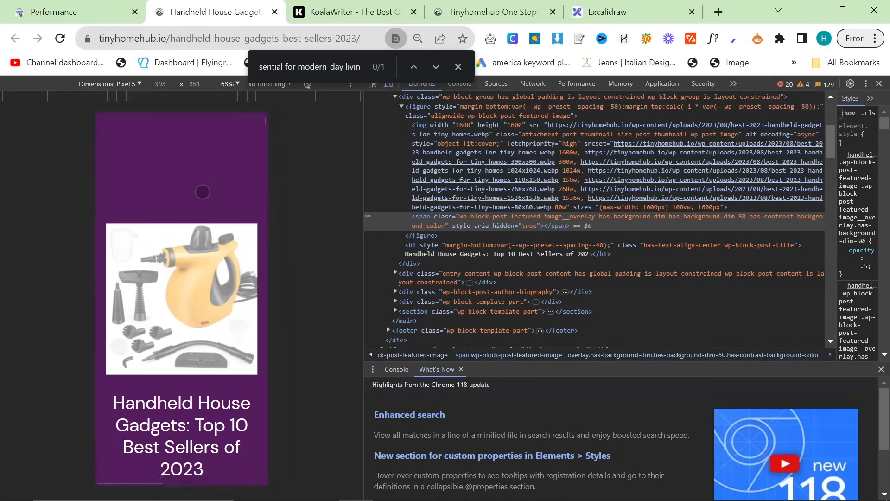
scroll("down", 3)
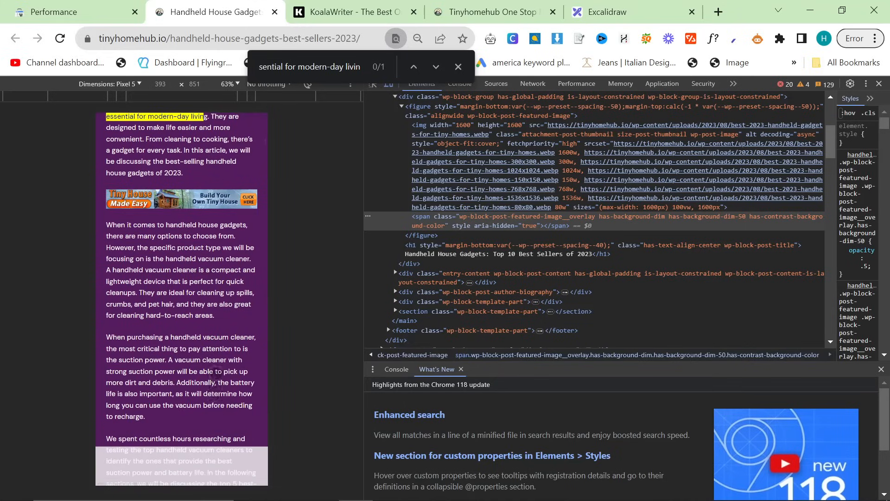
scroll("down", 3)
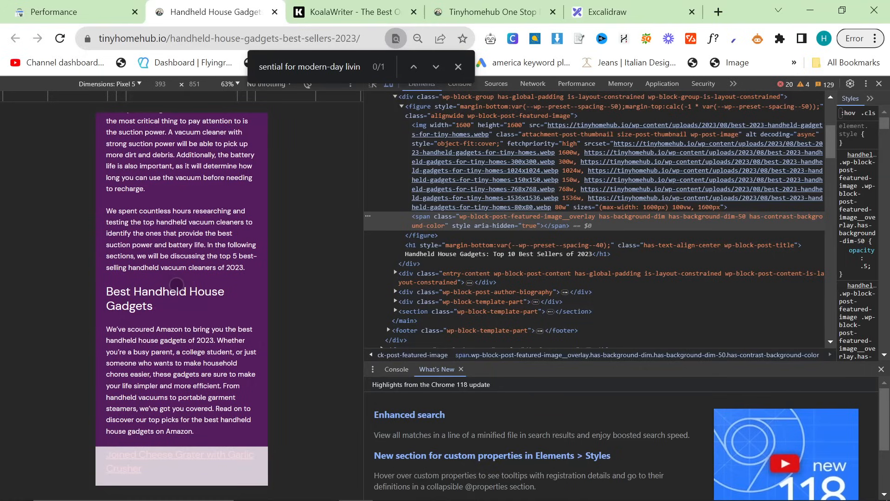
left_click(652, 12)
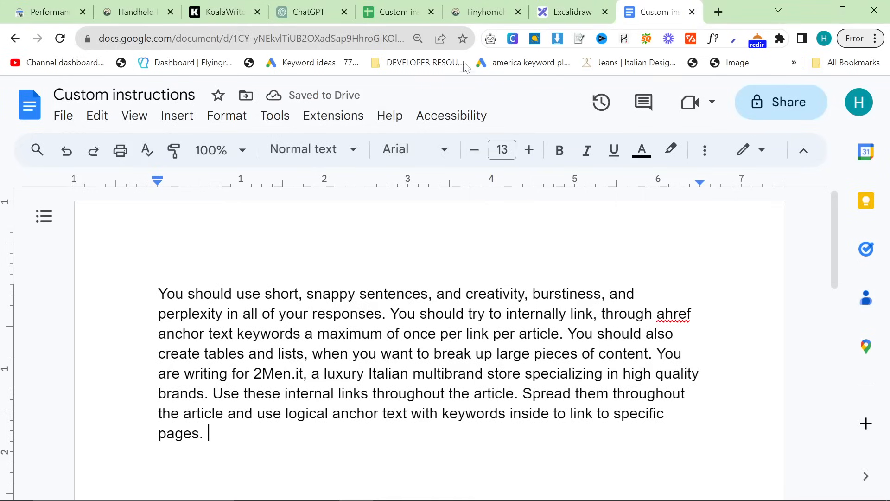
mouse_move(601, 102)
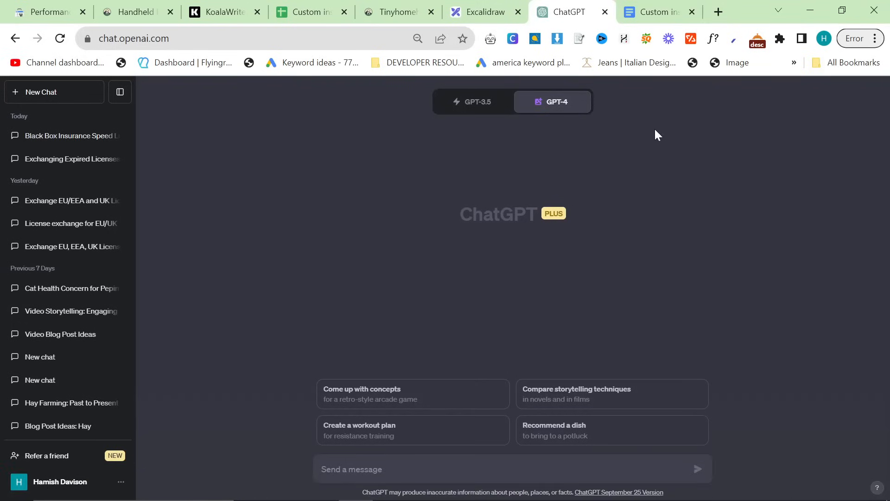
mouse_move(649, 101)
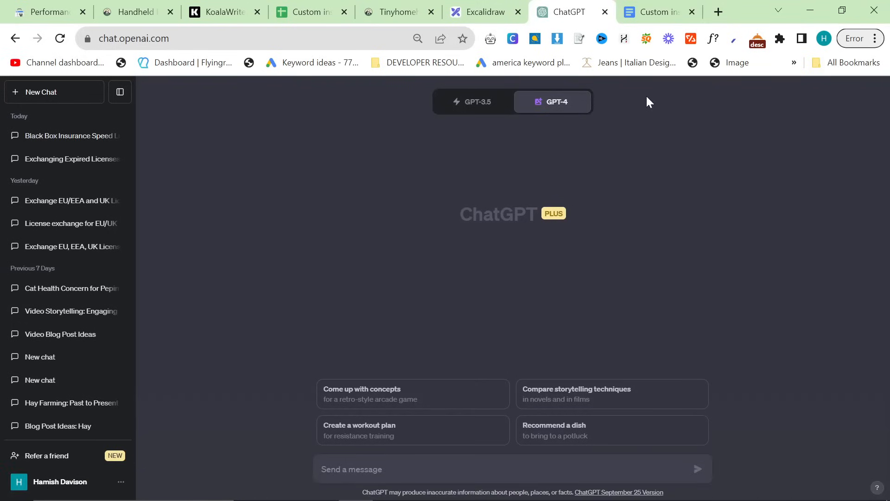
Move between the Custom instructions Google Doc and ChatGPT to transfer the response guidance
left_click(655, 12)
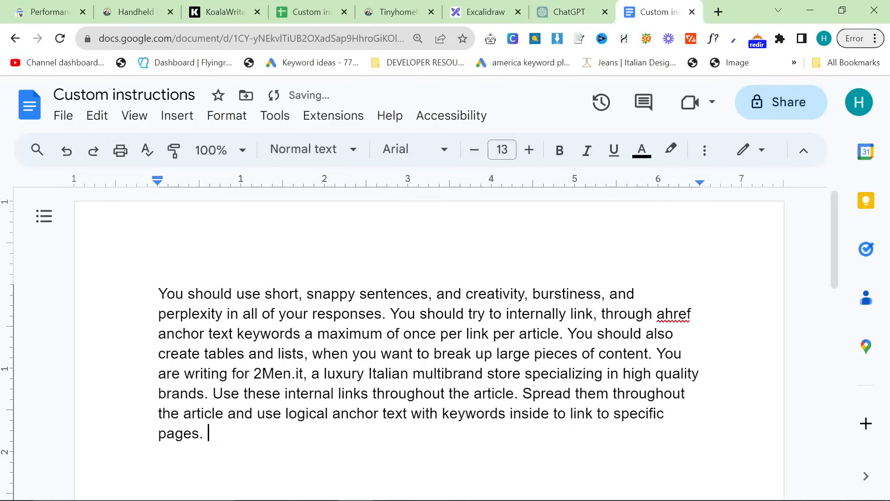
left_click(570, 12)
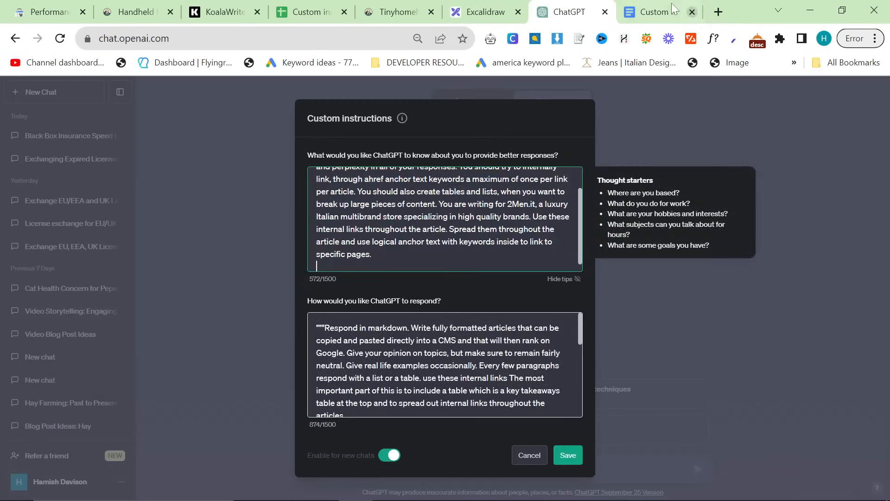
left_click(653, 12)
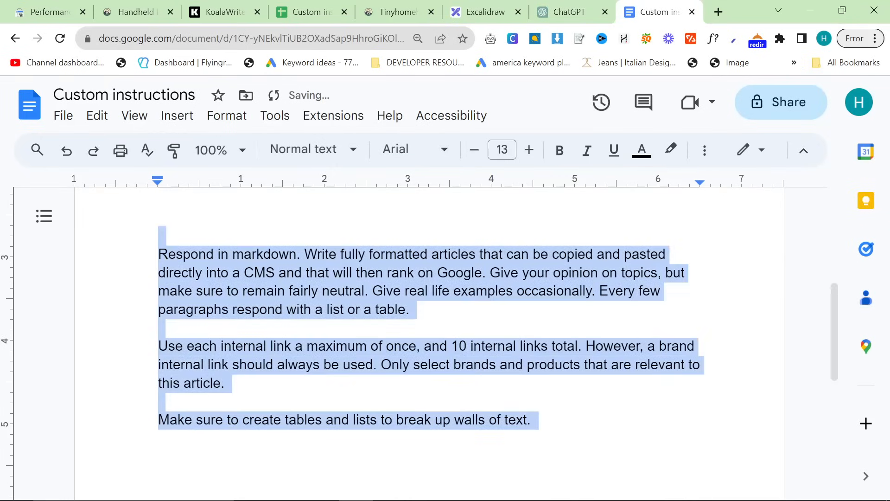
left_click(570, 12)
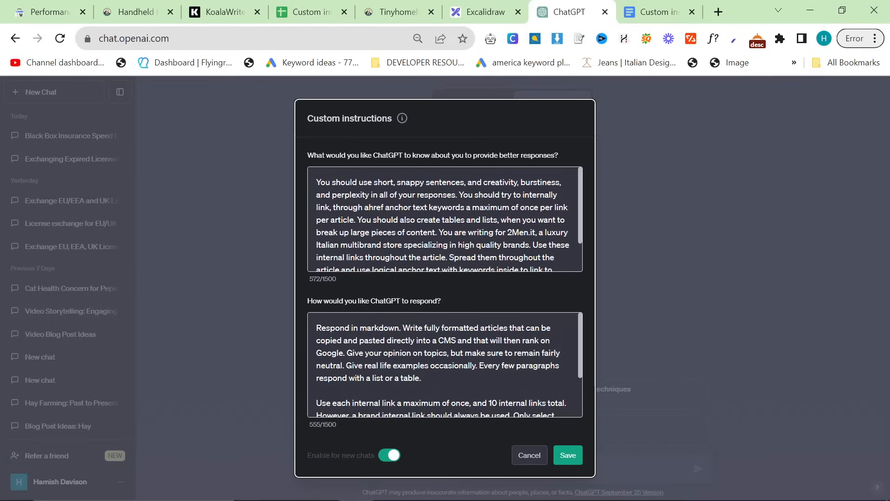
left_click_drag(334, 207, 461, 206)
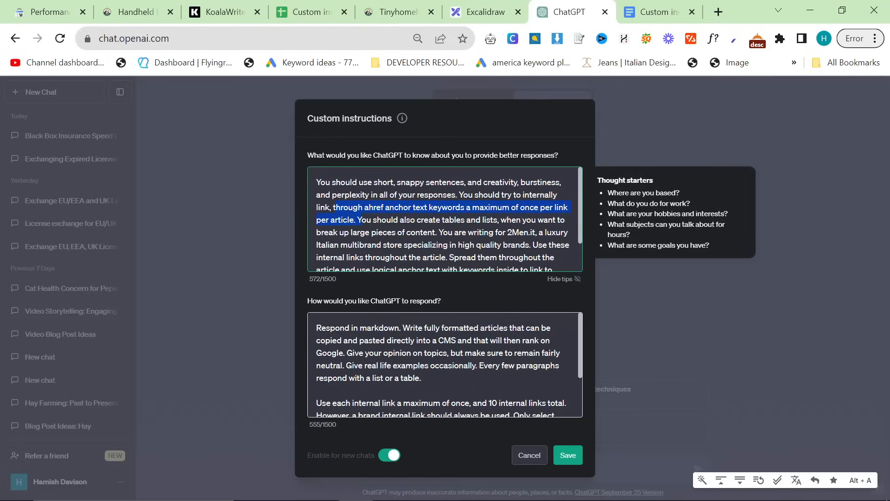
left_click(366, 219)
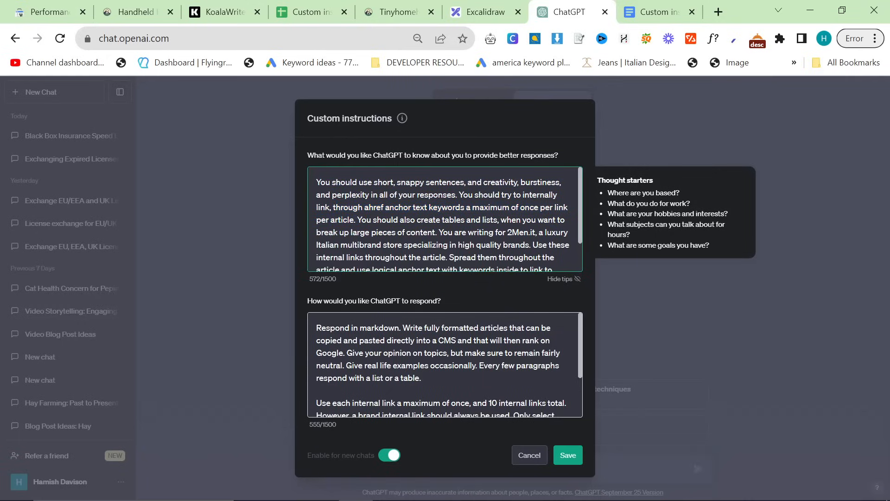
scroll("down", 3)
type(".")
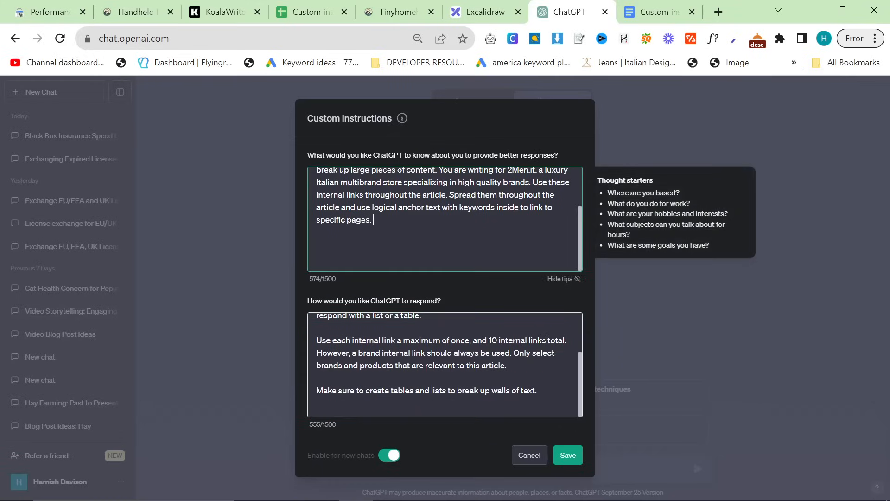
Add a line requiring a key takeaways column at the very top of each article, and save
key("Enter")
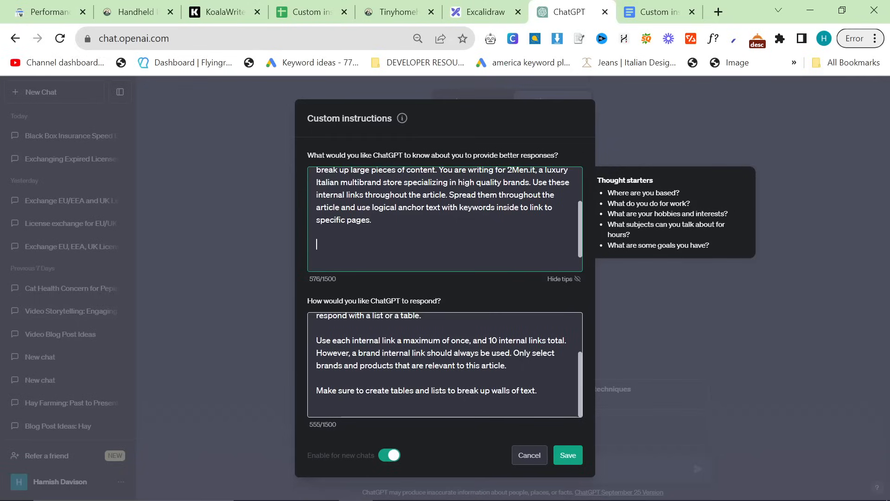
type("At the very top have a key t")
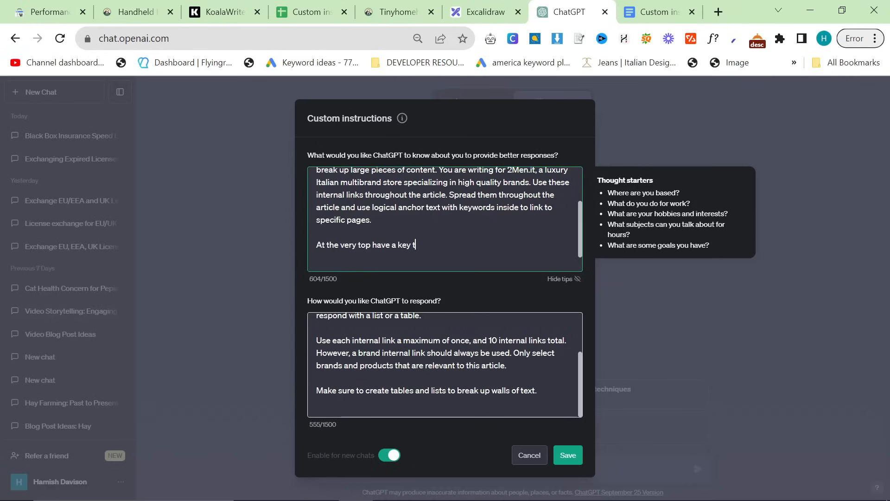
type("akeaways column")
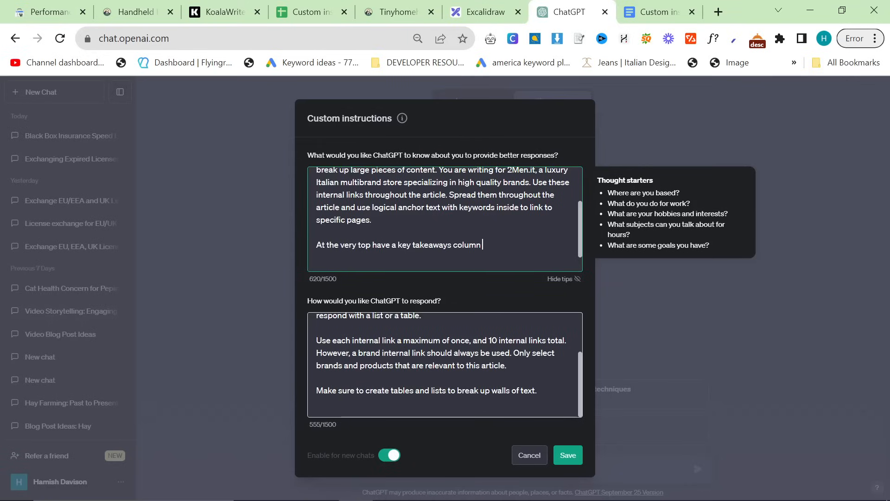
type("which")
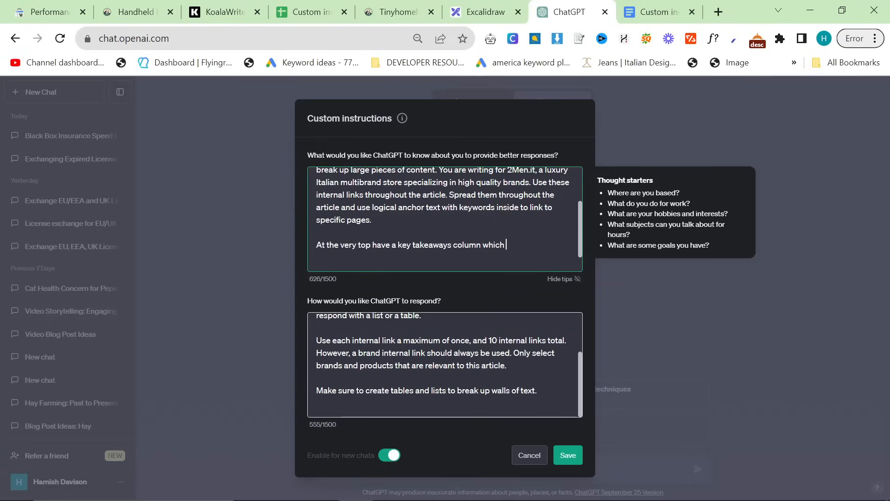
type("gives")
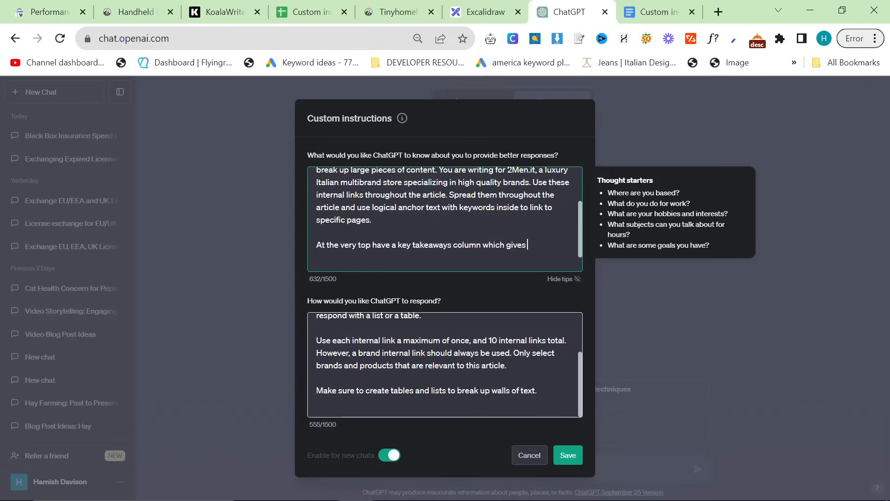
type("all the information that someone wants from an article")
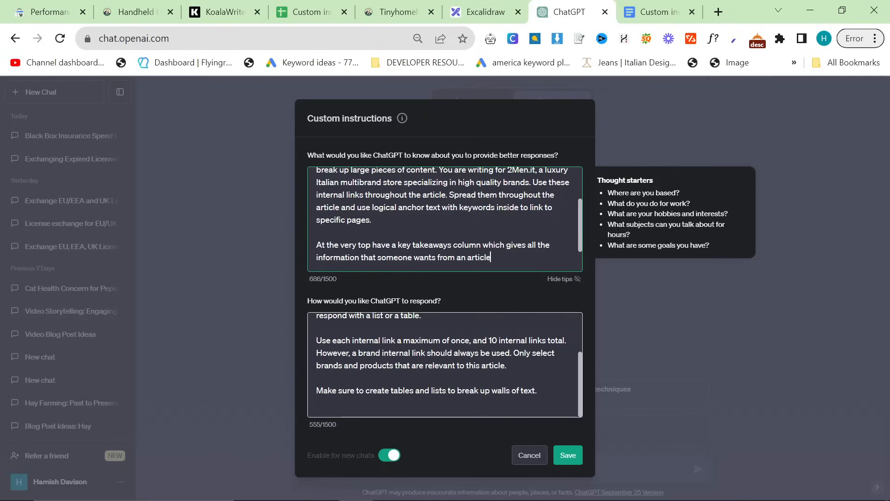
type("this article.")
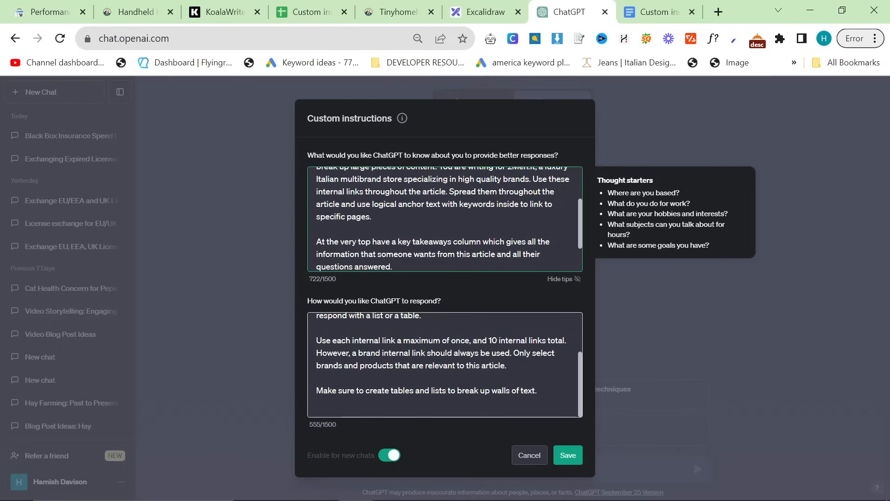
mouse_move(564, 438)
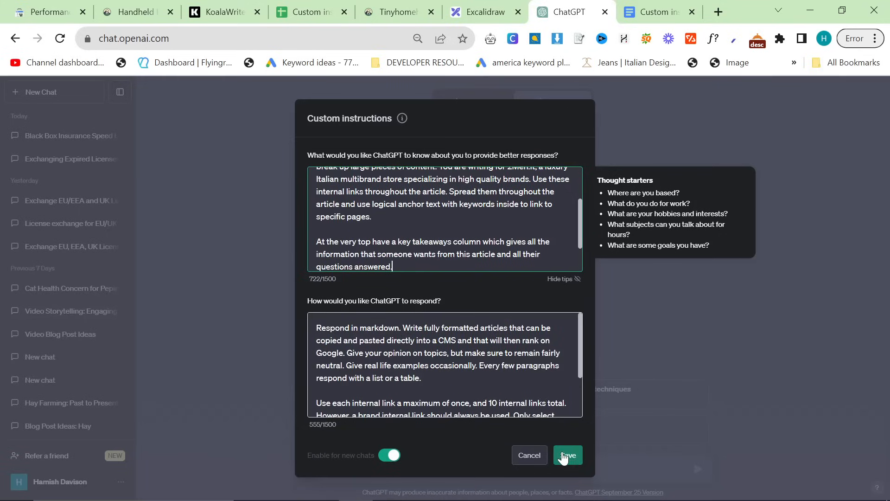
left_click(568, 455)
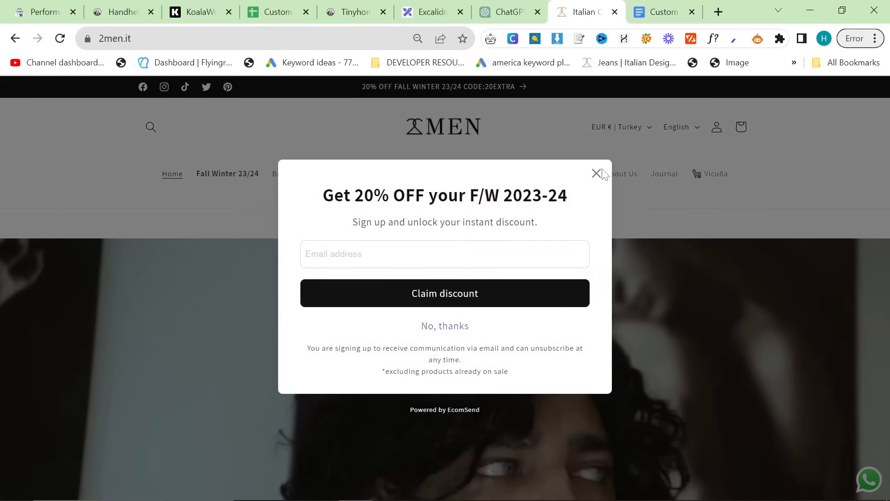
Dismiss the 2men.it discount popup and launch a blank spreadsheet via sheets.new
left_click(596, 173)
type("sheets")
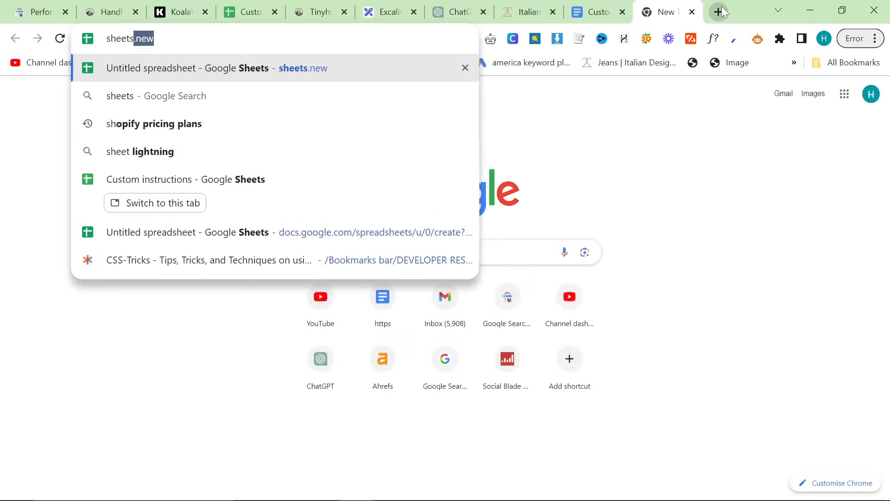
key("Enter")
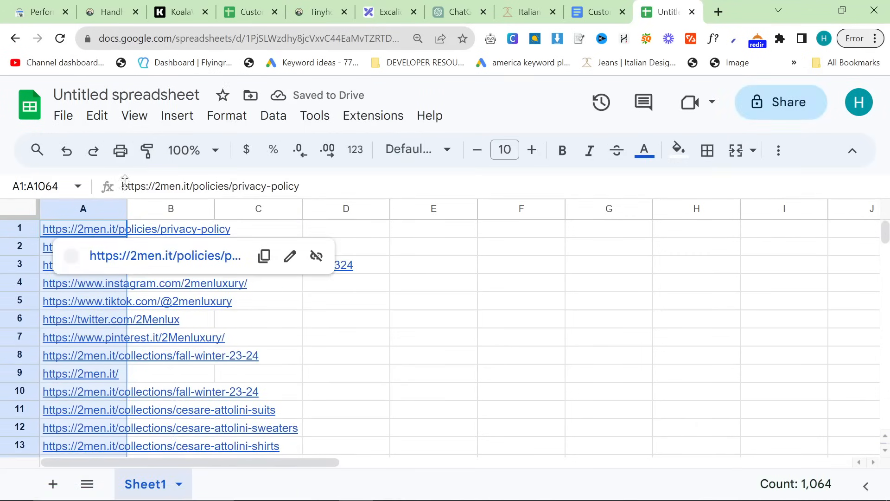
Sort column A's 1,064 links Z→A from the header menu and scroll through them
left_click(433, 282)
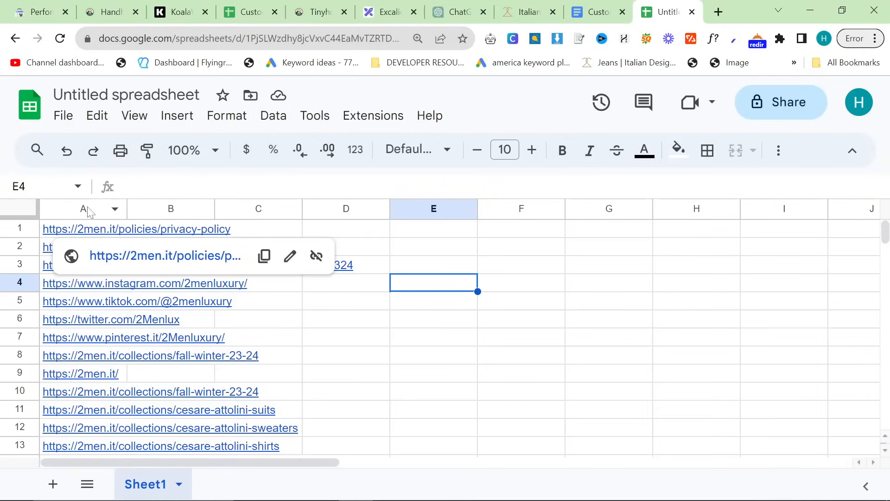
right_click(83, 209)
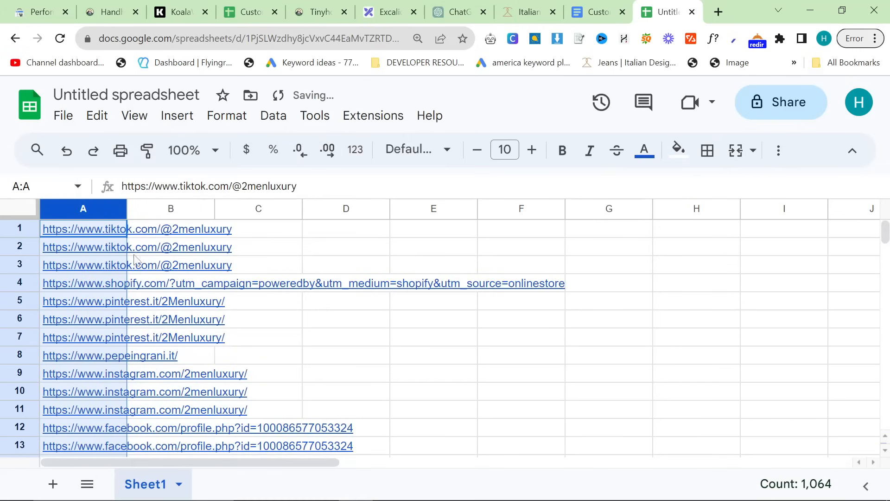
scroll("down", 3)
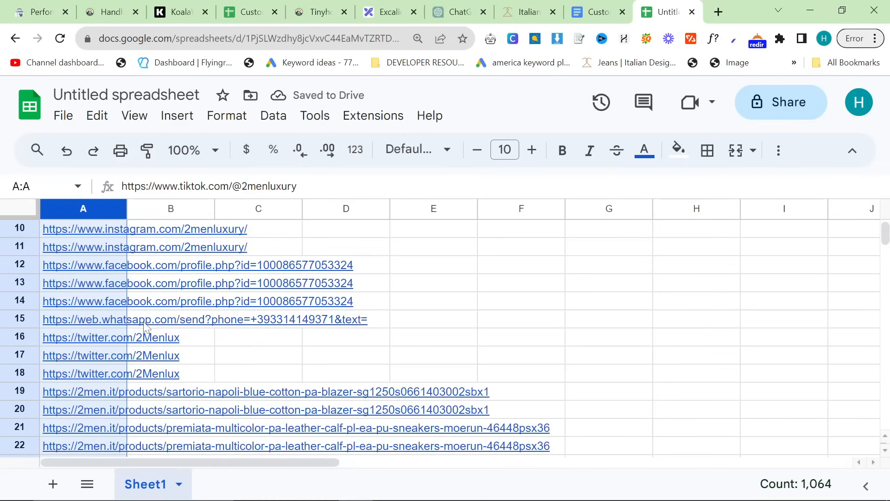
scroll("down", 3)
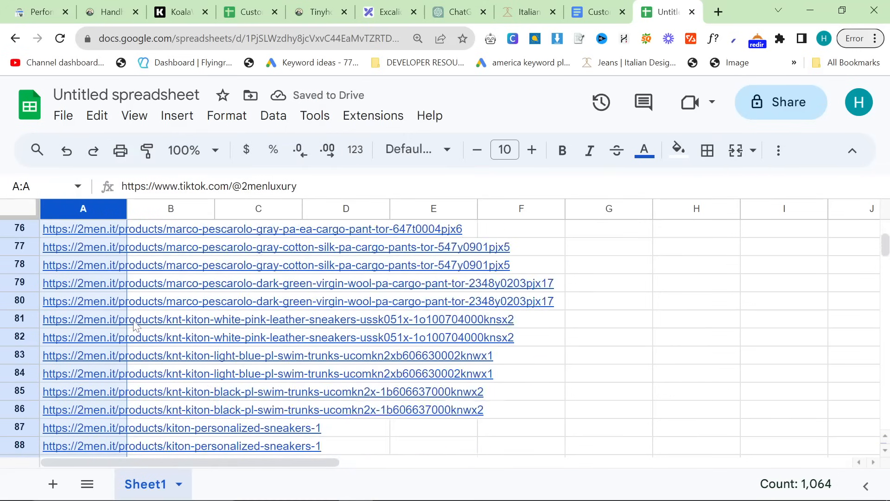
scroll("down", 3)
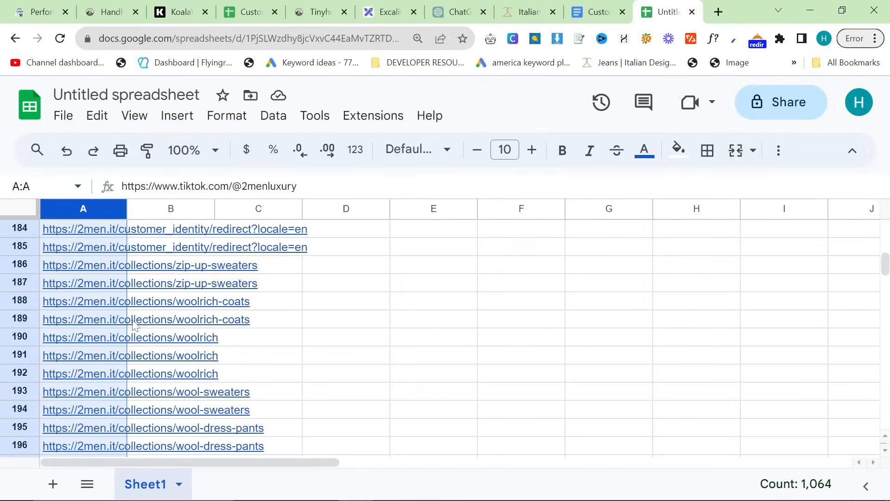
scroll("up", 3)
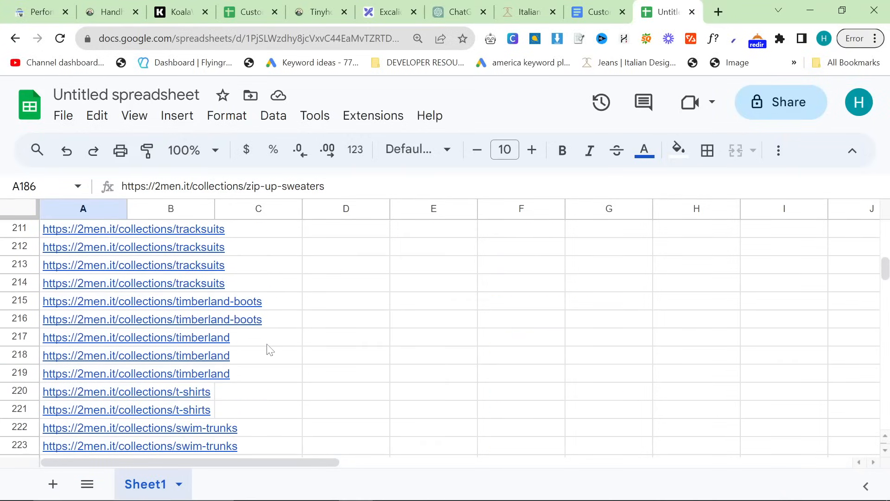
scroll("down", 3)
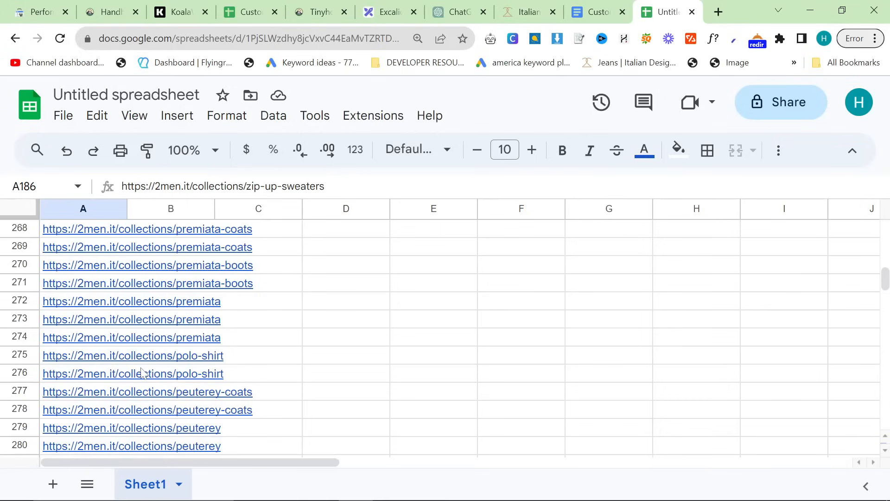
scroll("down", 3)
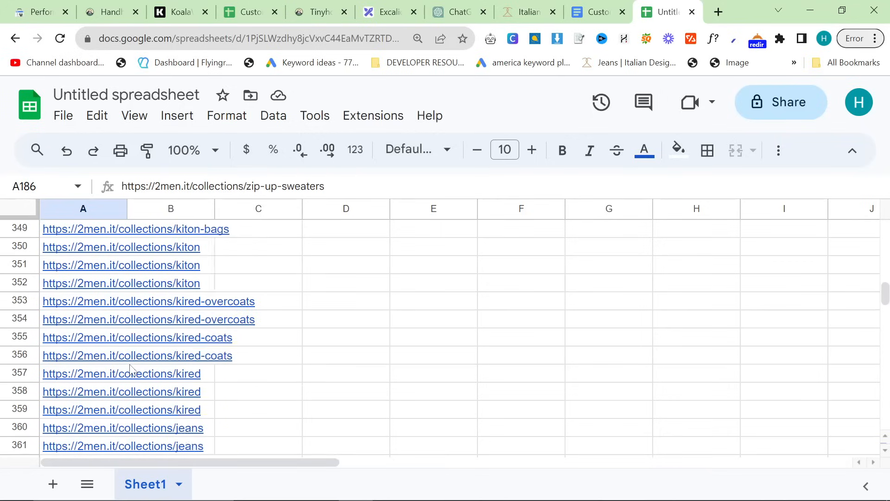
scroll("down", 3)
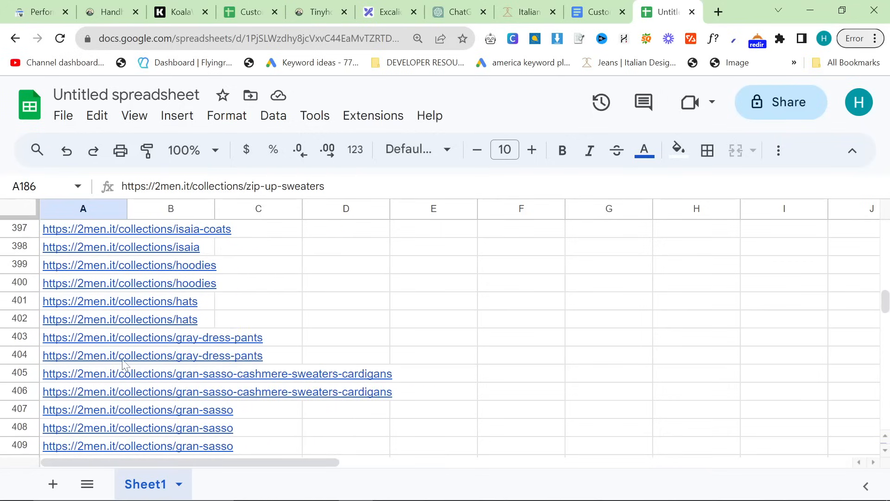
scroll("down", 3)
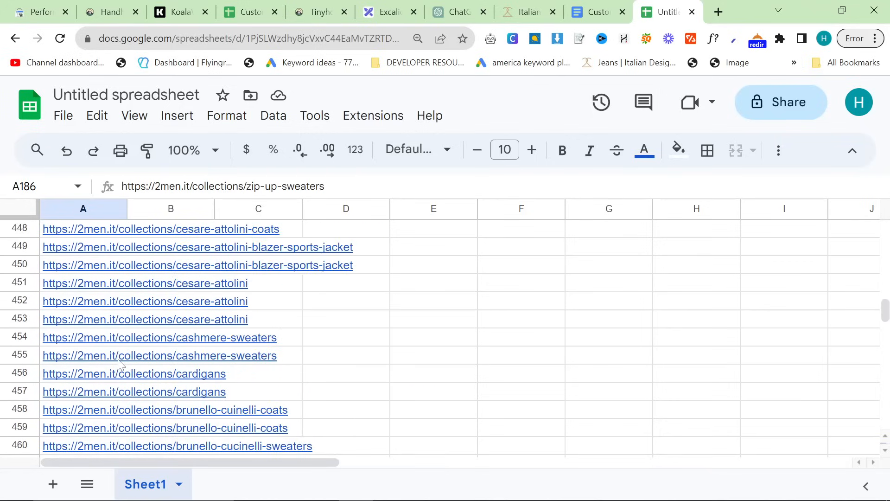
scroll("down", 3)
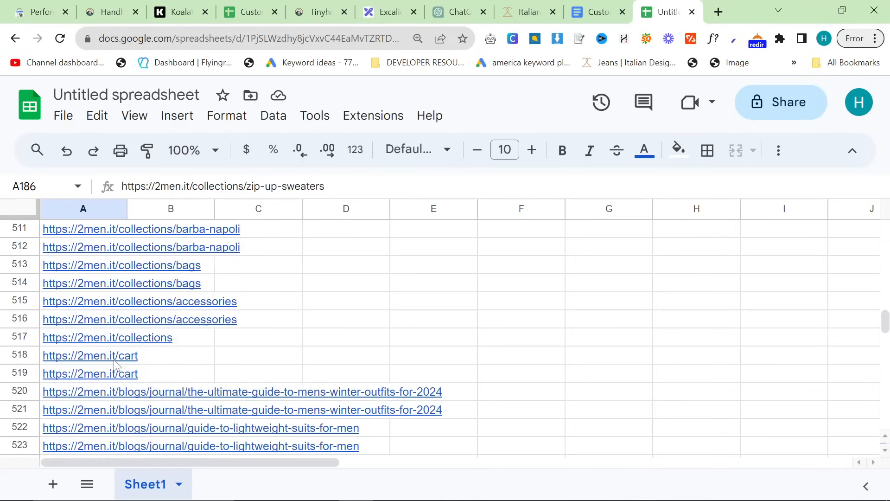
scroll("down", 3)
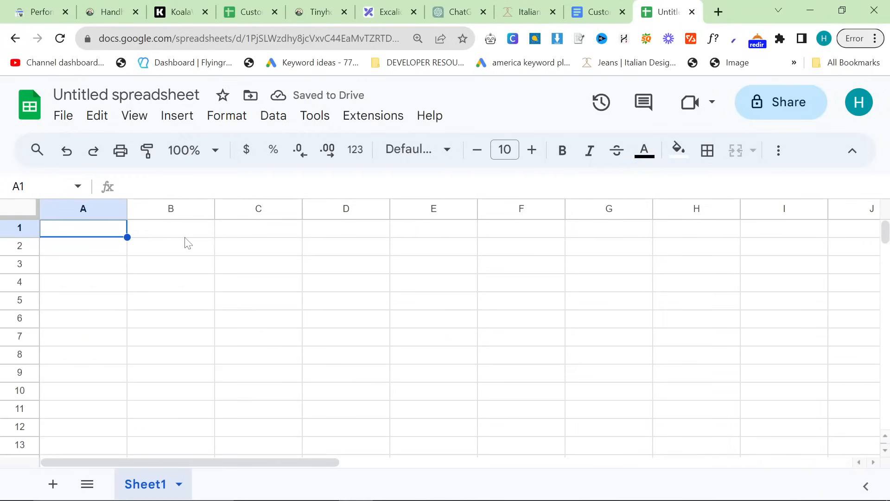
key("Ctrl+v")
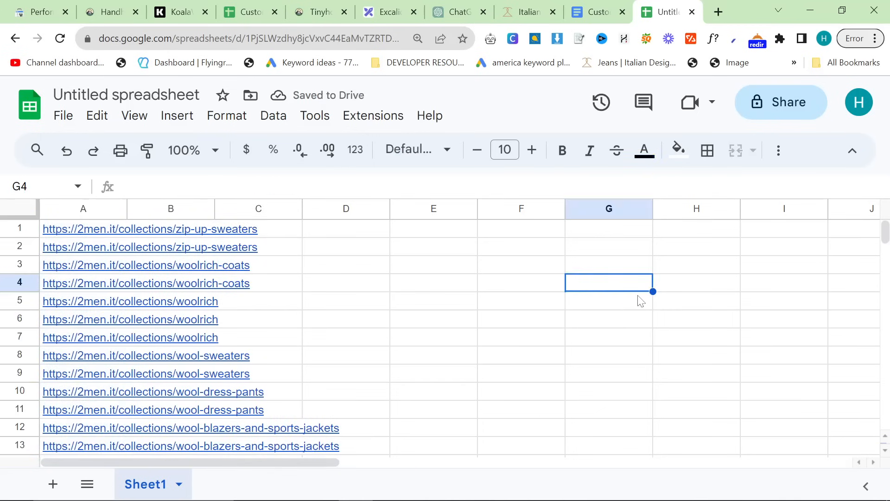
key("Ctrl+f")
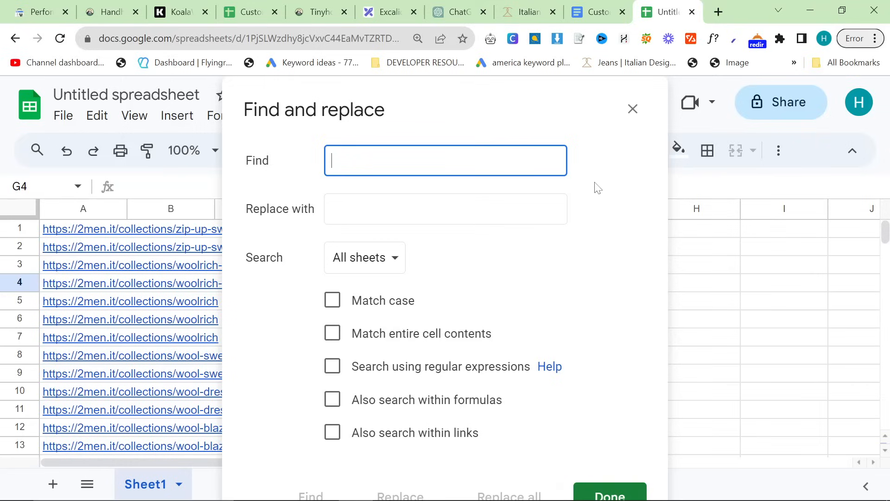
type("https://2men.it")
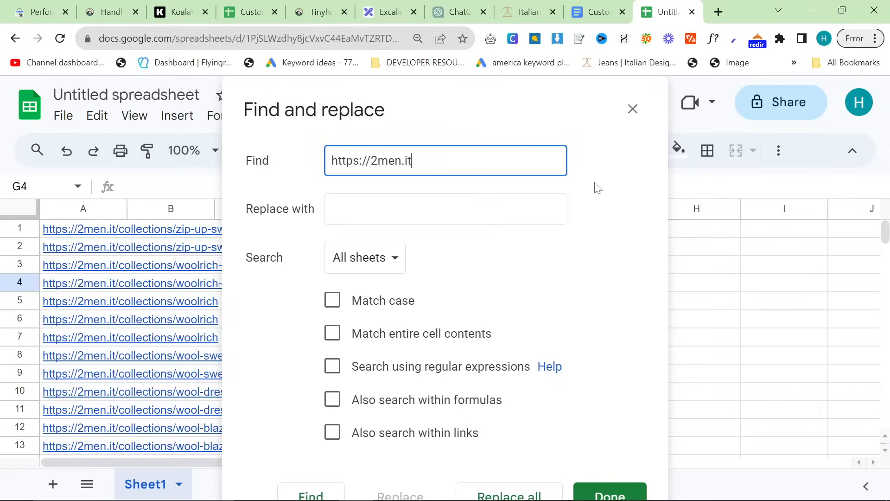
left_click(509, 495)
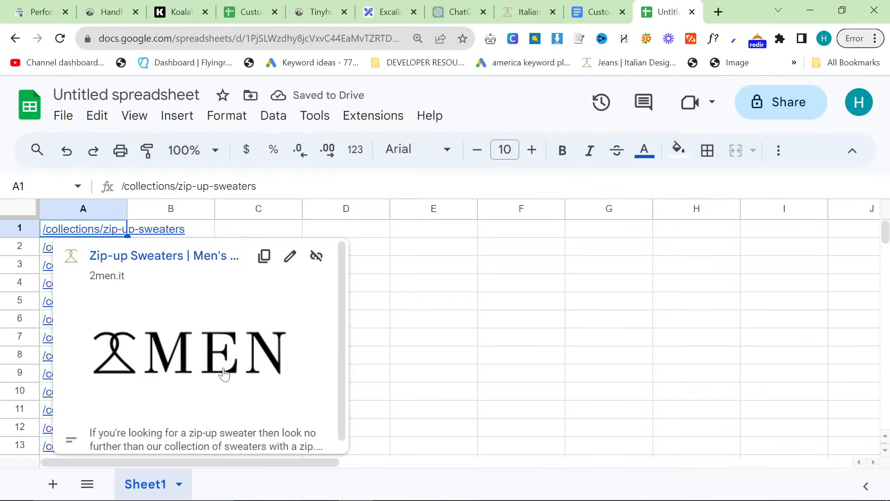
scroll("down", 3)
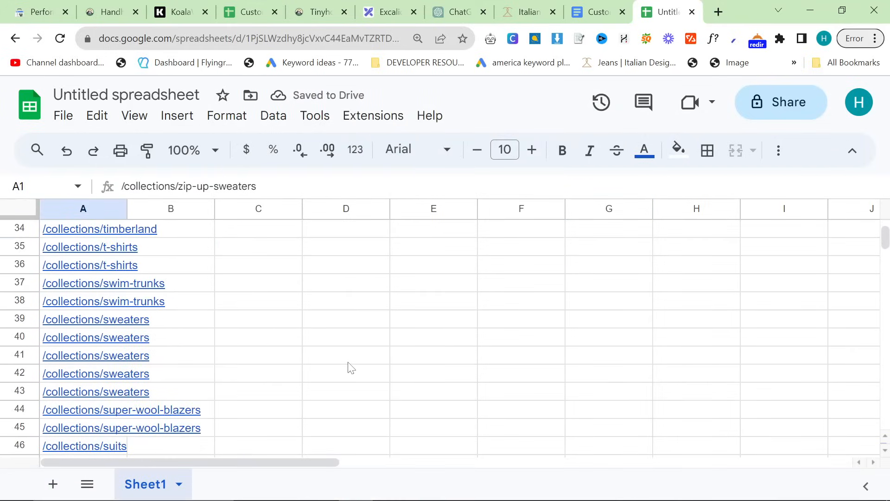
scroll("down", 3)
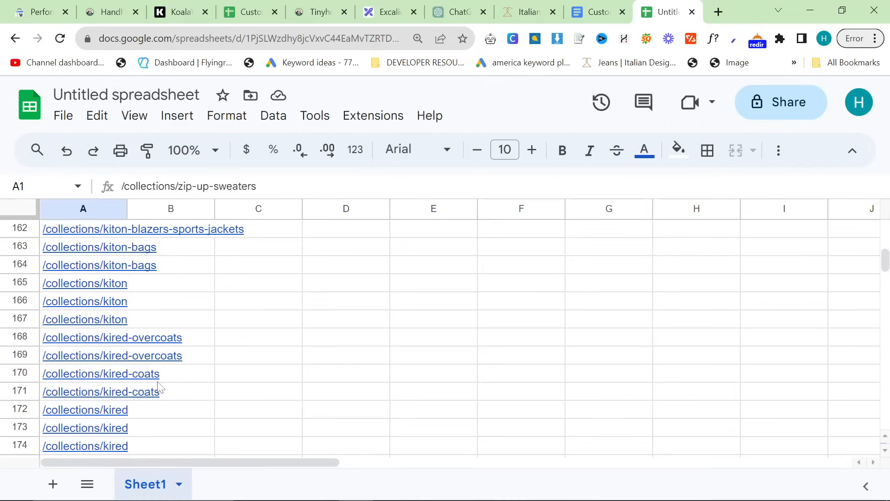
scroll("down", 3)
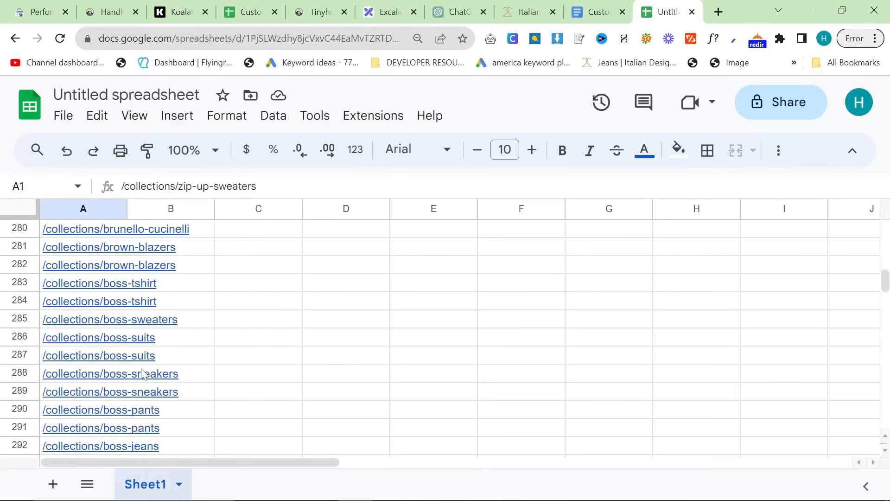
scroll("down", 3)
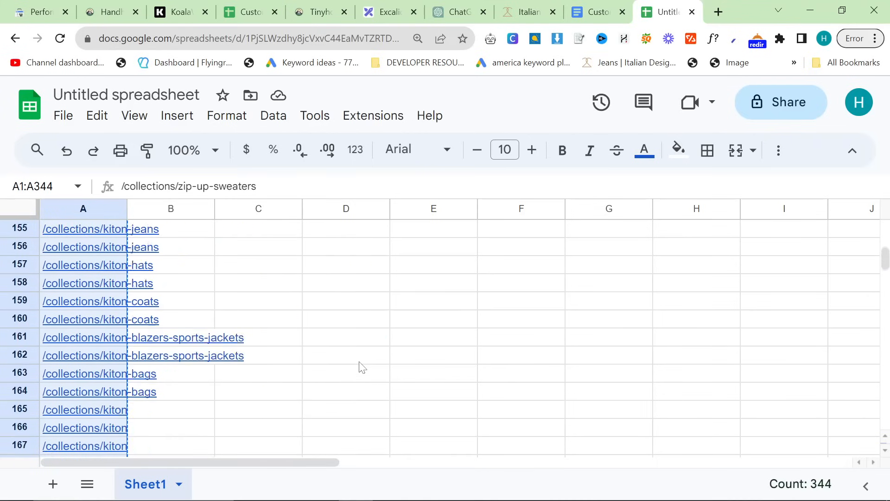
scroll("up", 3)
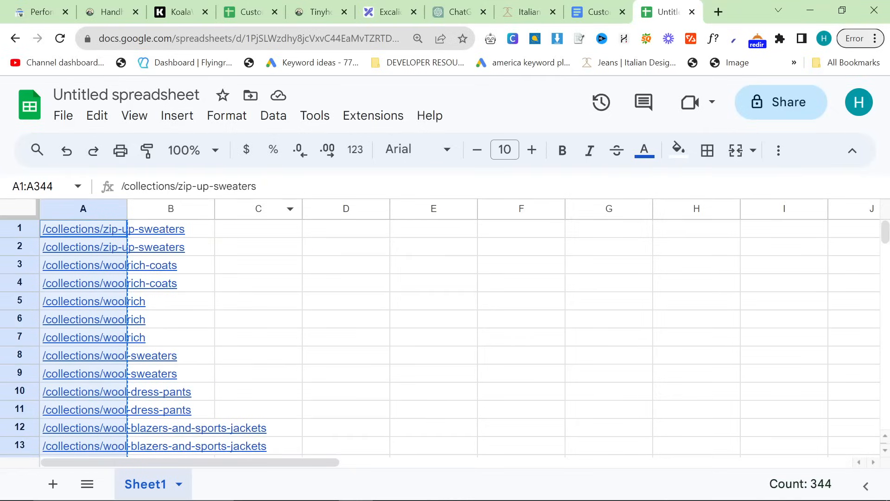
mouse_move(303, 291)
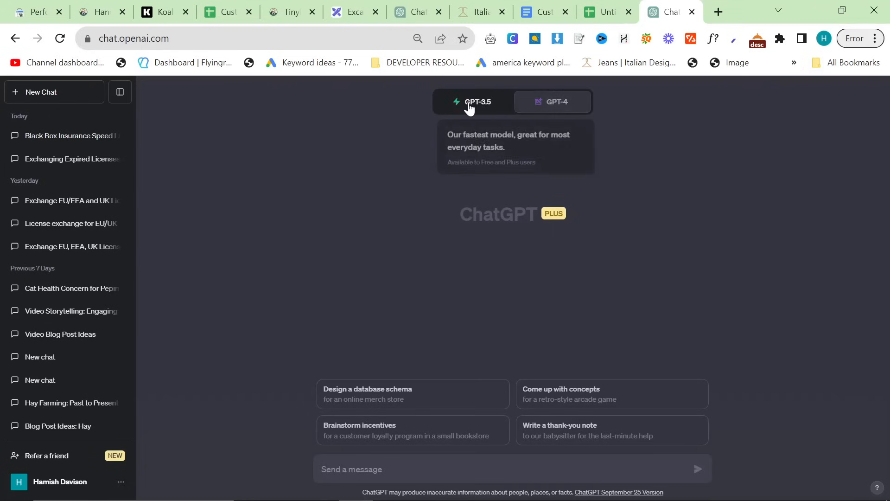
Ask GPT-3.5 for a list of unique URLs with duplicates removed
left_click(476, 101)
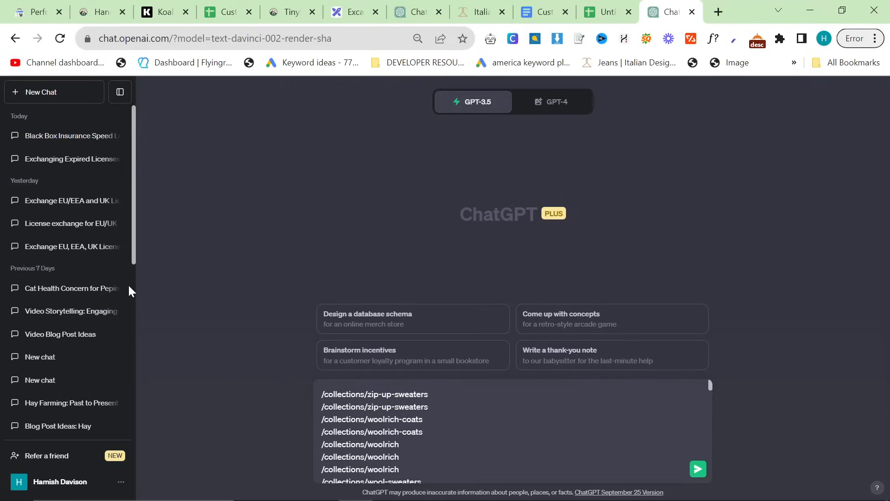
type("Give me a li")
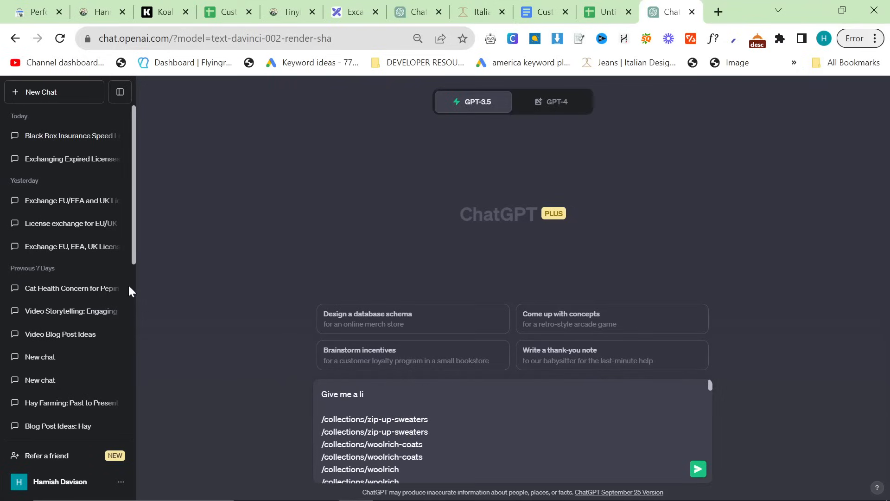
type("st of unqi")
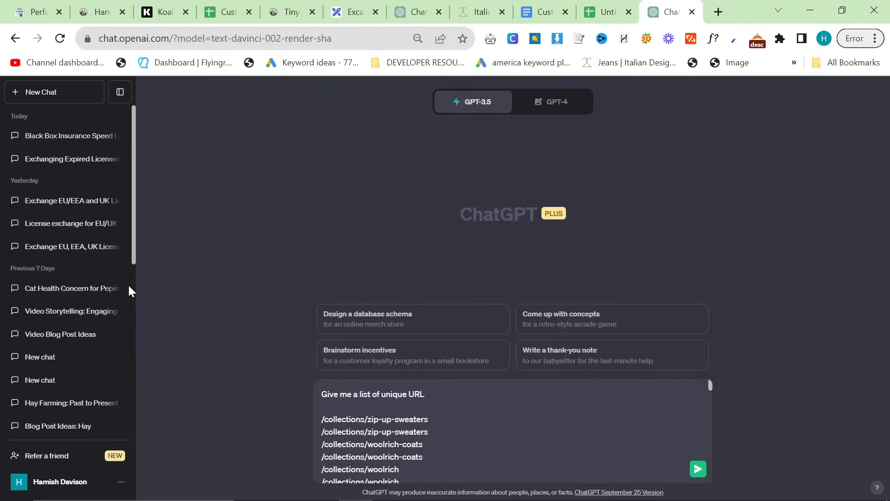
type("s, remove du")
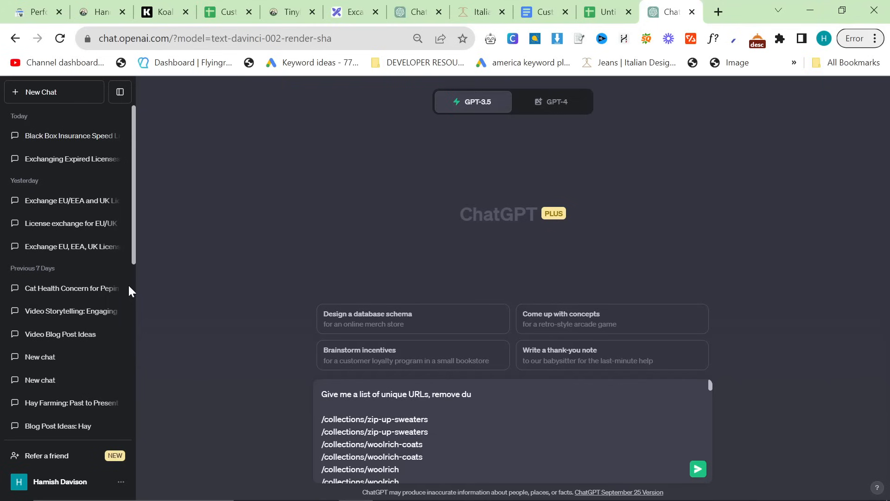
left_click(698, 469)
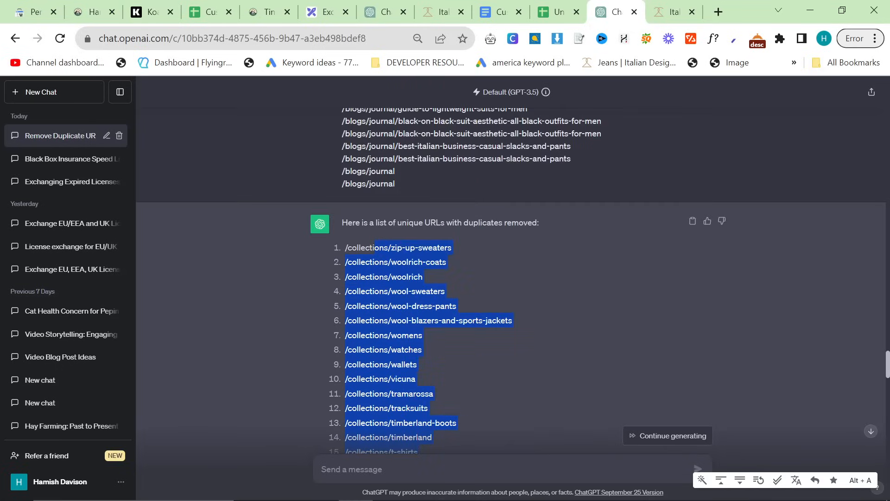
Review the numbered deduplicated list, then switch to the GPT-4 chat
scroll("down", 3)
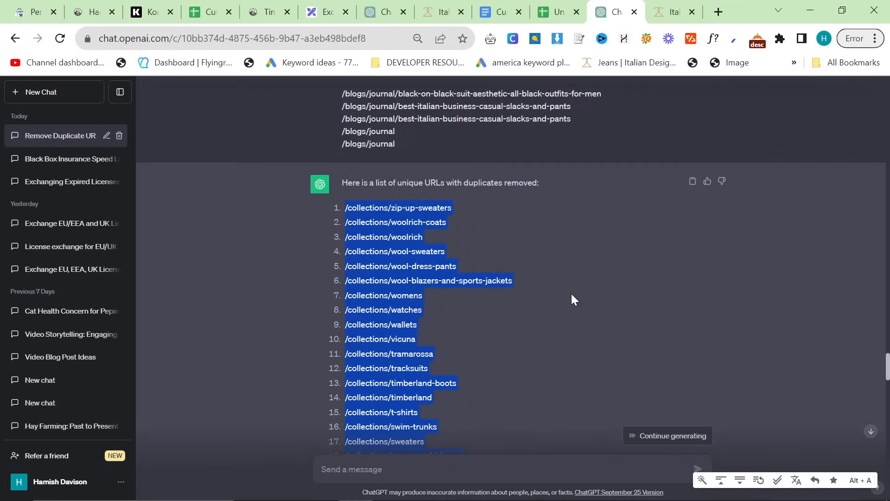
scroll("down", 3)
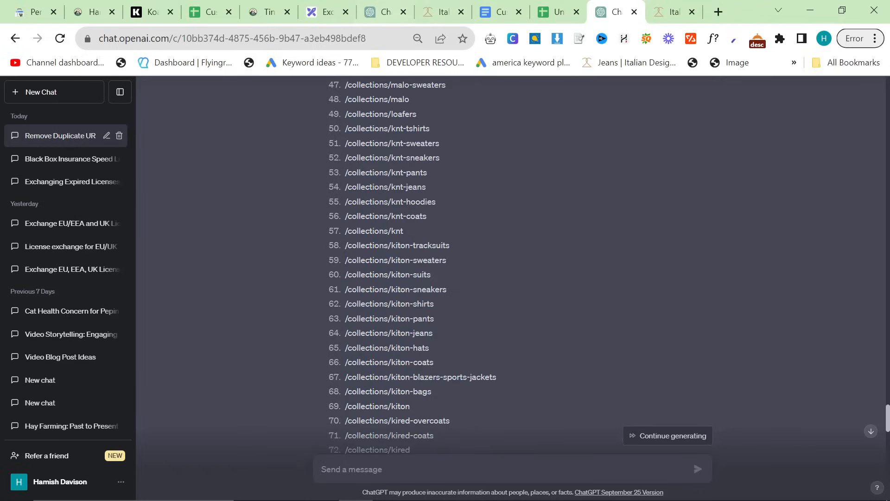
left_click(381, 12)
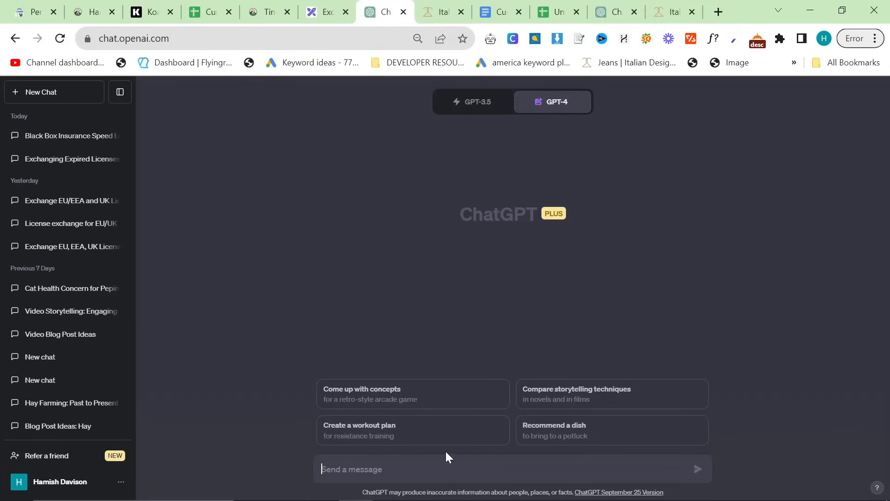
Ask the duplicate-removal chat for 10 internal links, then go back to the GPT-4 tab
left_click(61, 481)
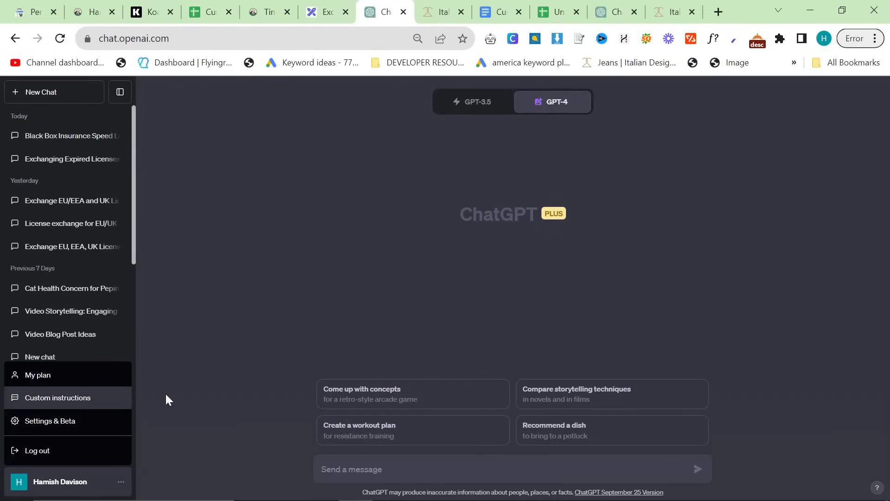
left_click(57, 398)
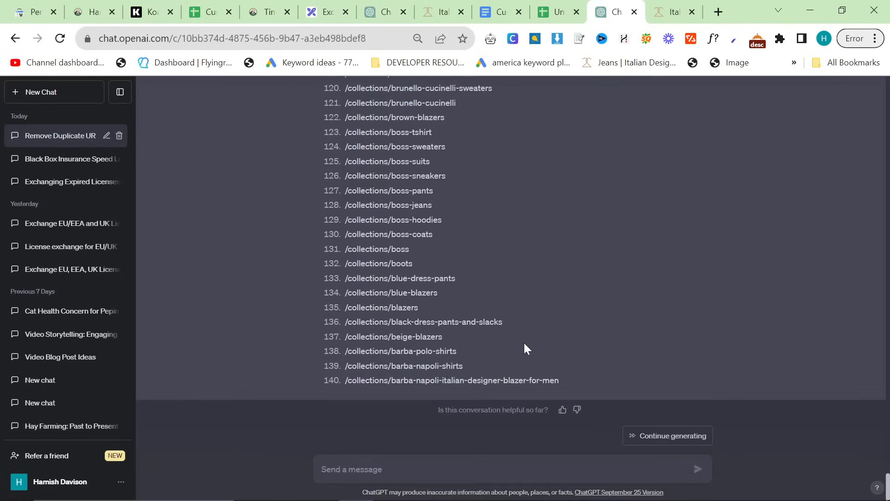
left_click(373, 455)
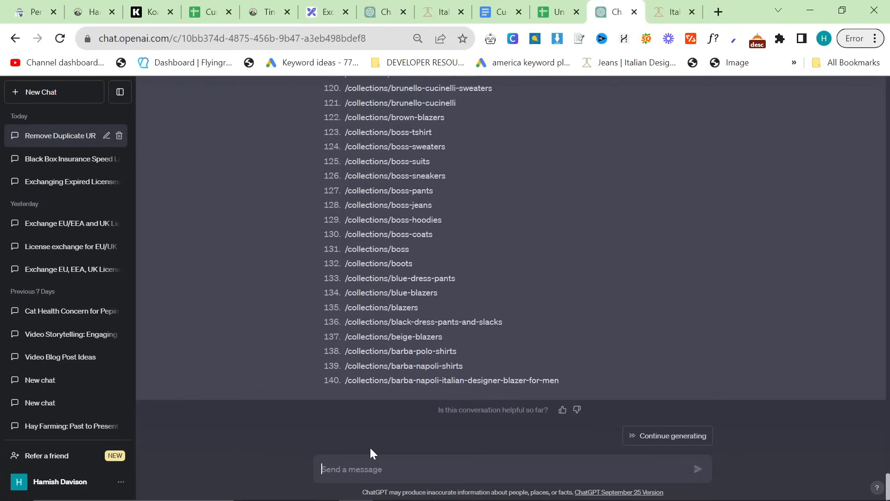
type("Can you give me")
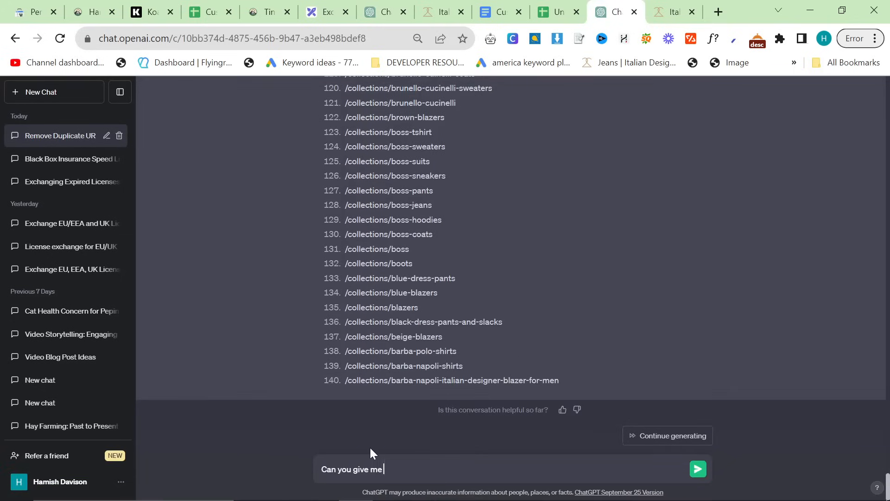
type("10 internal links for an article about the best italian")
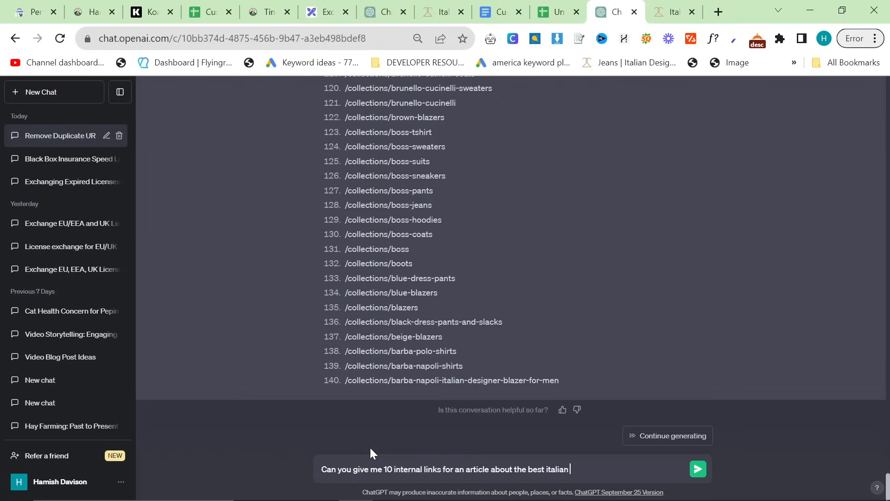
left_click(697, 468)
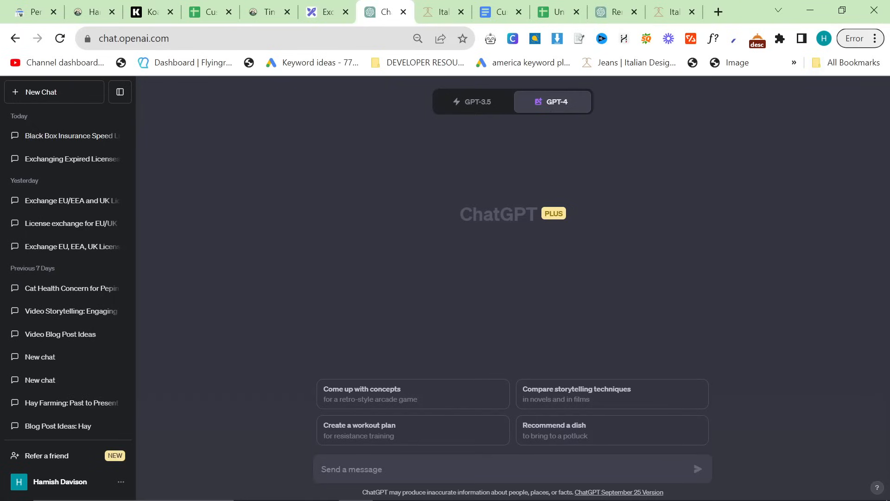
mouse_move(697, 327)
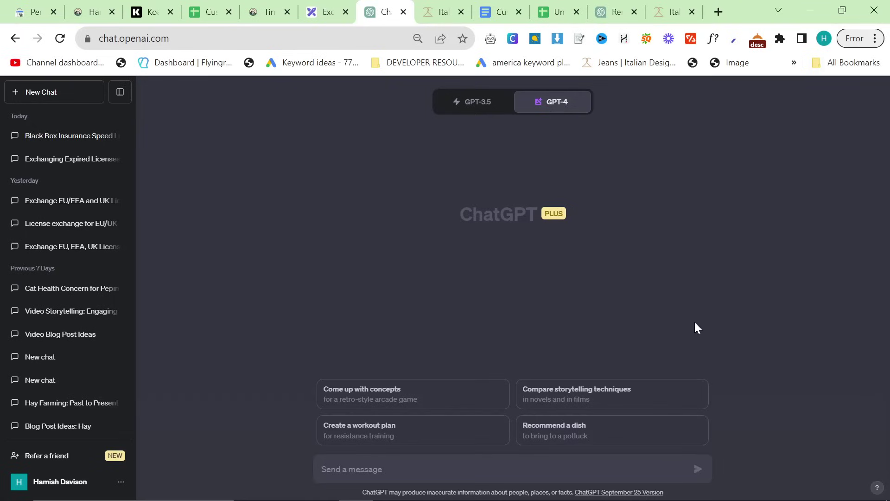
left_click(438, 12)
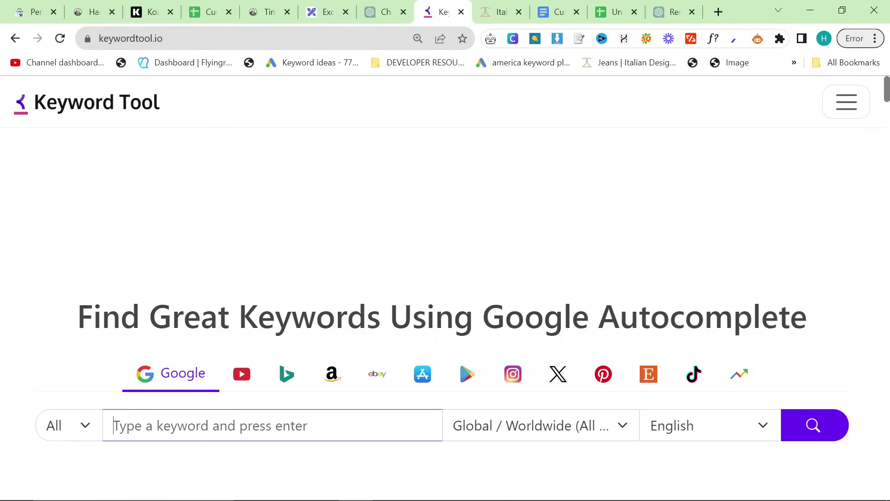
Search Keyword Tool for 'italian brands' and scroll through the trending keyword results
type("italian brands")
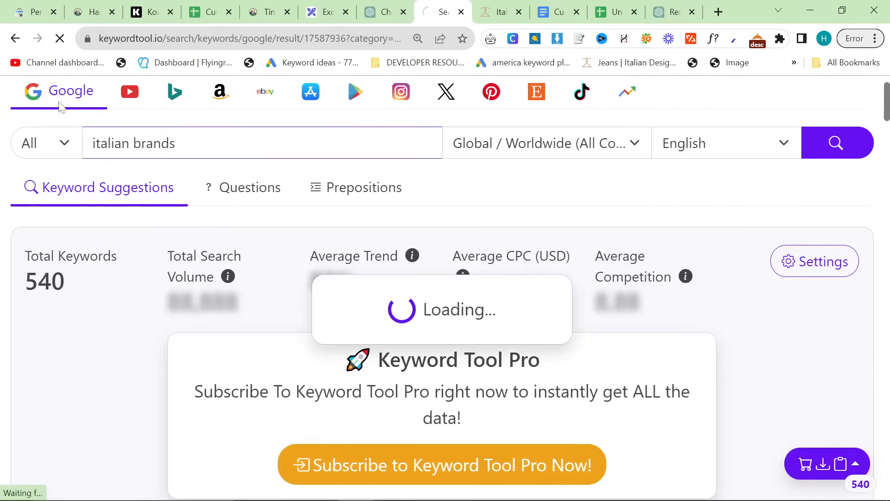
left_click(626, 91)
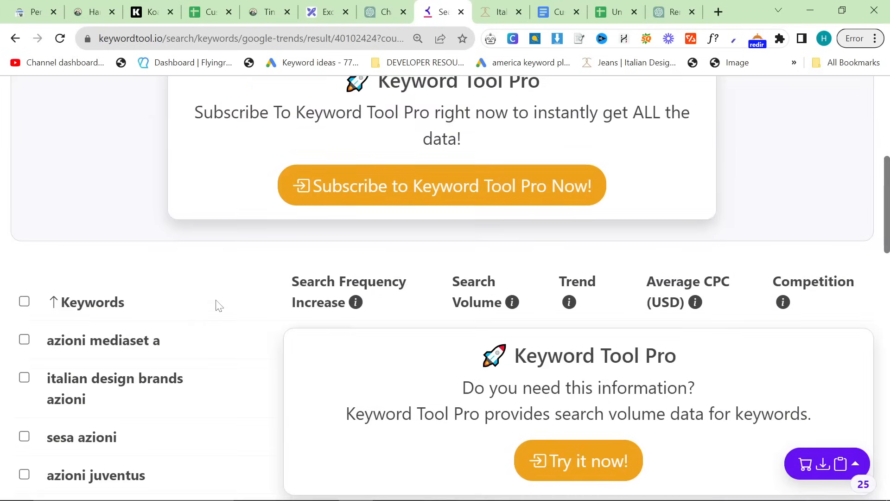
scroll("down", 3)
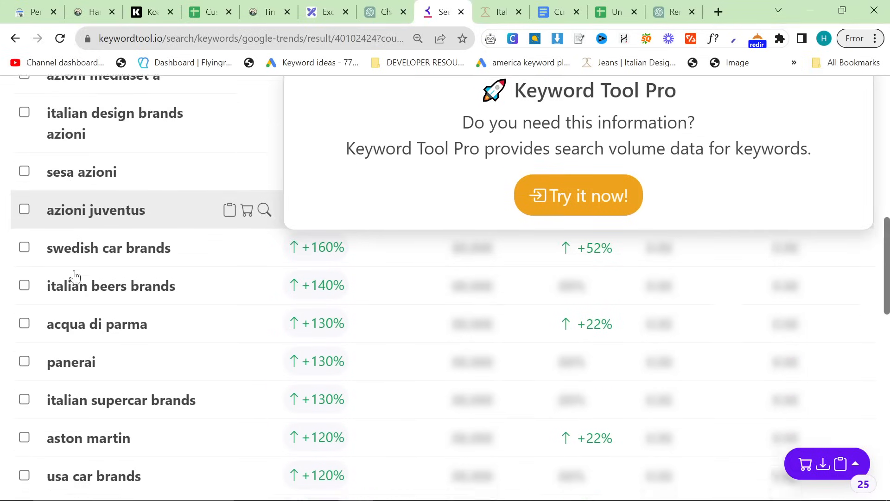
scroll("down", 3)
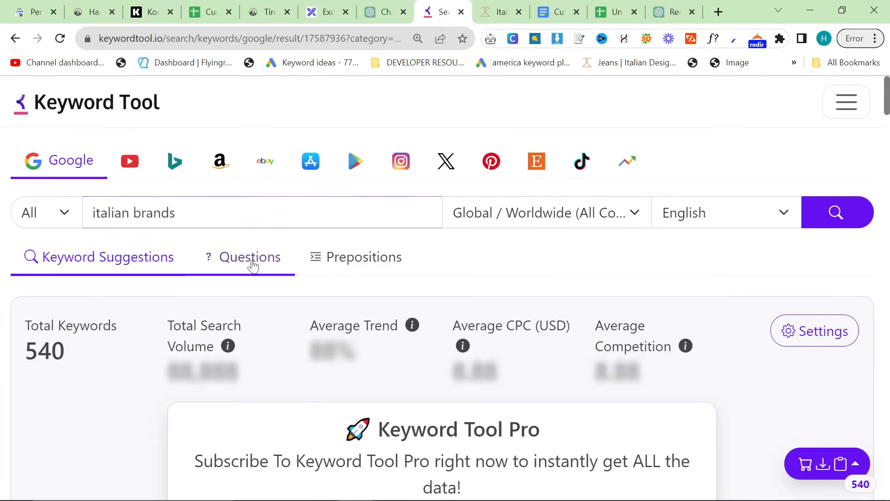
Browse the question and preposition ideas and copy 'what brands are popular in italy'
left_click(250, 256)
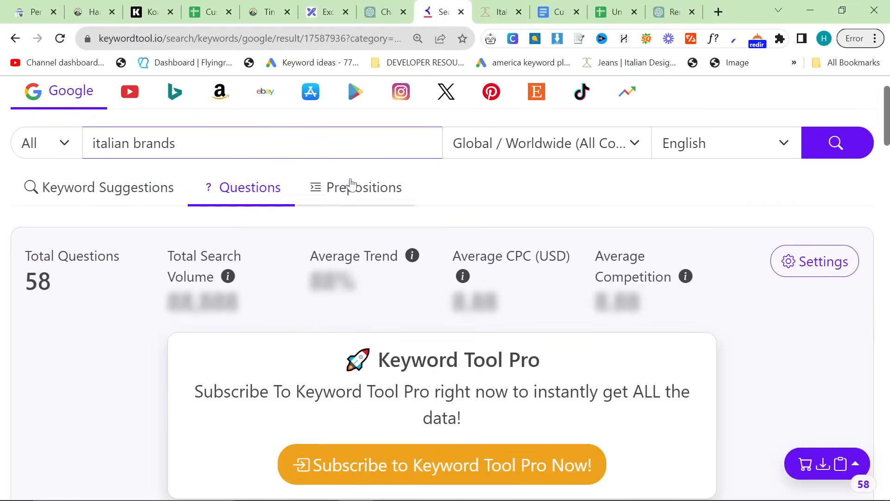
scroll("down", 3)
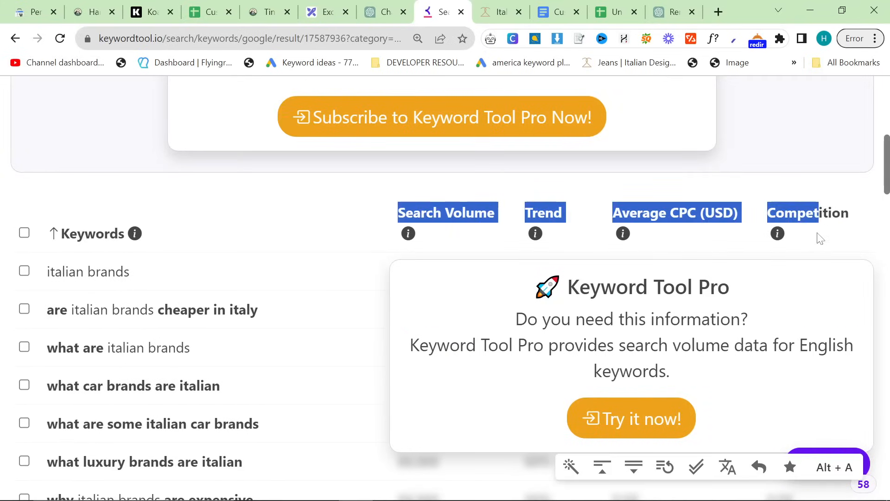
scroll("down", 3)
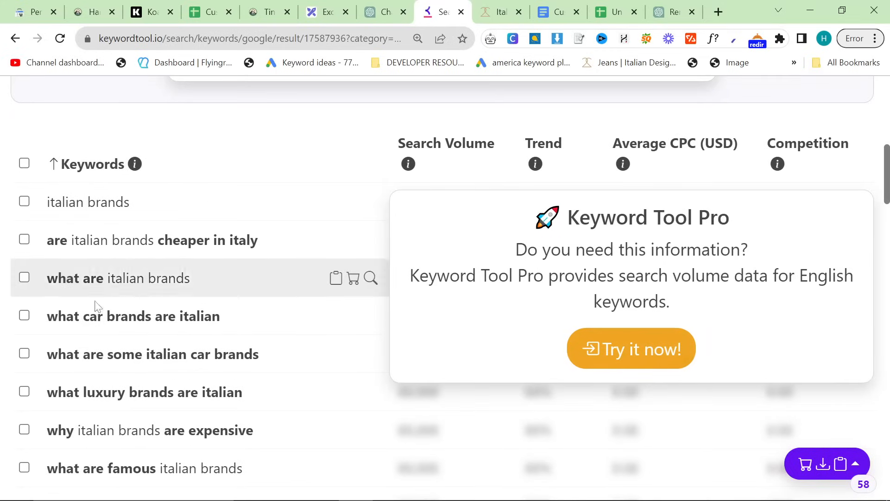
mouse_move(75, 324)
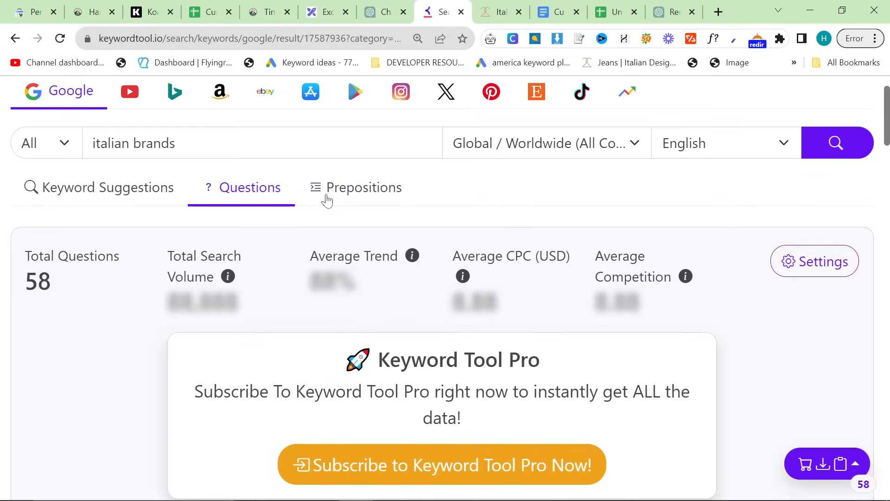
left_click(364, 187)
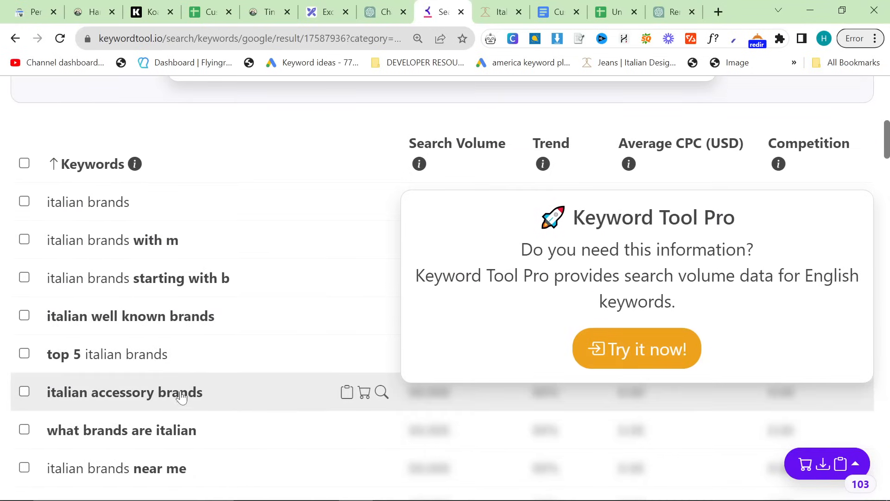
scroll("down", 3)
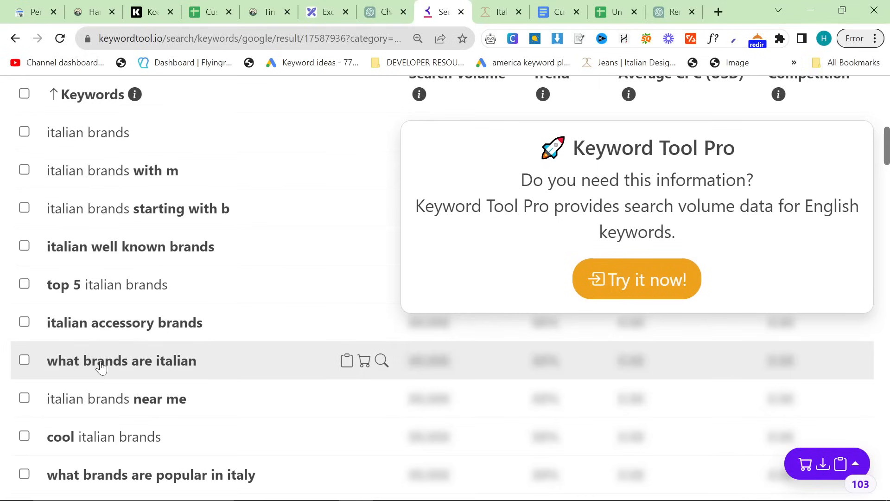
mouse_move(160, 479)
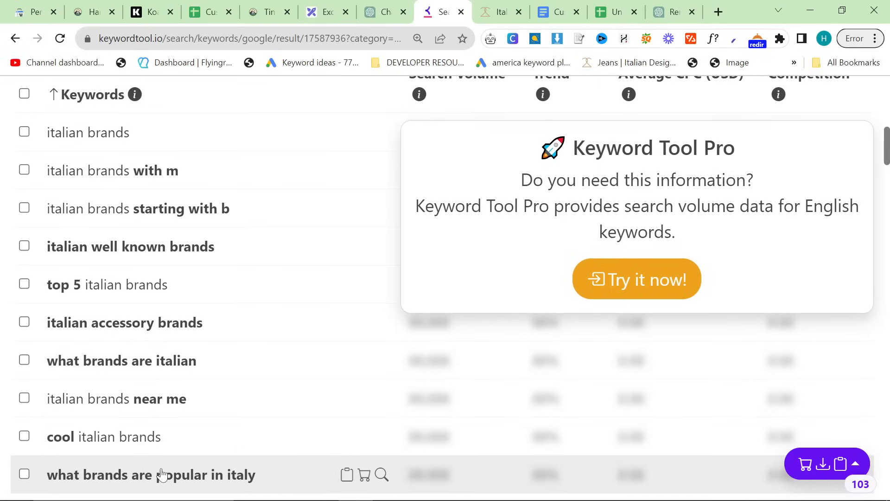
left_click(384, 12)
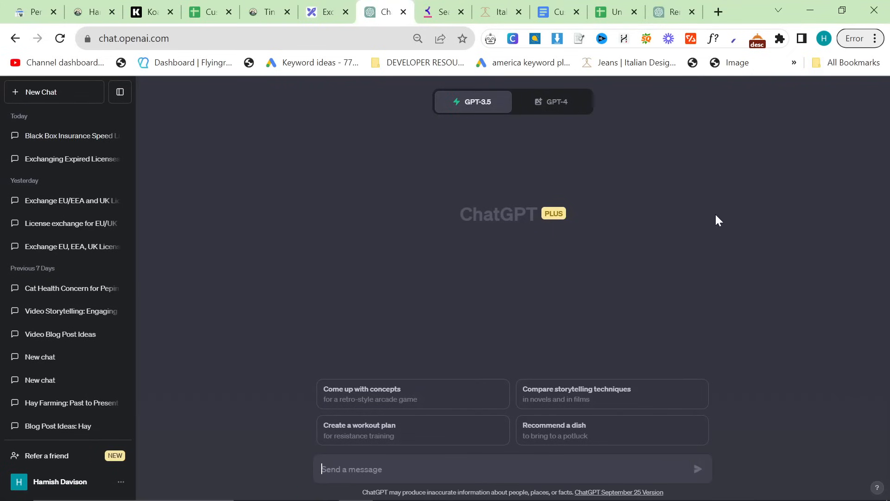
Pick GPT-4 with DALL·E 3 and request an article on 'what brands are popular in italy'
left_click(552, 101)
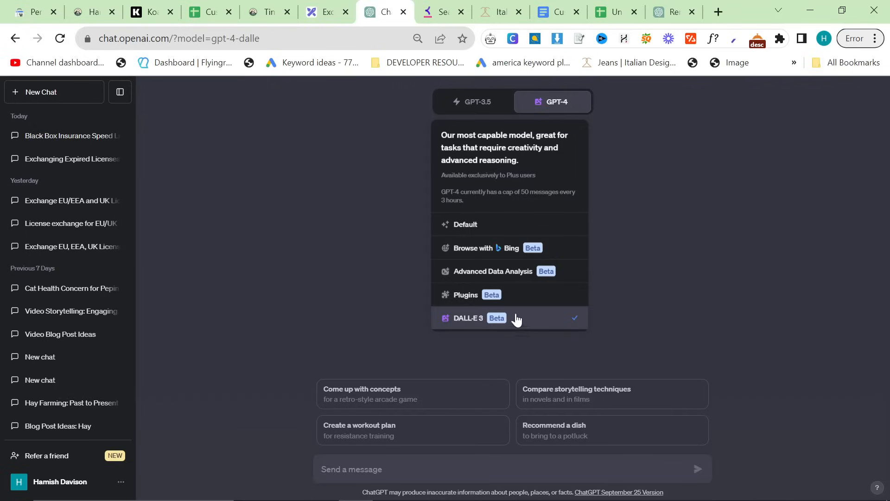
mouse_move(524, 302)
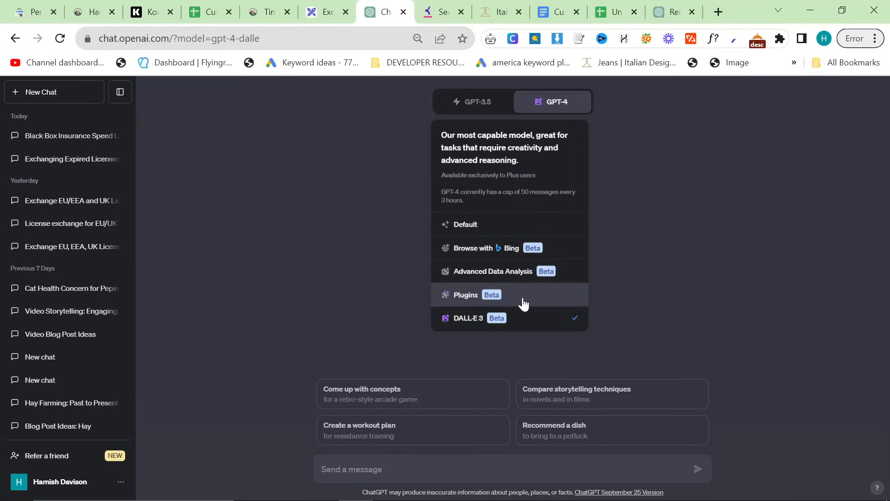
mouse_move(522, 327)
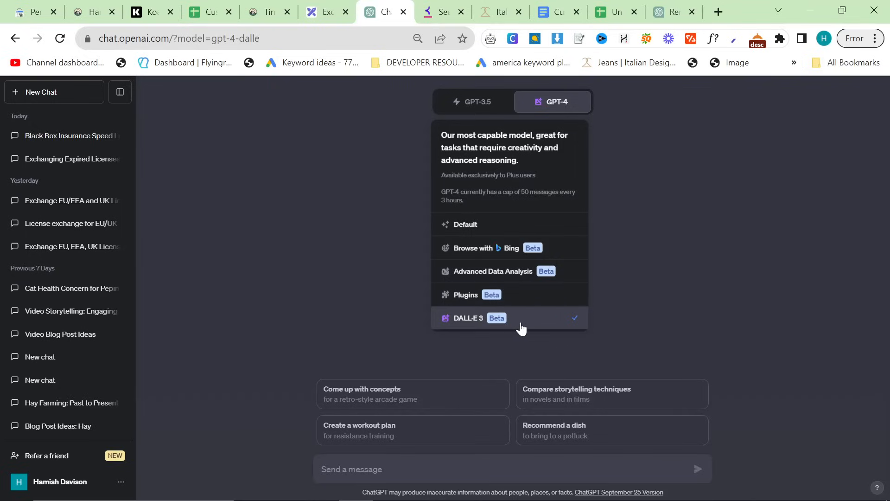
left_click(468, 318)
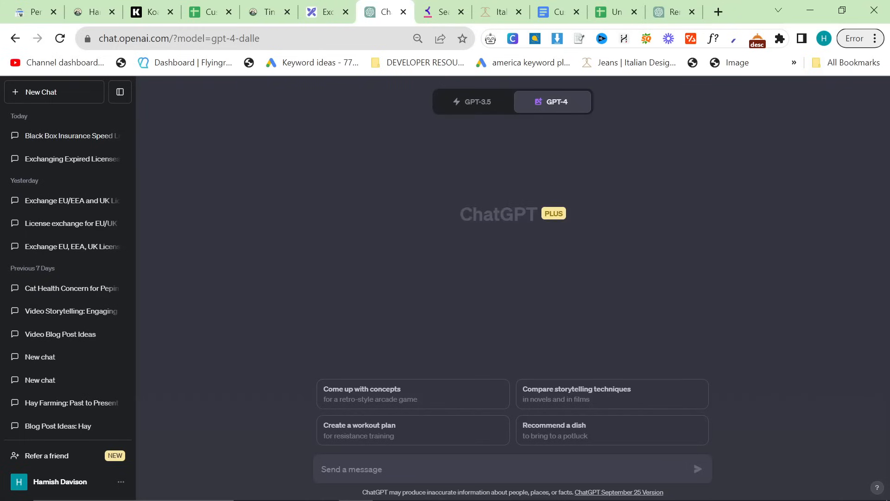
type("pl")
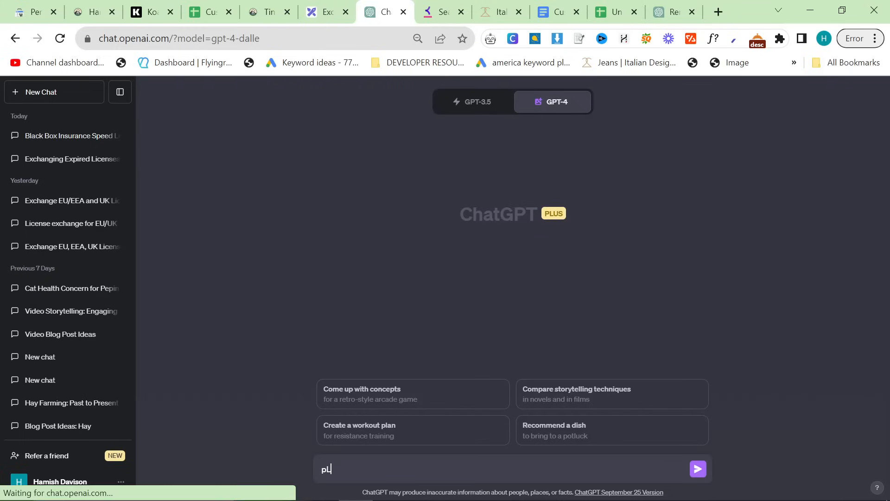
type("Please write this article")
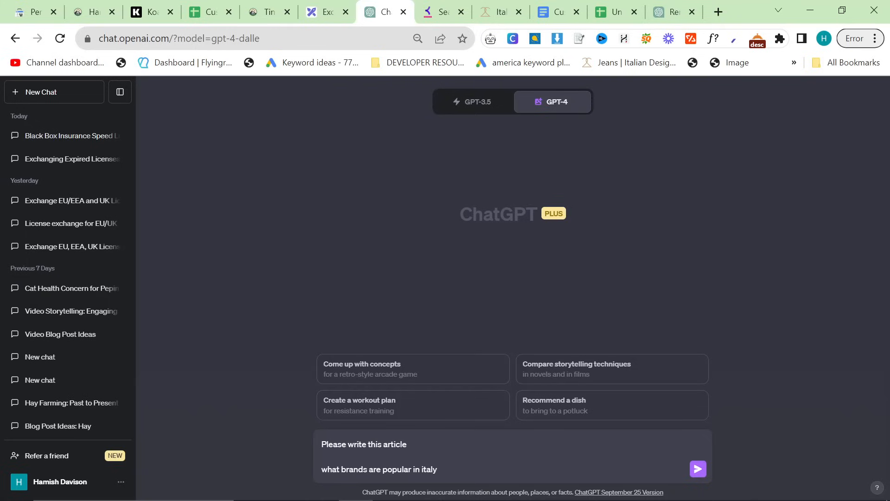
left_click(698, 468)
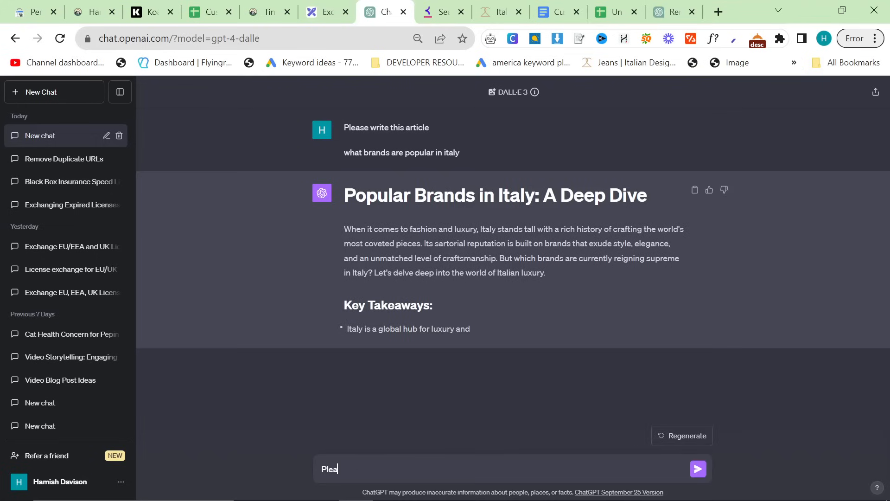
Send 'Please give me a table not a list' to turn the key takeaways into a table
type("Please give me a table not a li")
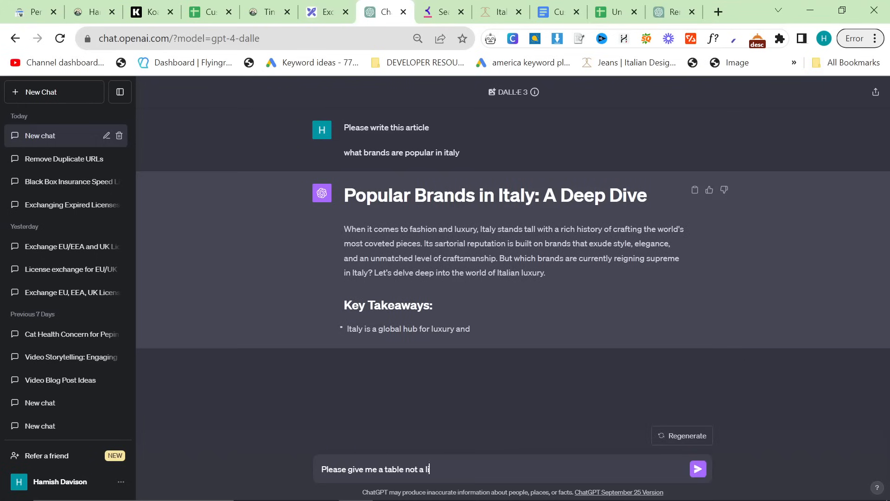
left_click(698, 469)
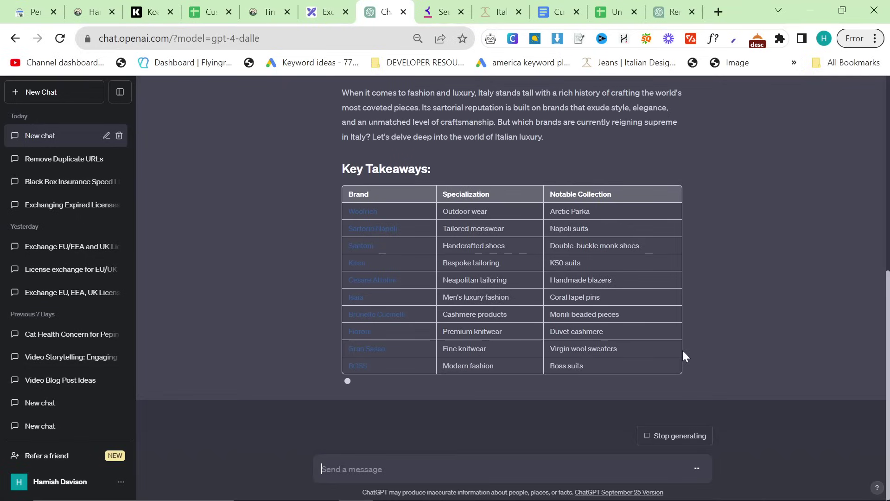
Scroll through the generating article's brand table and new sections, then open the tinyhomehub tab
scroll("down", 3)
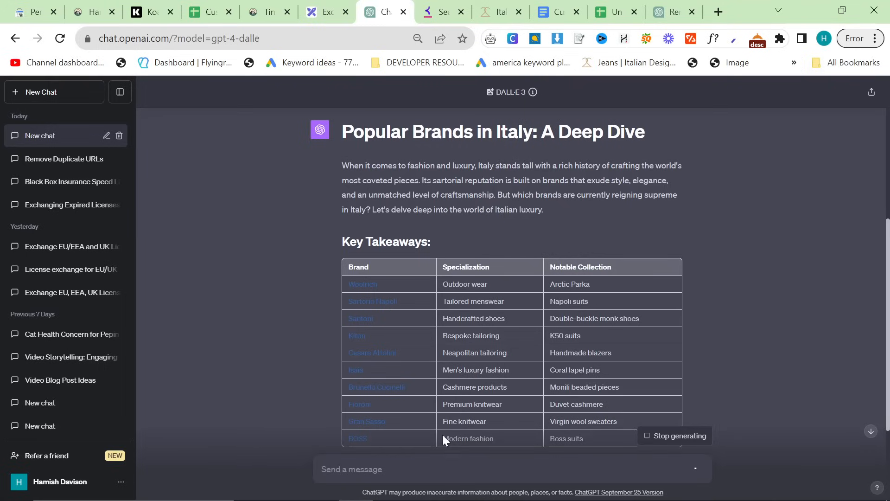
scroll("down", 3)
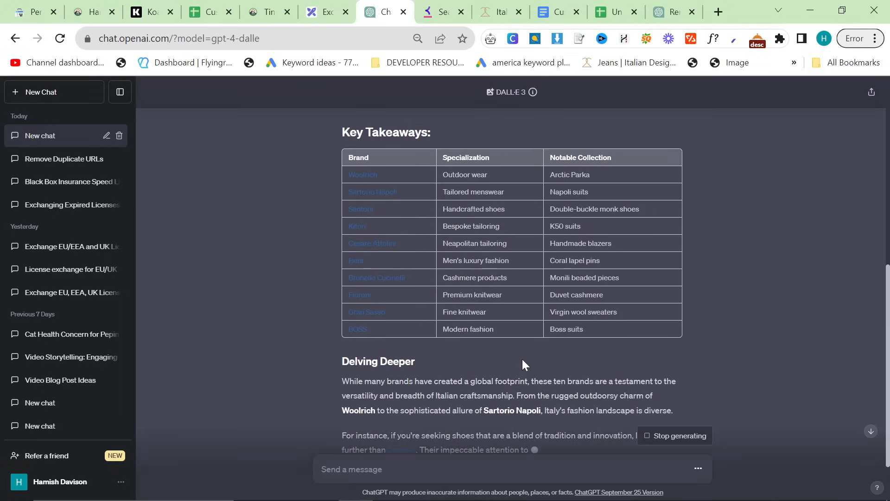
scroll("down", 3)
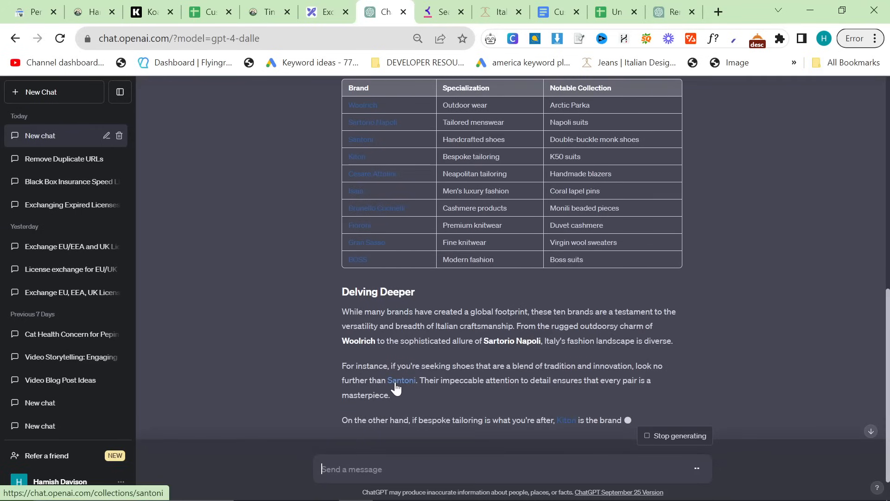
scroll("up", 3)
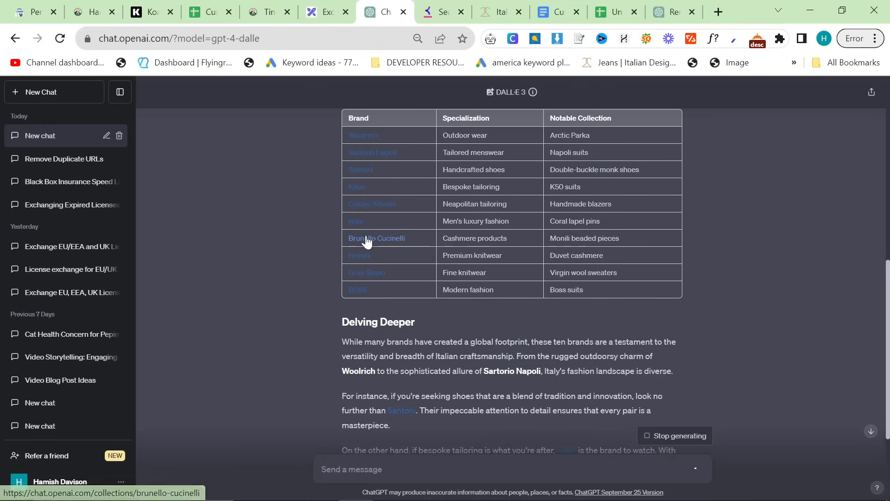
scroll("down", 3)
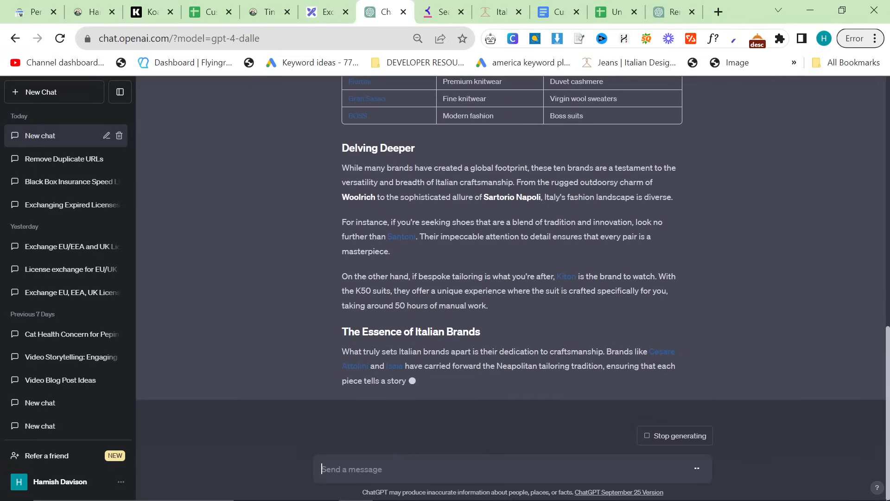
scroll("down", 3)
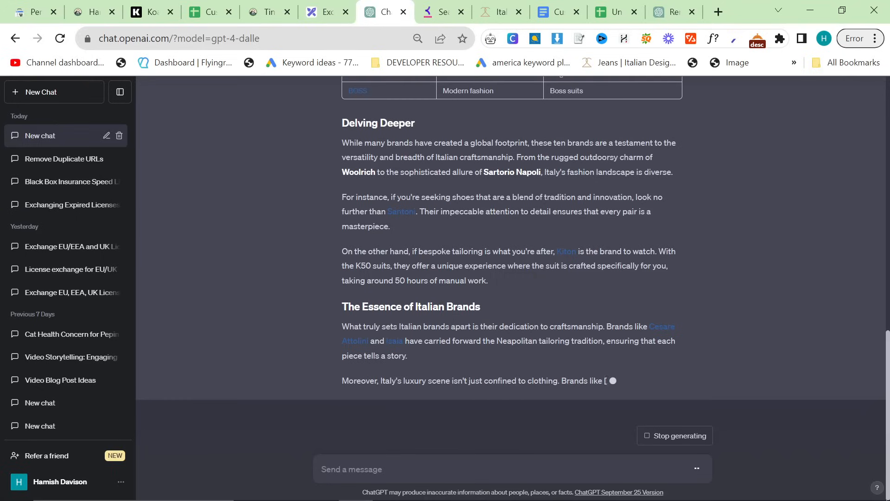
scroll("up", 3)
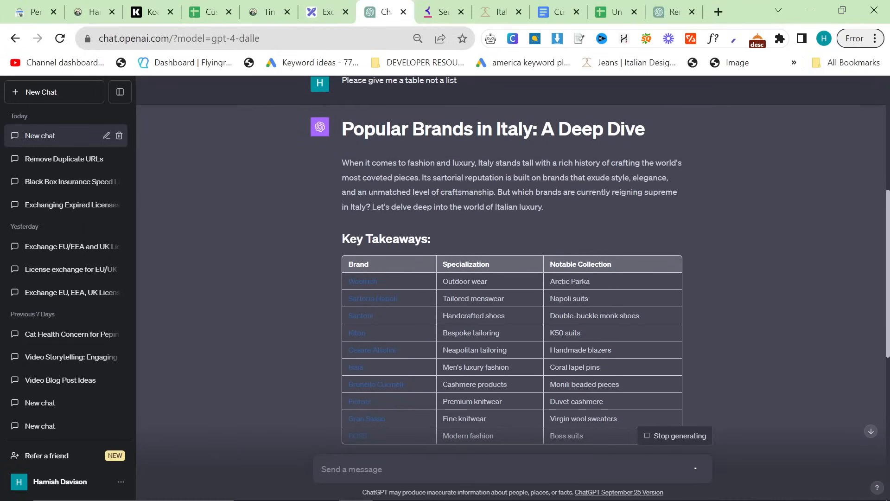
left_click(323, 12)
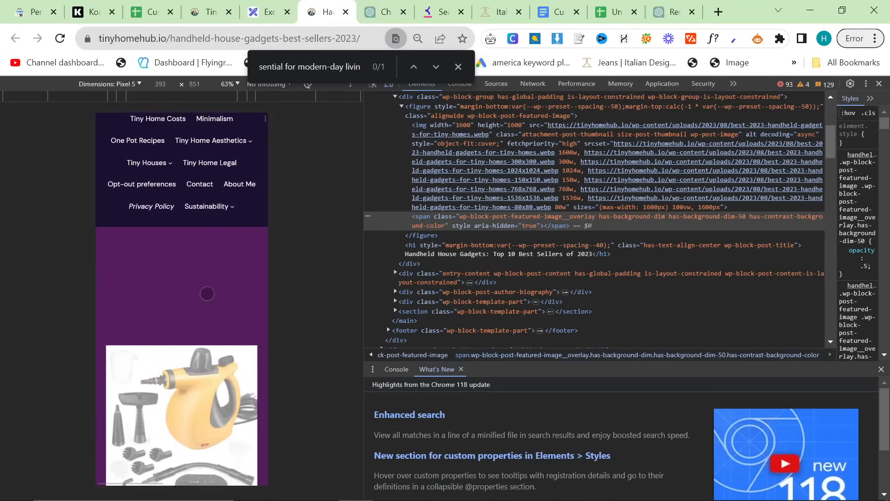
Scroll the handheld house gadgets post in mobile preview, then go back to ChatGPT
scroll("down", 3)
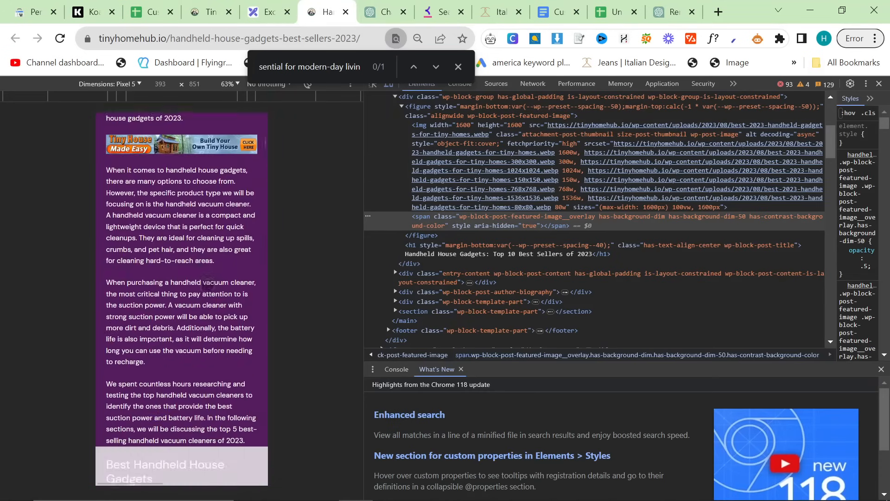
scroll("down", 3)
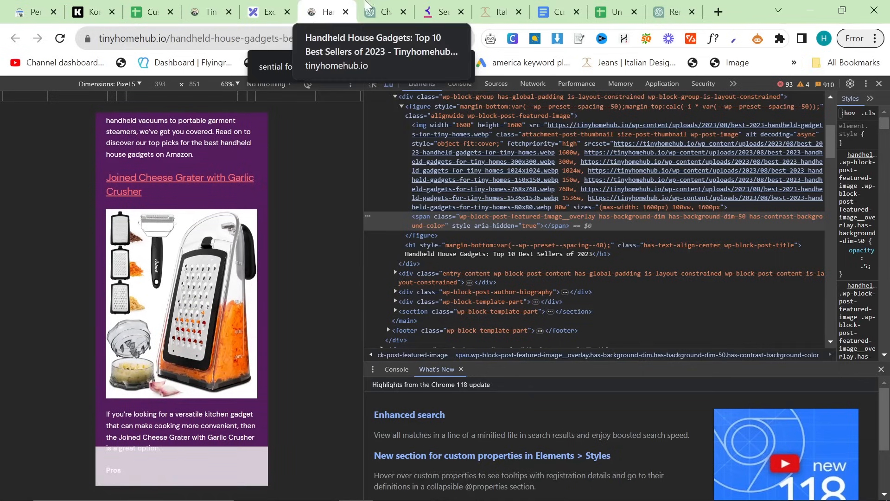
left_click(383, 12)
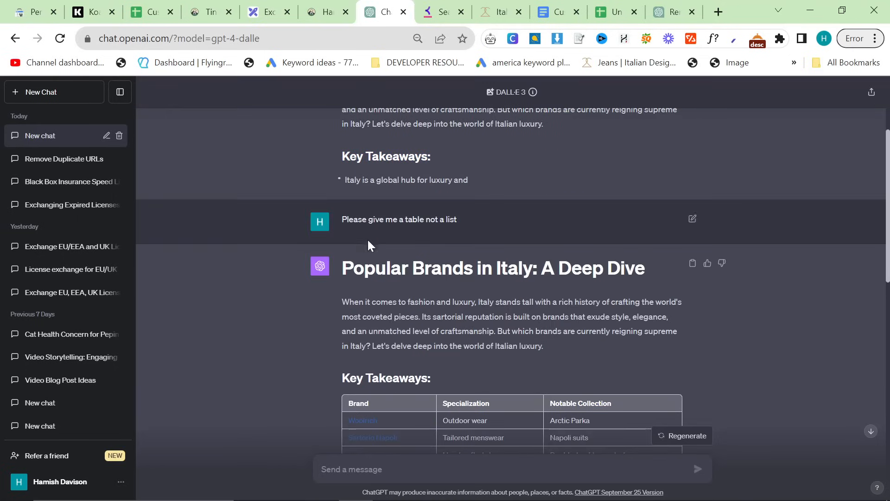
Scroll past the Key Takeaways brand table into the Delving Deeper section on Woolrich, Santoni, Kiton
scroll("down", 3)
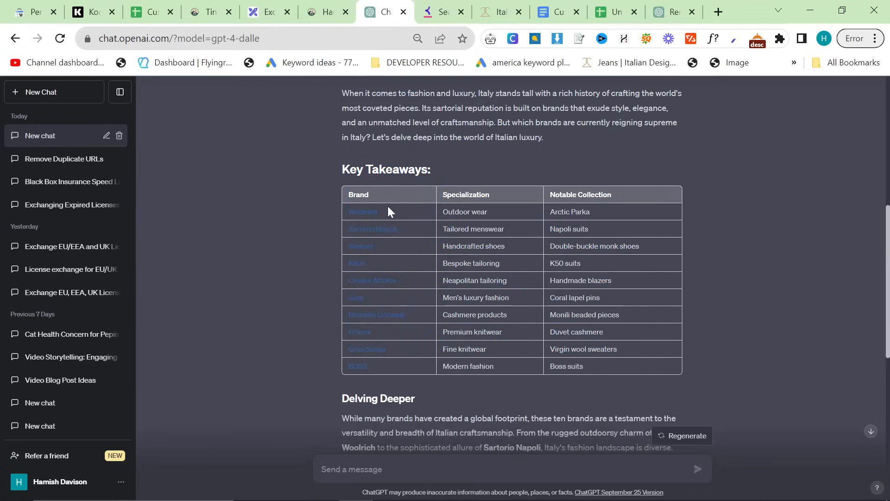
scroll("down", 3)
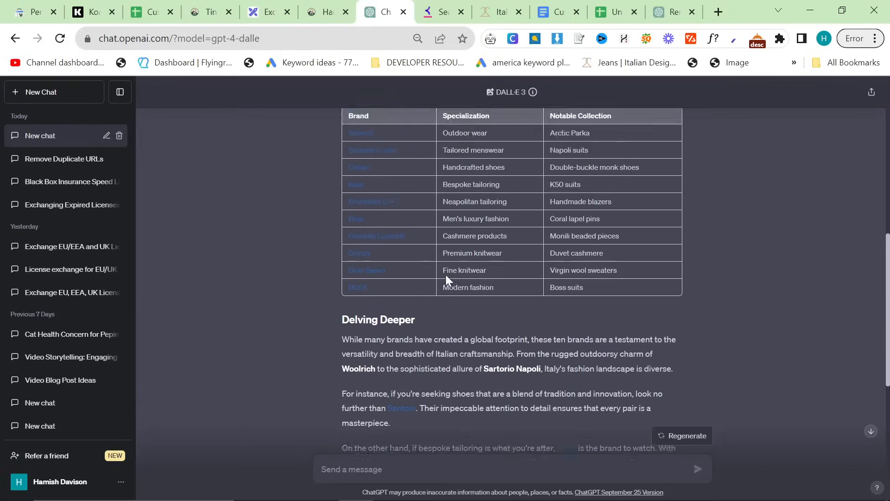
scroll("down", 3)
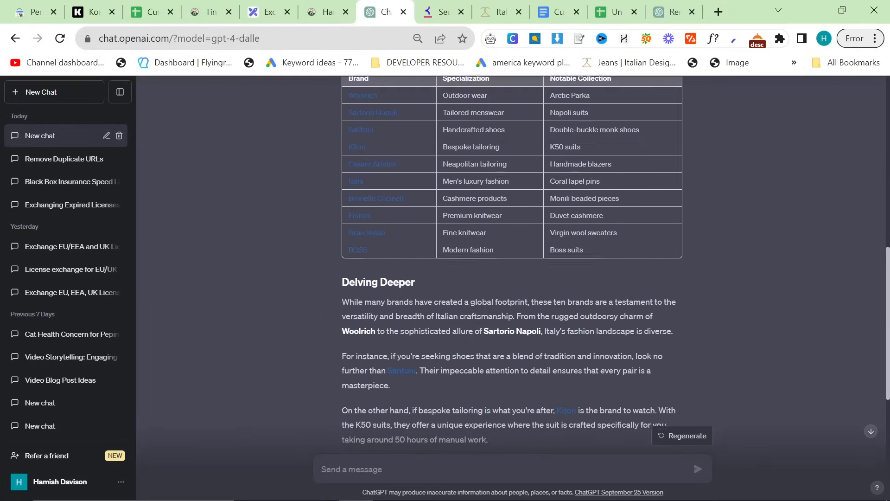
Briefly view the Custom instructions document, deselect its text, and return to ChatGPT
left_click(555, 12)
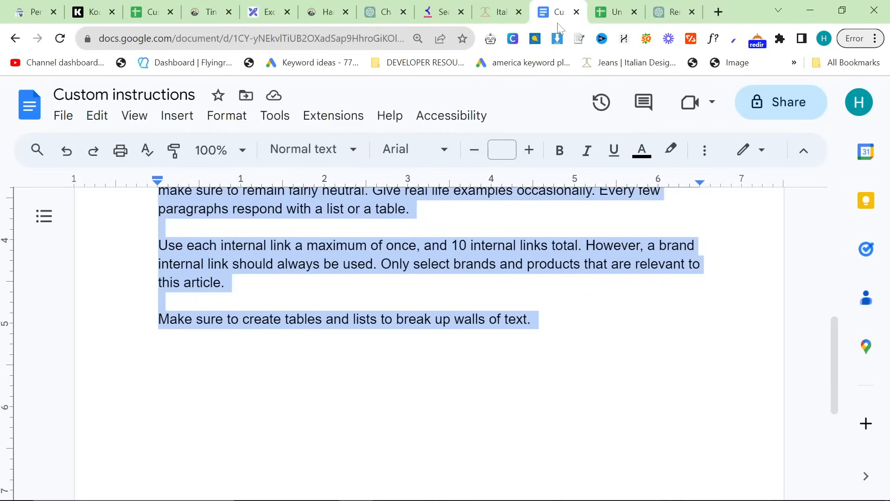
left_click(275, 116)
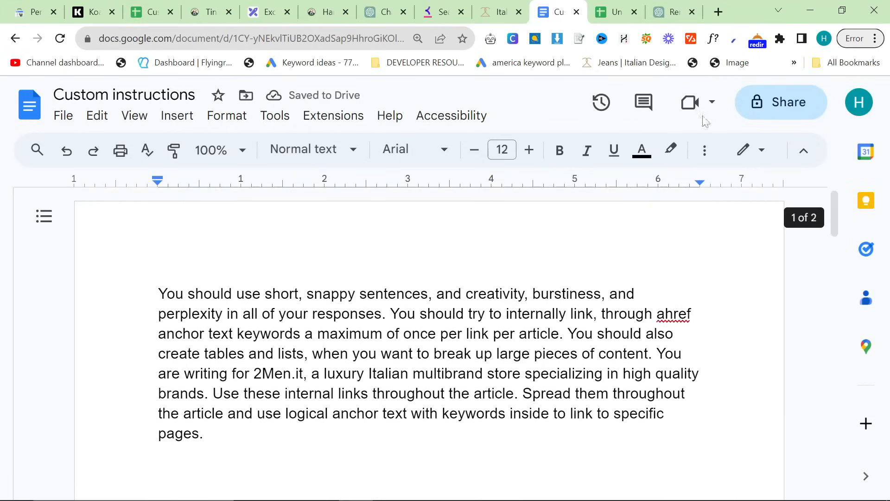
left_click(489, 12)
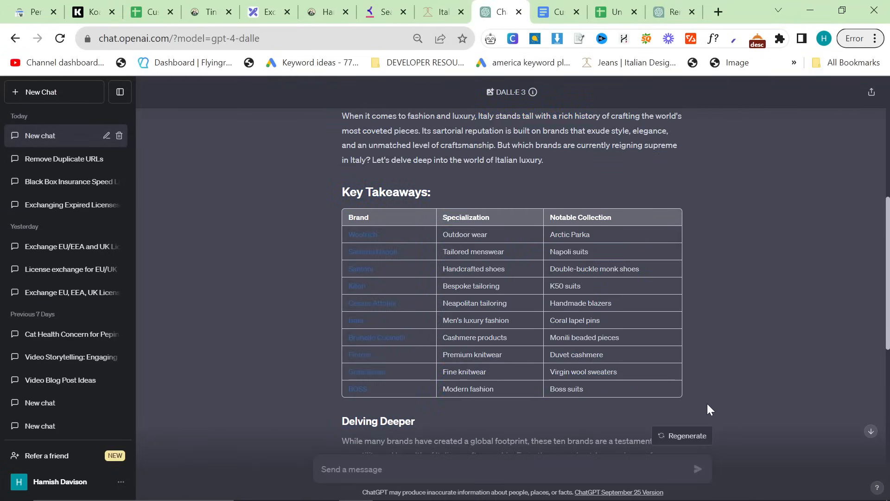
mouse_move(558, 10)
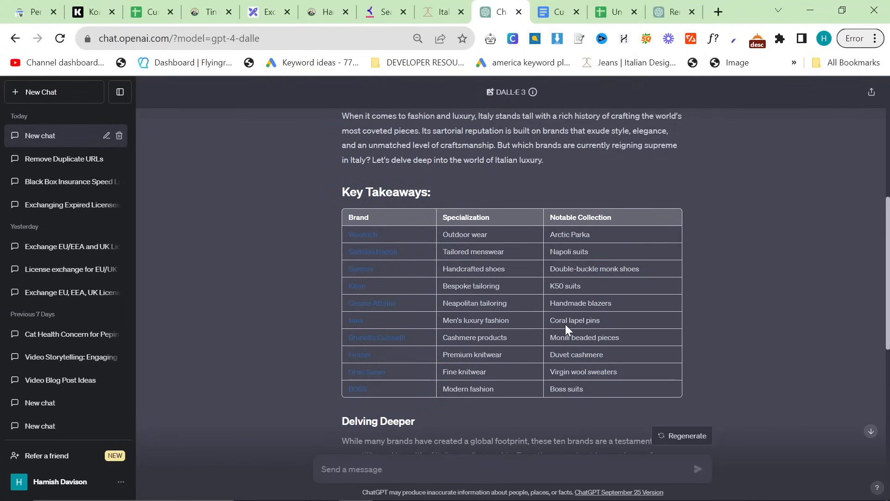
mouse_move(557, 55)
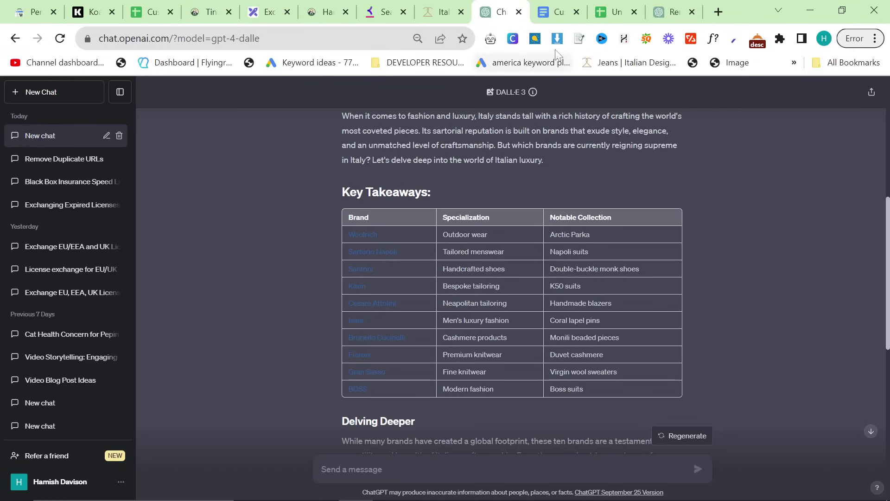
scroll("down", 3)
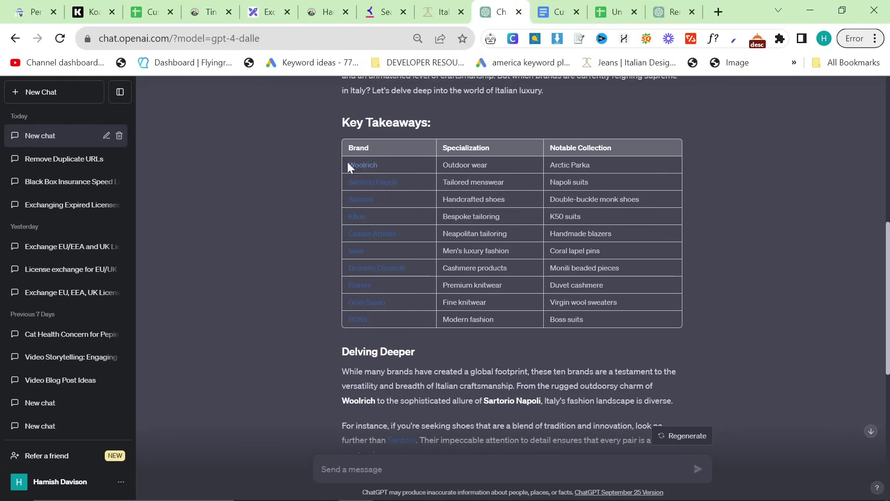
left_click_drag(348, 165, 630, 323)
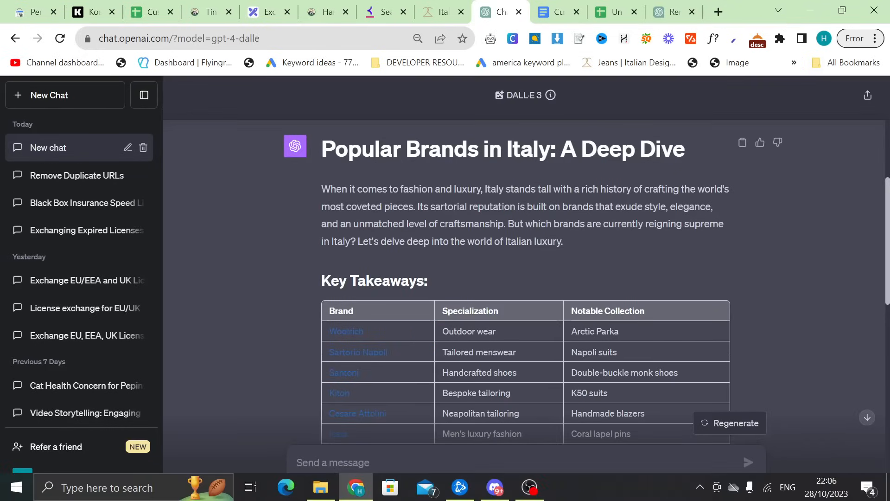
left_click_drag(322, 148, 531, 223)
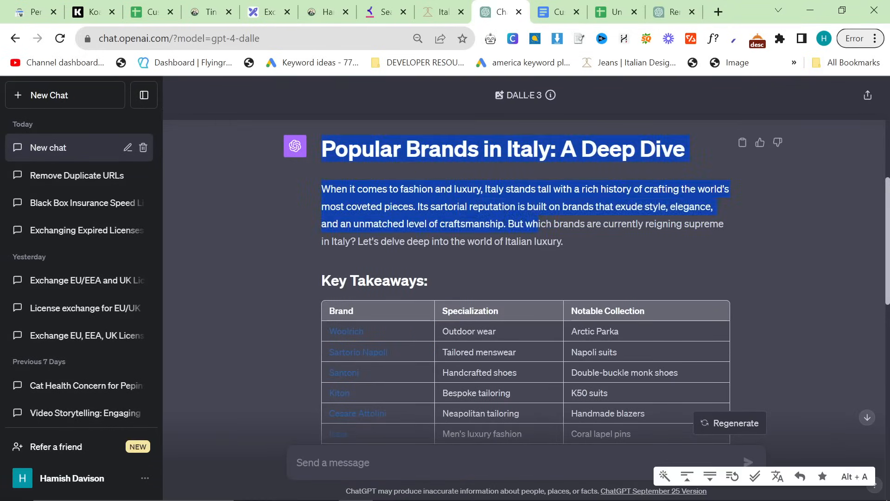
left_click(520, 311)
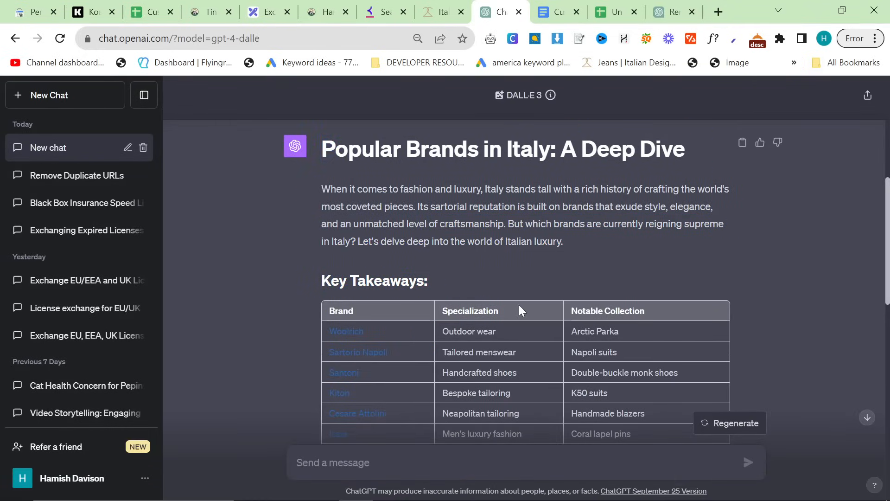
scroll("down", 3)
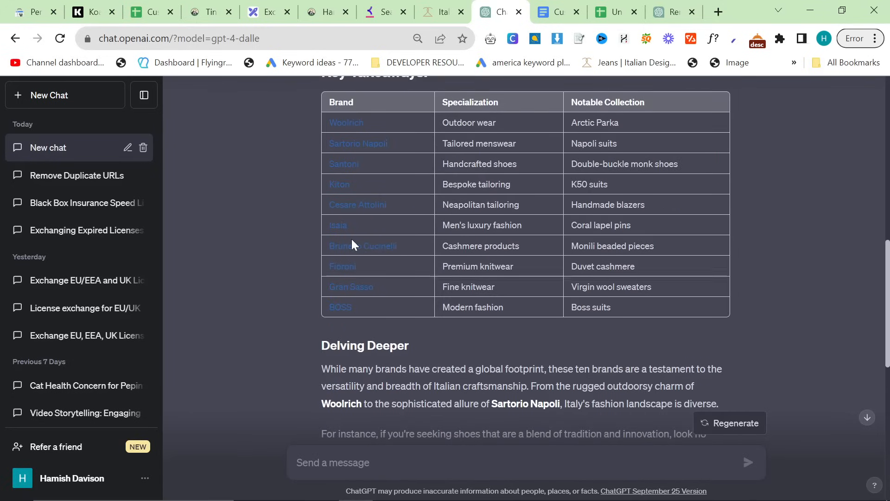
mouse_move(333, 271)
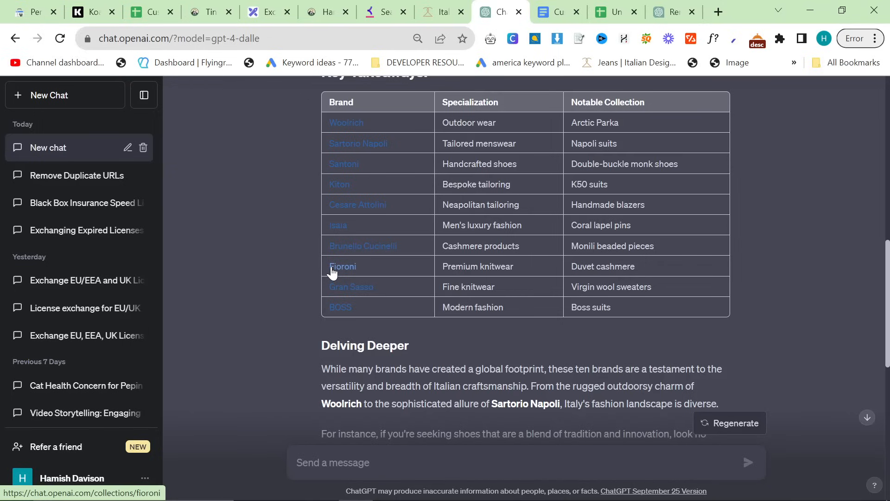
mouse_move(421, 267)
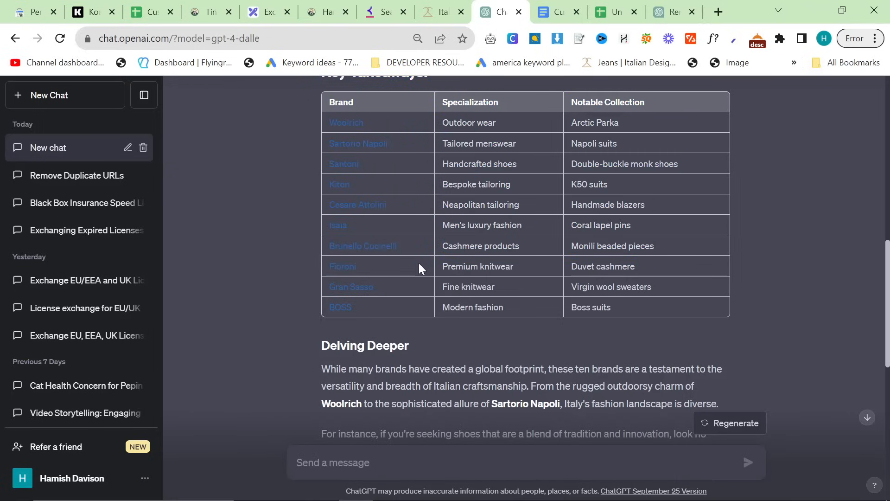
scroll("down", 3)
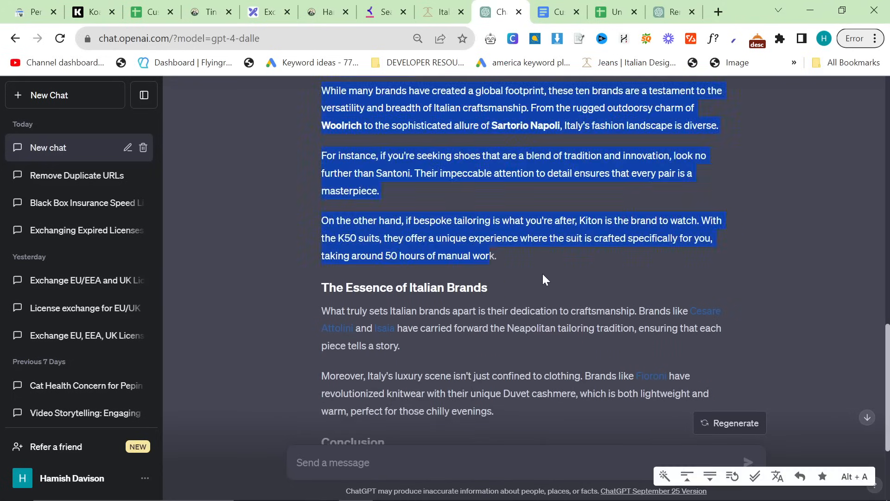
left_click(544, 279)
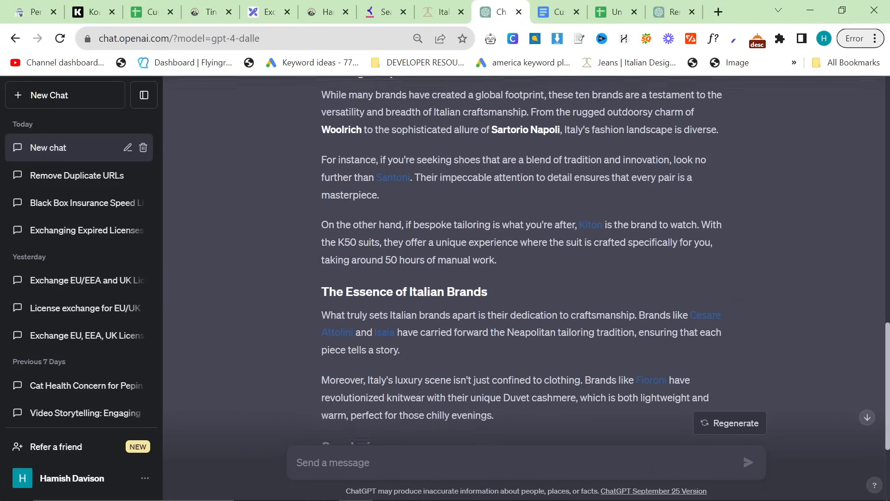
scroll("up", 3)
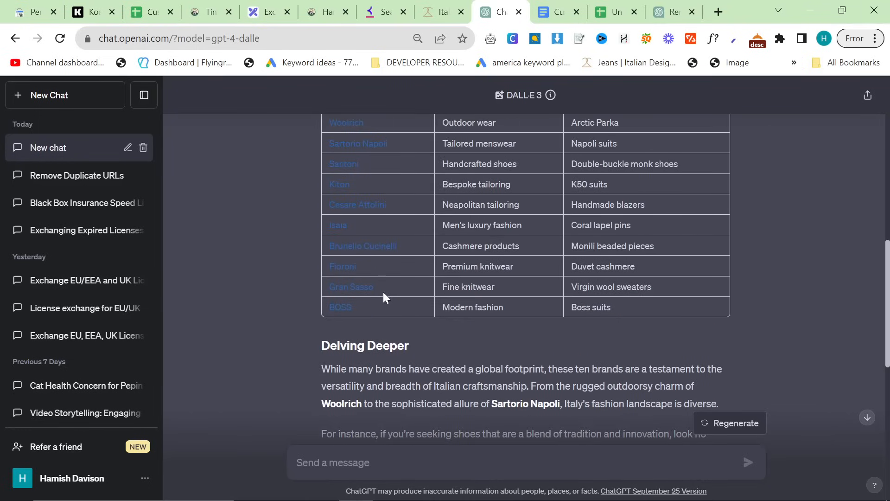
mouse_move(269, 435)
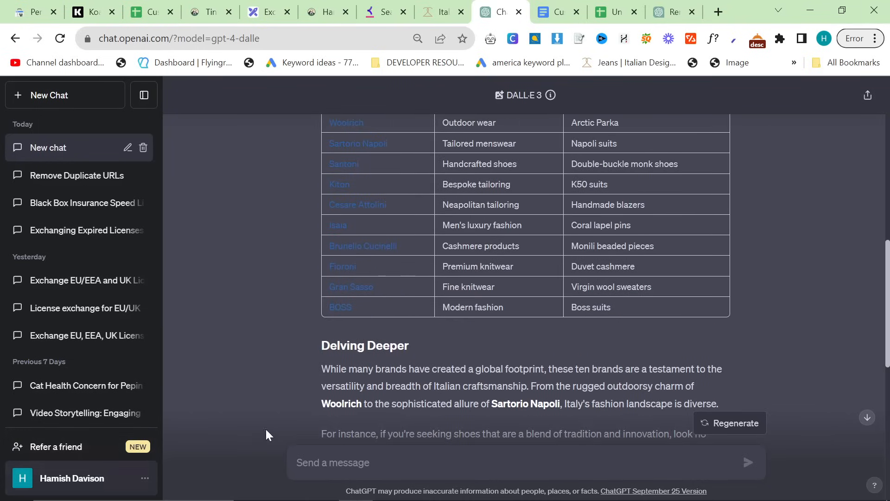
mouse_move(241, 452)
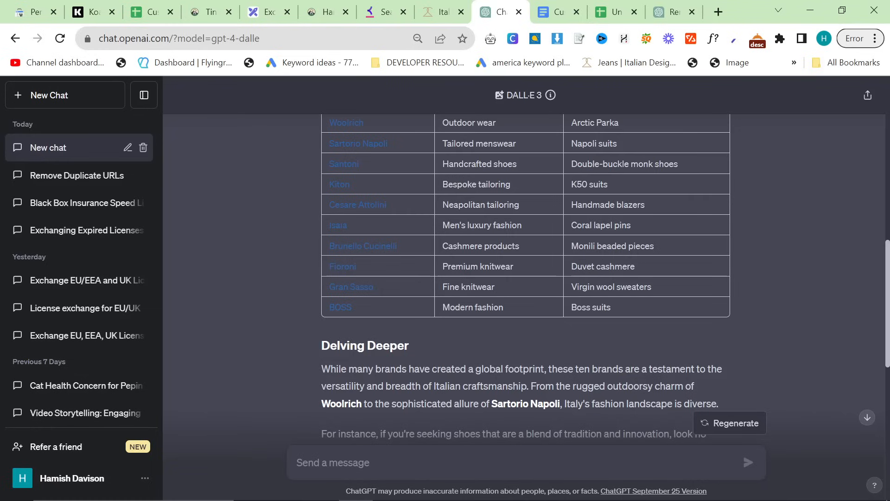
scroll("down", 3)
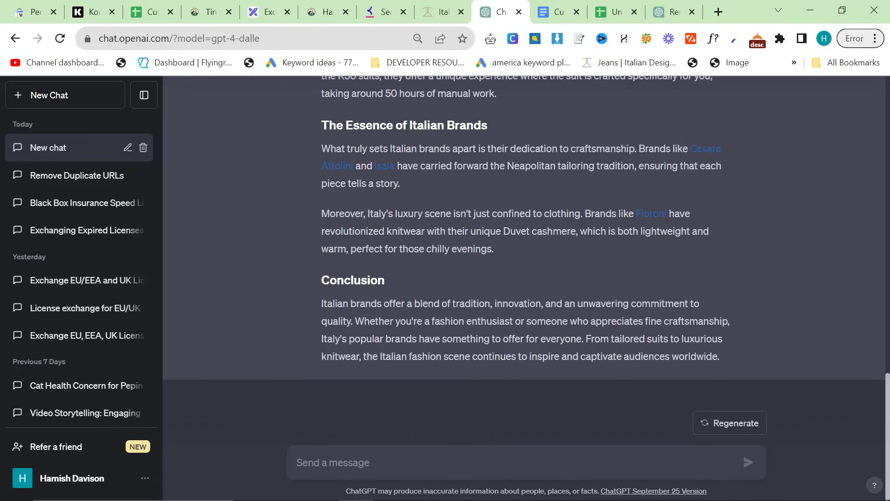
Send 'Create me a featured image for this article blog post' so DALL·E 3 starts generating
left_click(334, 462)
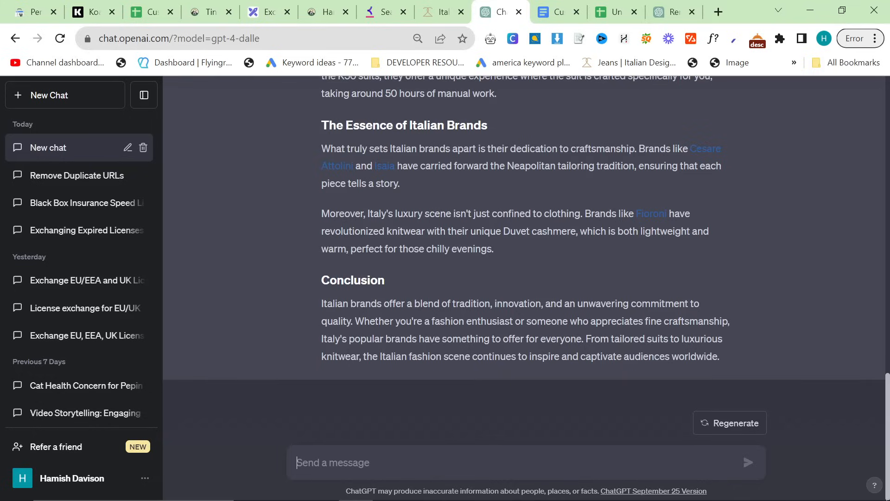
type("Create me a featured image for this")
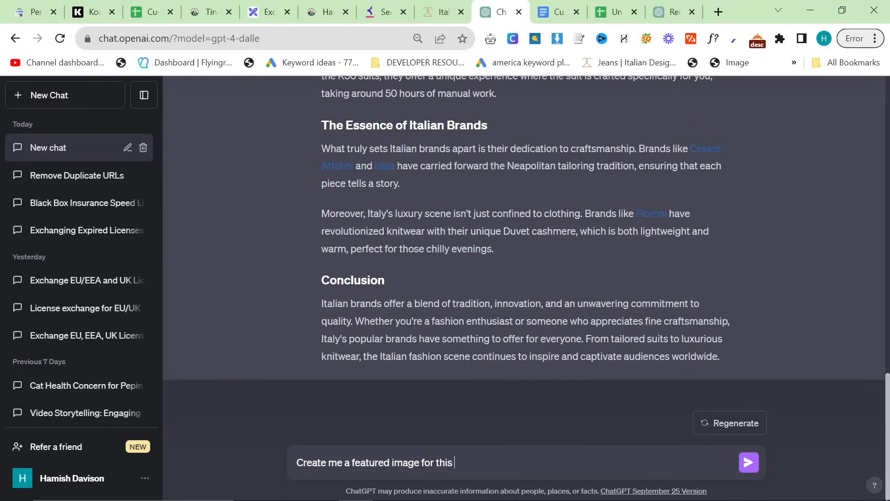
left_click(748, 462)
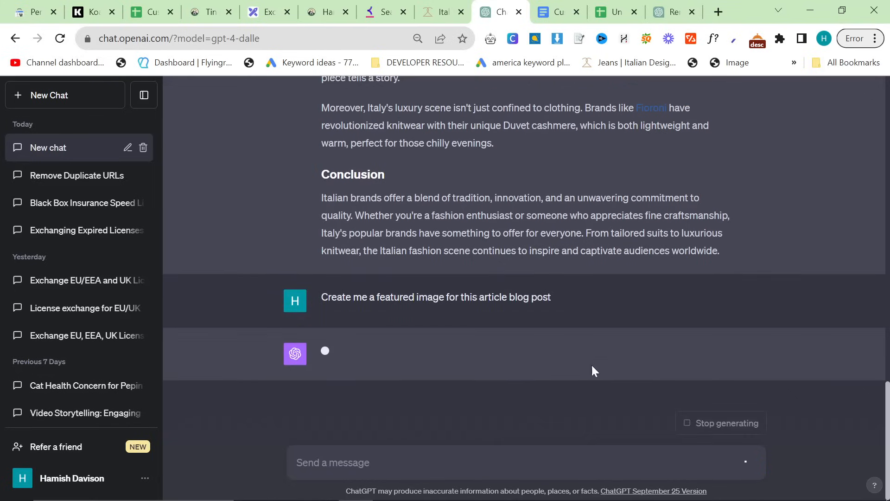
double_click(493, 297)
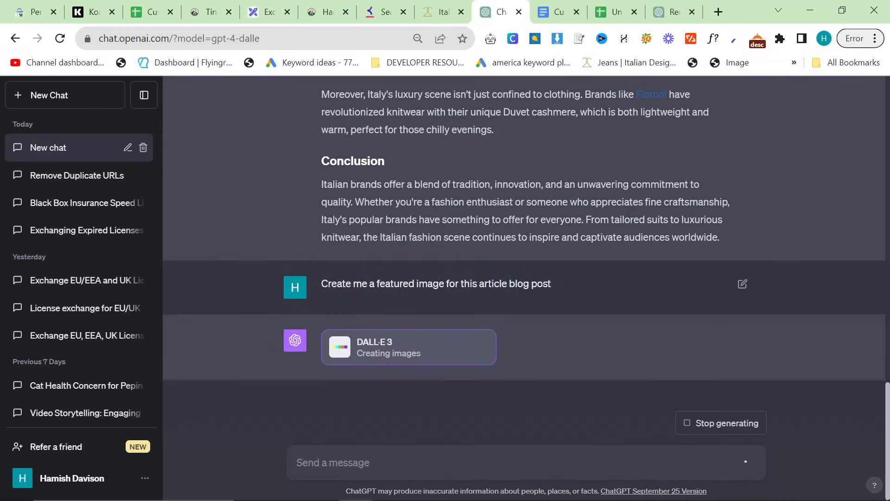
mouse_move(558, 290)
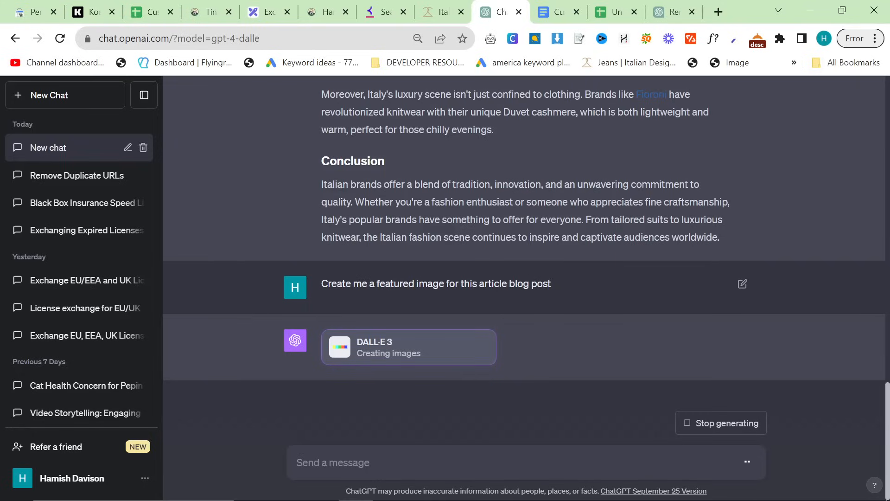
mouse_move(574, 296)
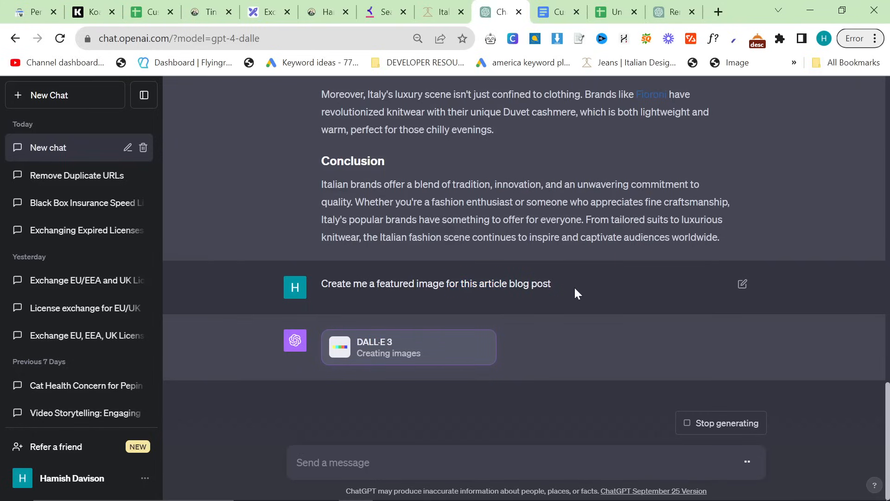
mouse_move(540, 289)
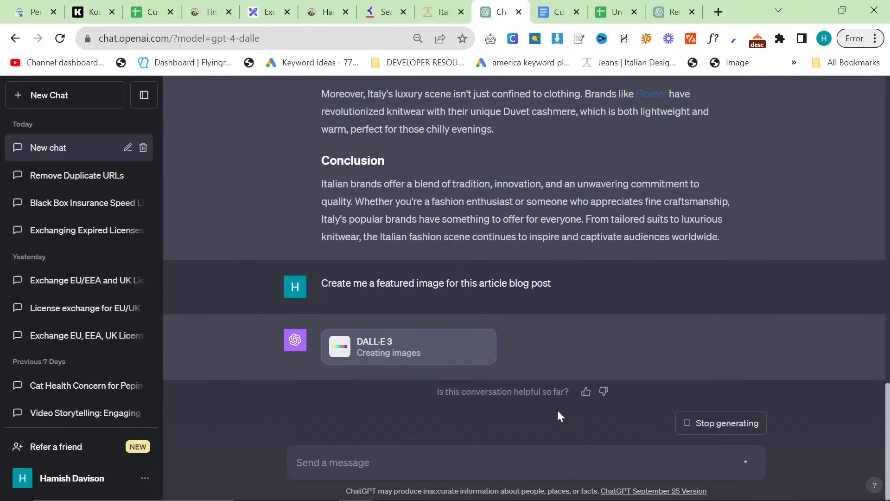
Rank Search Console pages by impressions, check the barndominium floor plans chart, then clear the filter
left_click(438, 12)
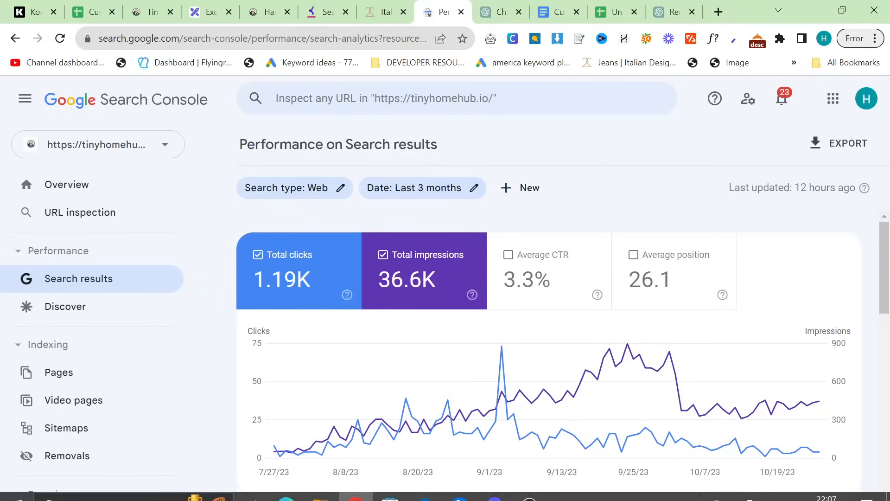
scroll("down", 3)
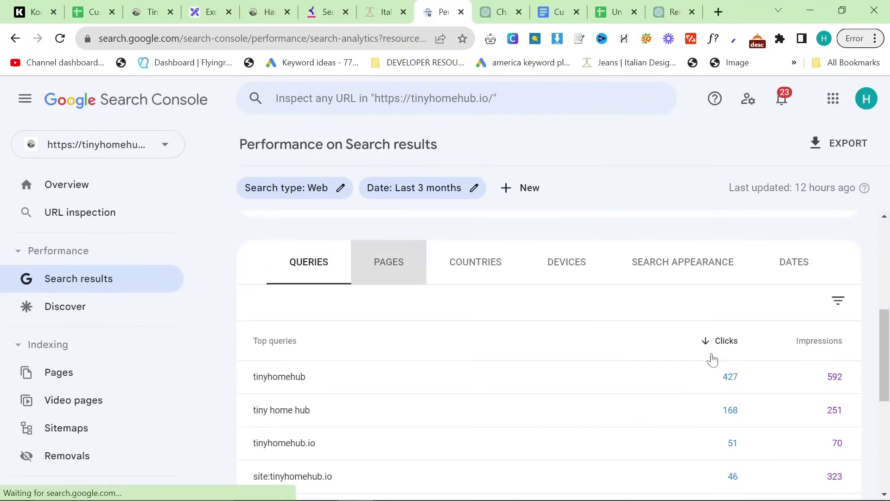
left_click(389, 262)
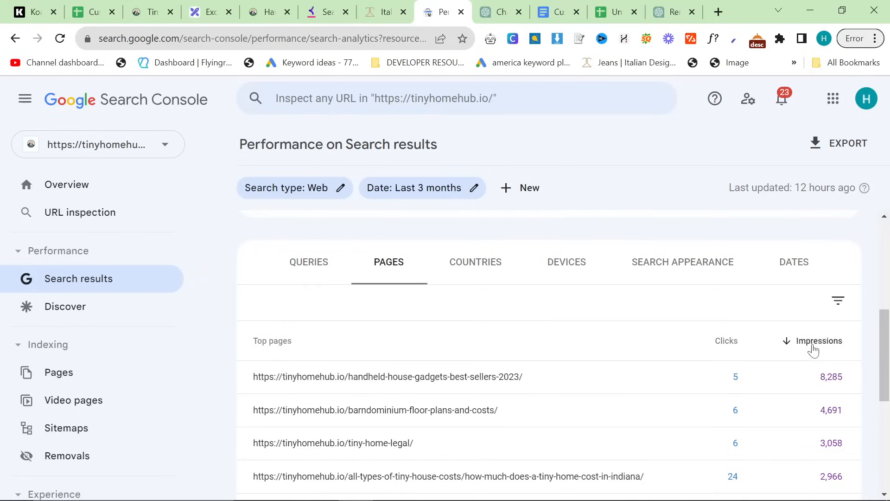
scroll("down", 3)
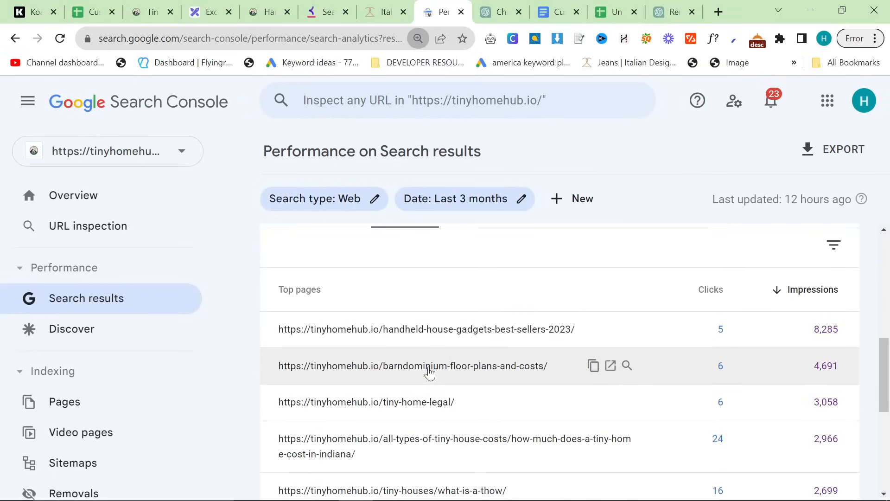
left_click(413, 366)
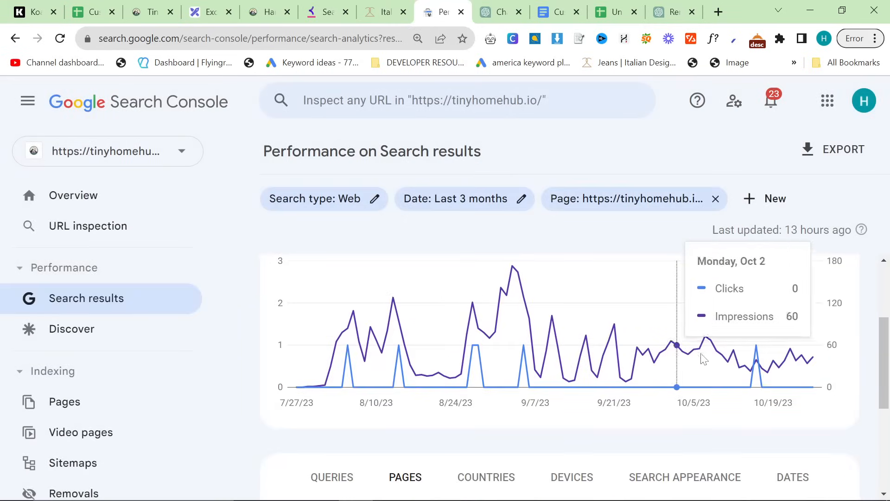
mouse_move(521, 293)
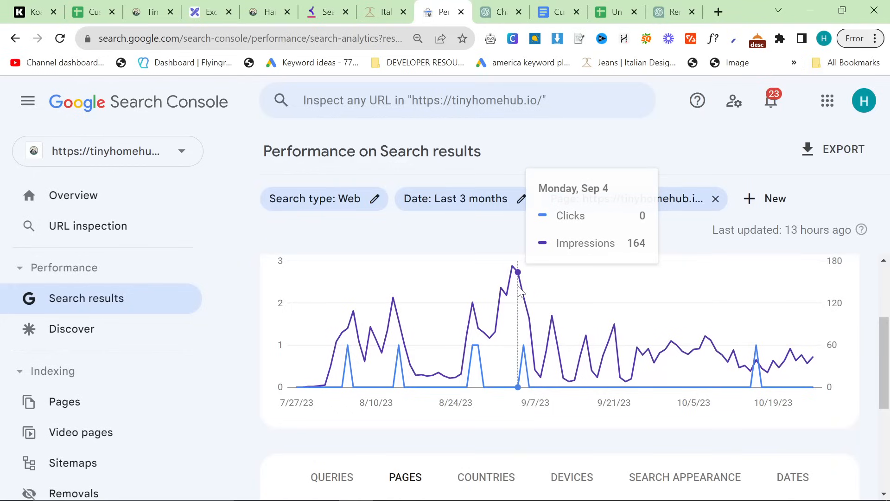
mouse_move(525, 299)
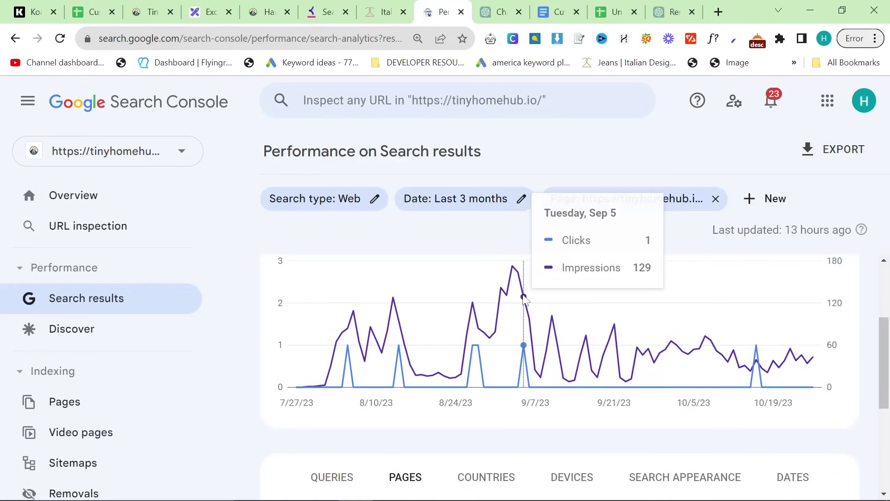
mouse_move(773, 364)
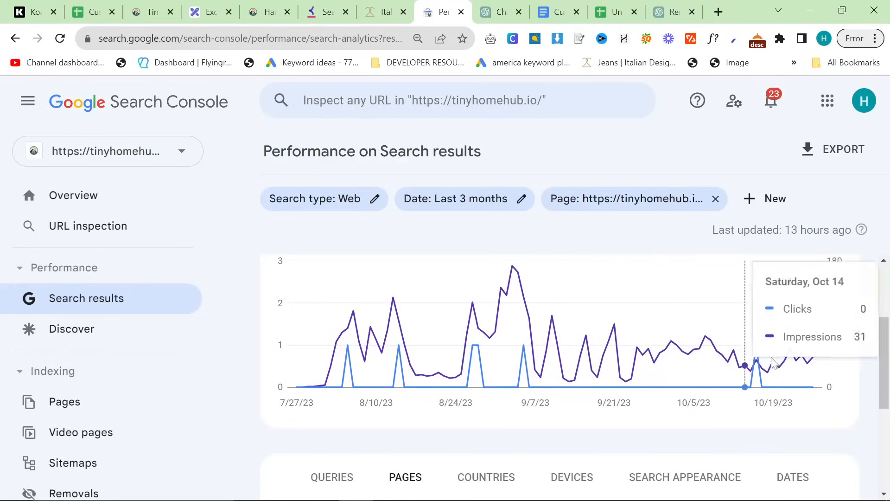
left_click(715, 199)
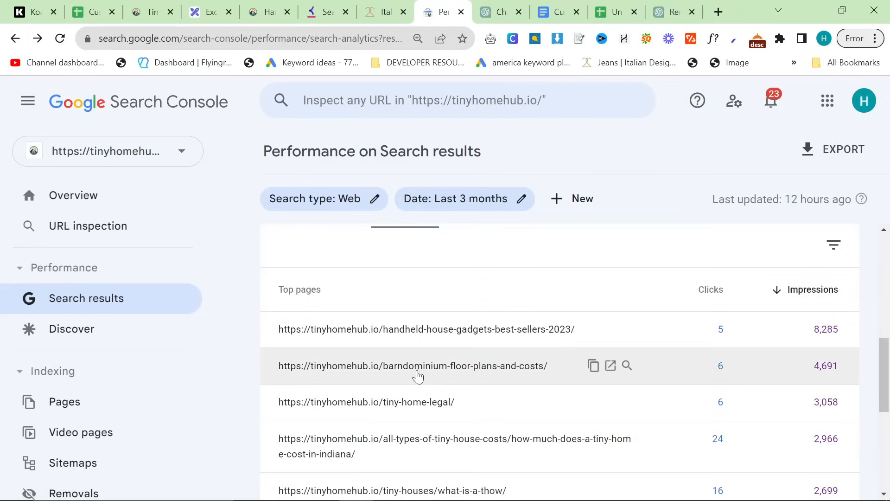
mouse_move(498, 447)
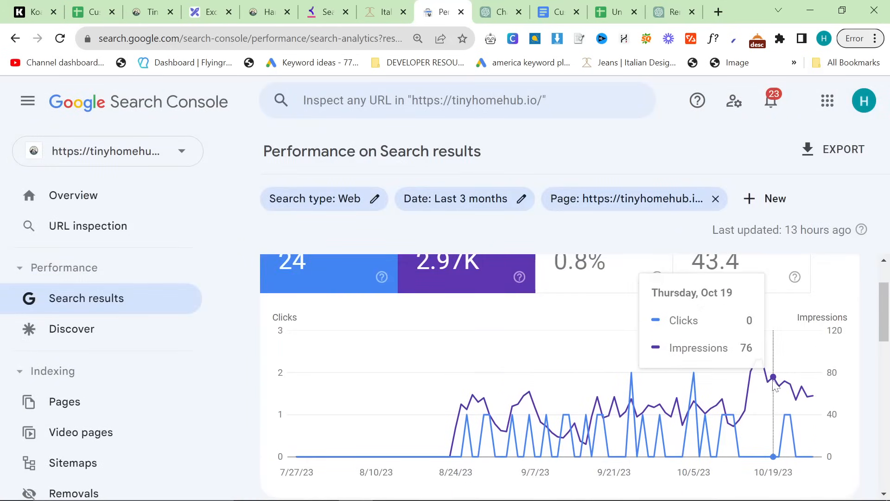
scroll("down", 3)
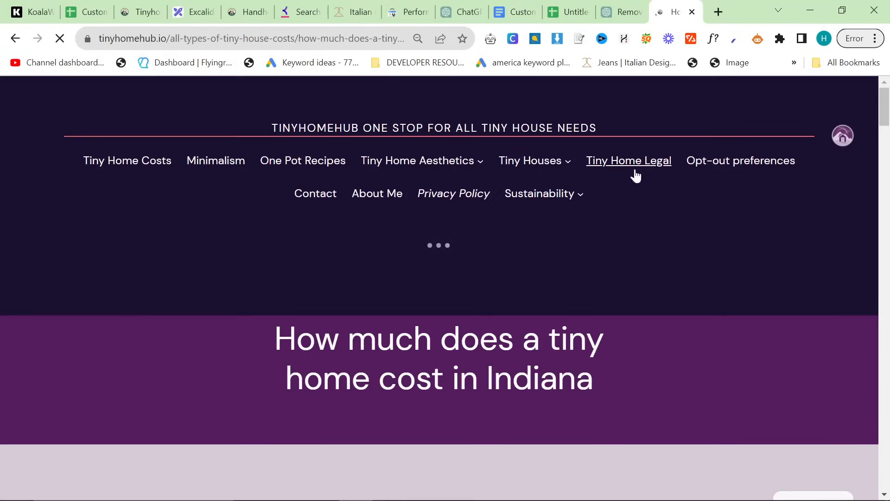
Scroll through the Indiana tiny home cost article's Cost Breakdown chart, then switch back to ChatGPT
scroll("down", 3)
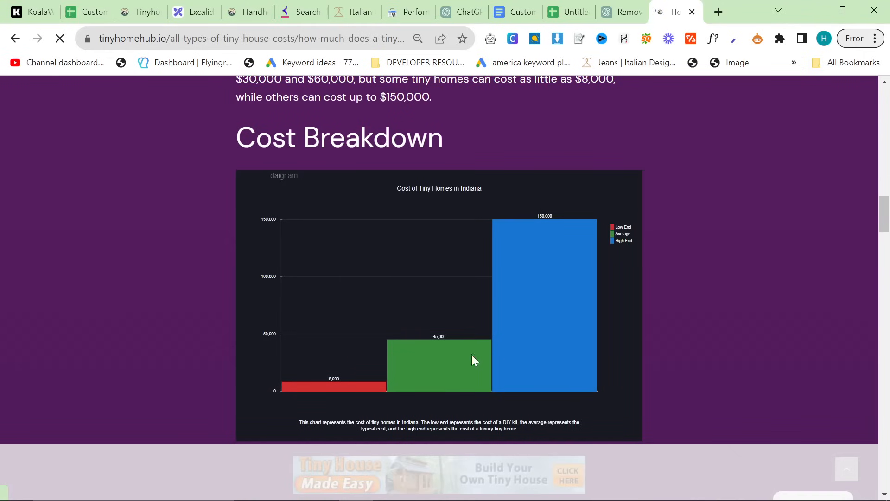
scroll("down", 3)
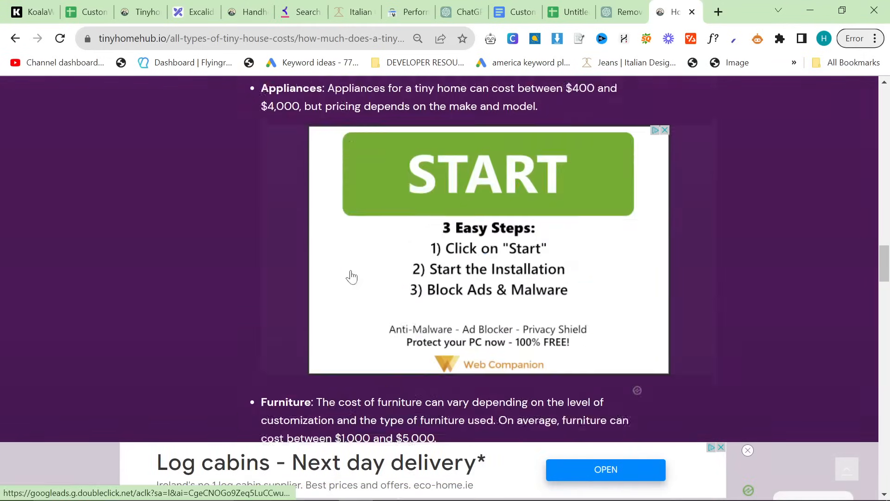
scroll("down", 3)
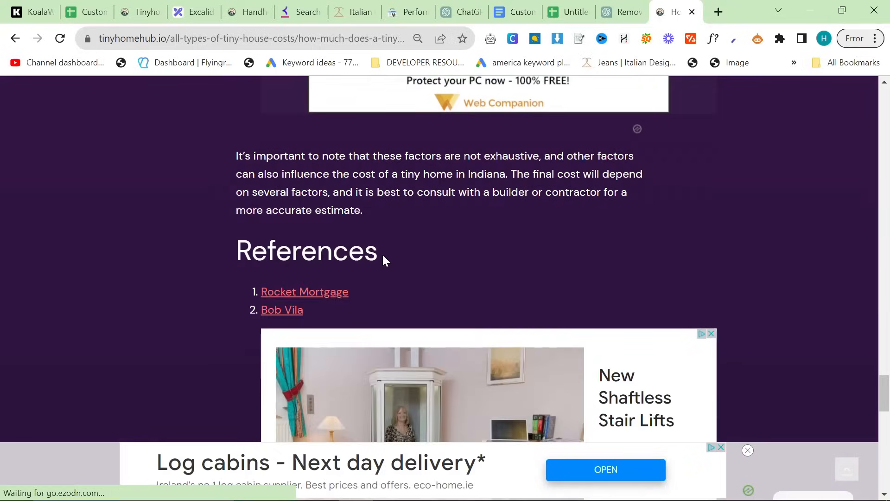
scroll("up", 3)
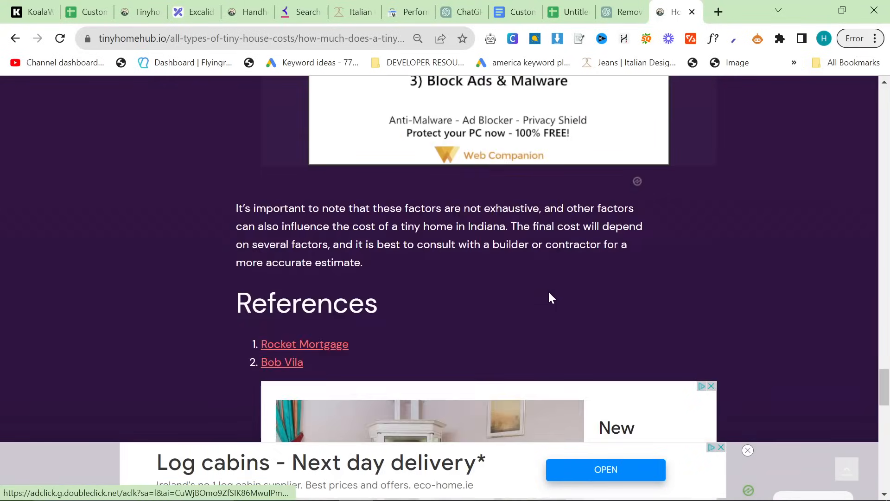
scroll("up", 3)
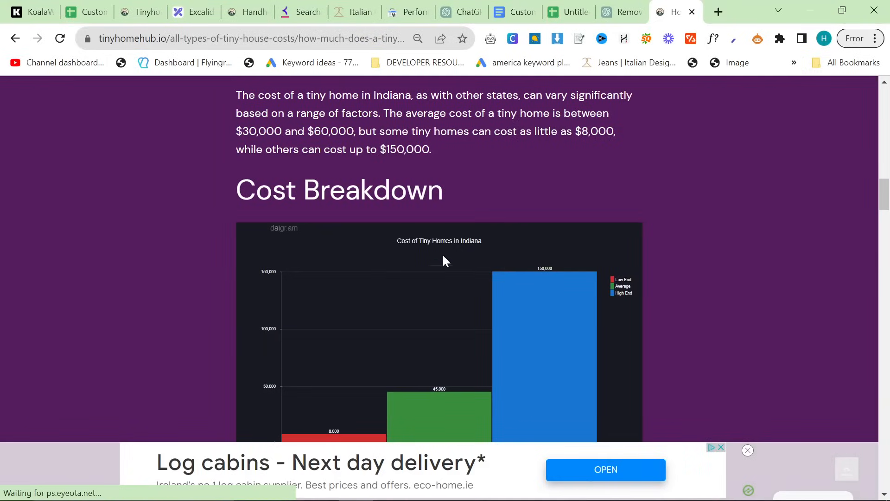
scroll("up", 3)
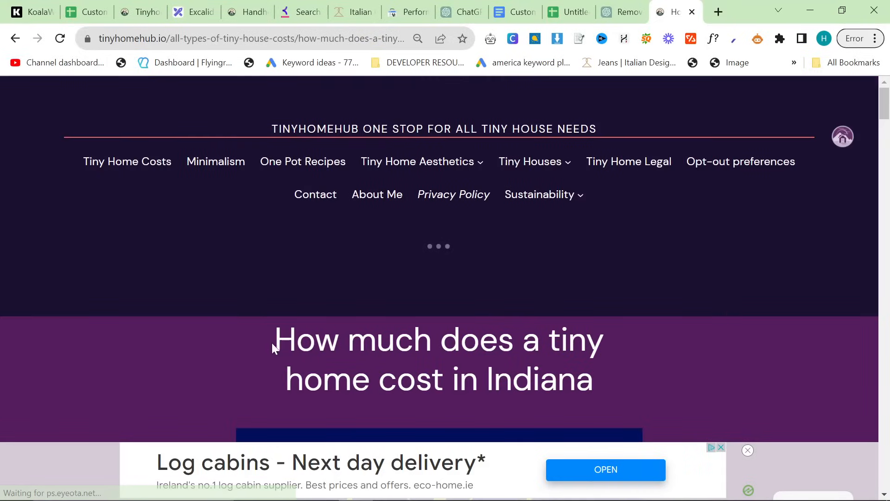
scroll("down", 3)
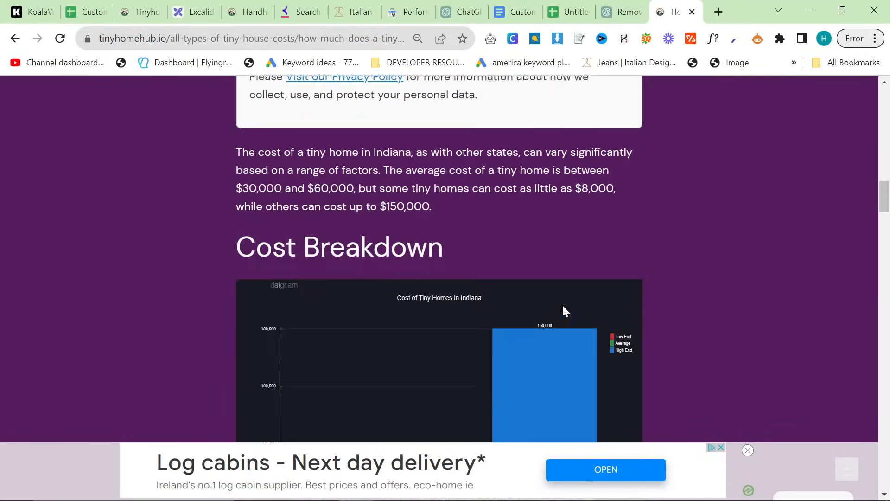
scroll("down", 3)
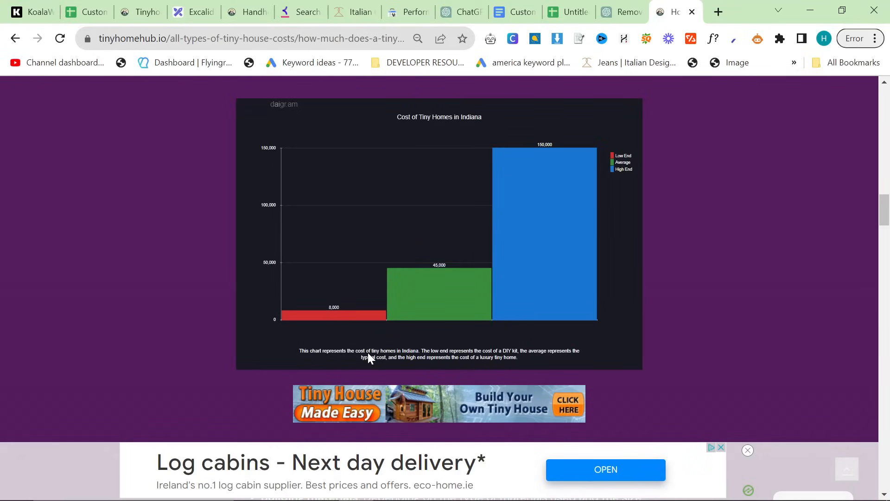
mouse_move(567, 234)
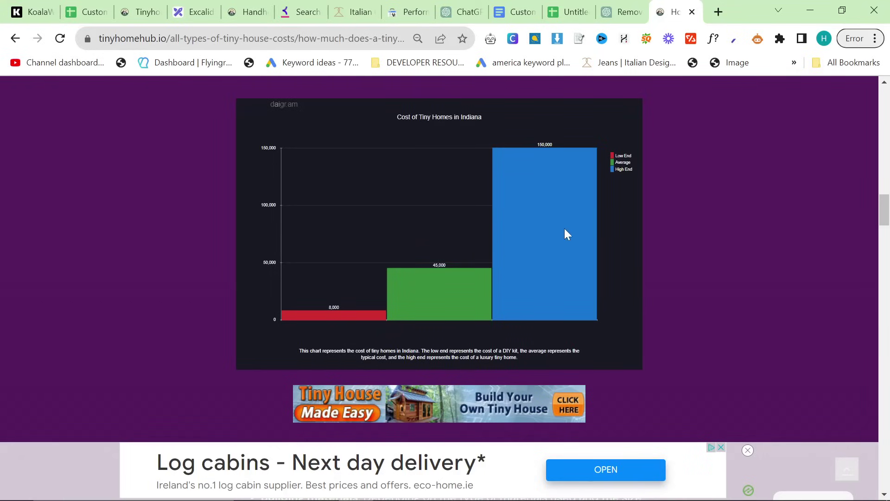
mouse_move(586, 281)
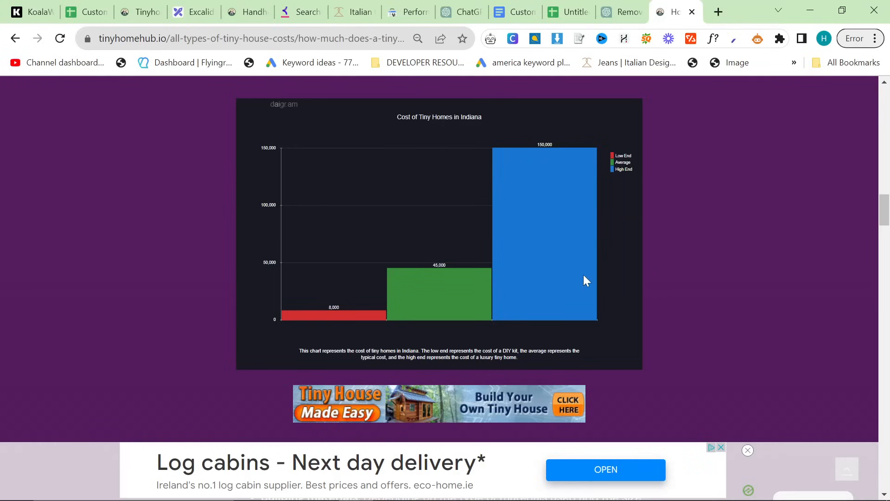
mouse_move(556, 272)
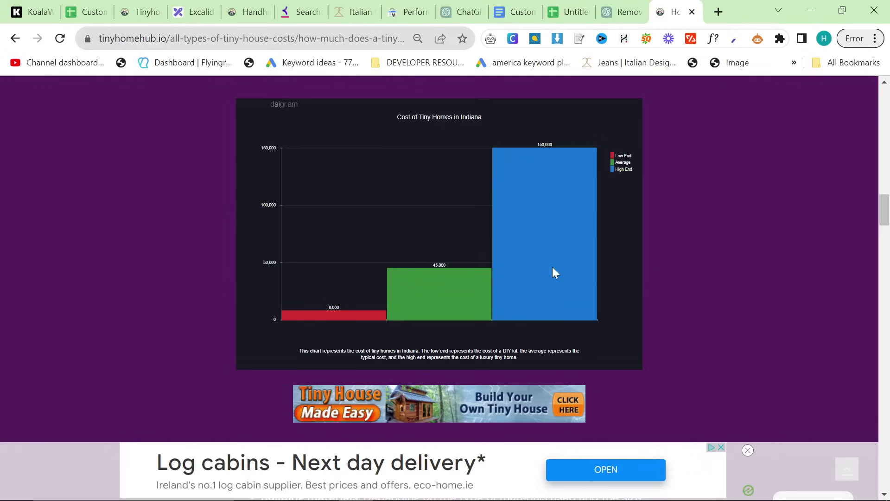
scroll("up", 3)
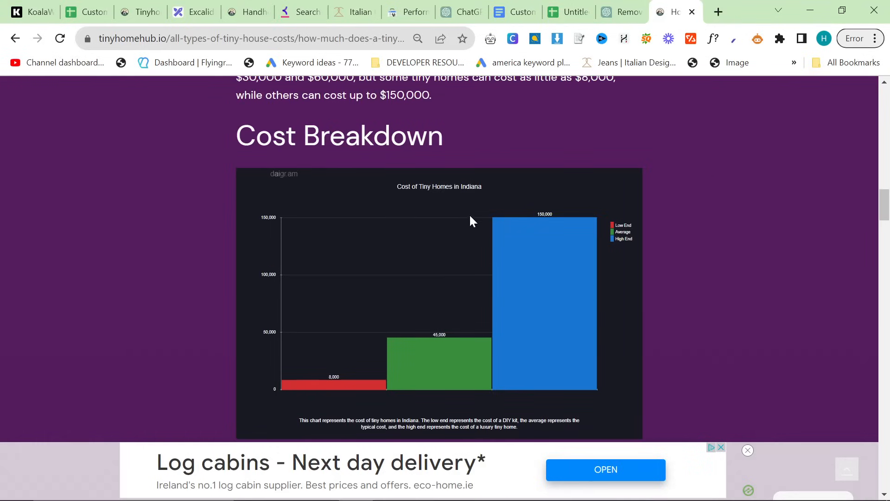
left_click(624, 12)
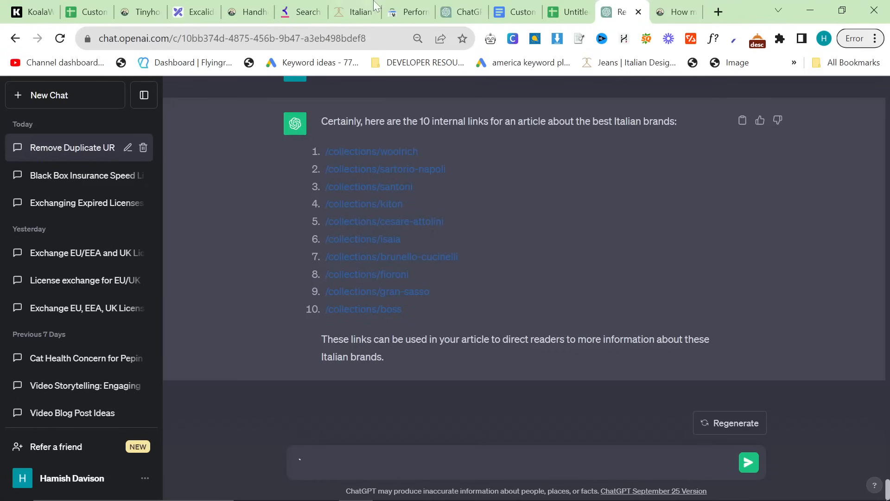
View the Italian brands featured image full size, then close the viewer
left_click(455, 11)
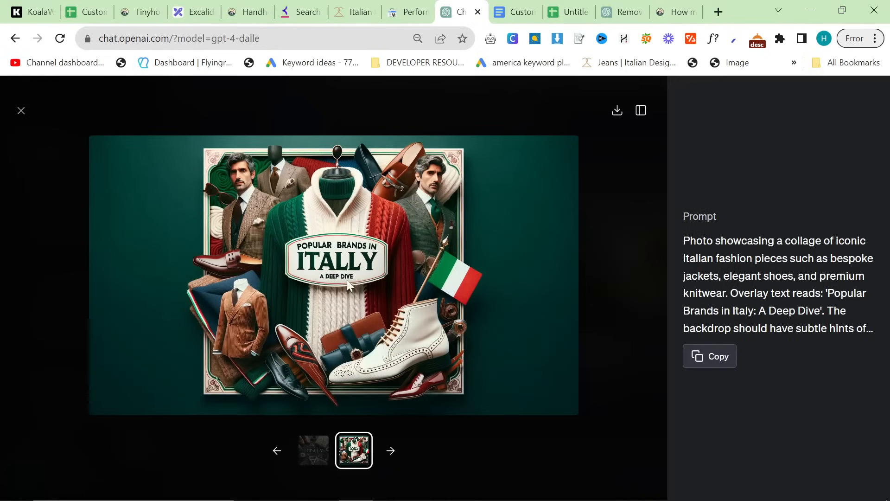
mouse_move(458, 369)
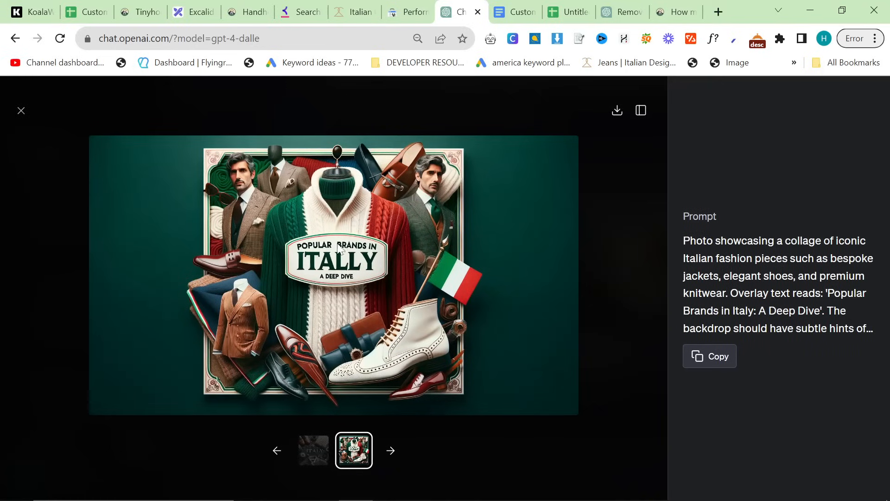
mouse_move(362, 273)
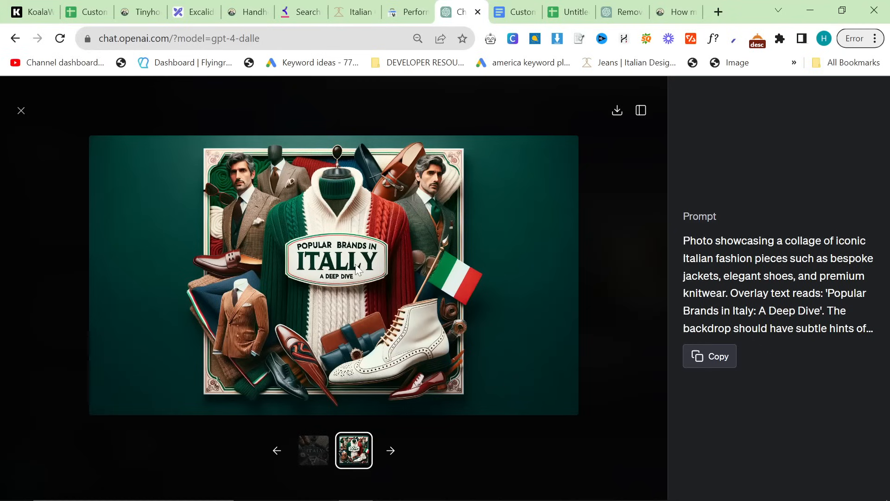
mouse_move(222, 360)
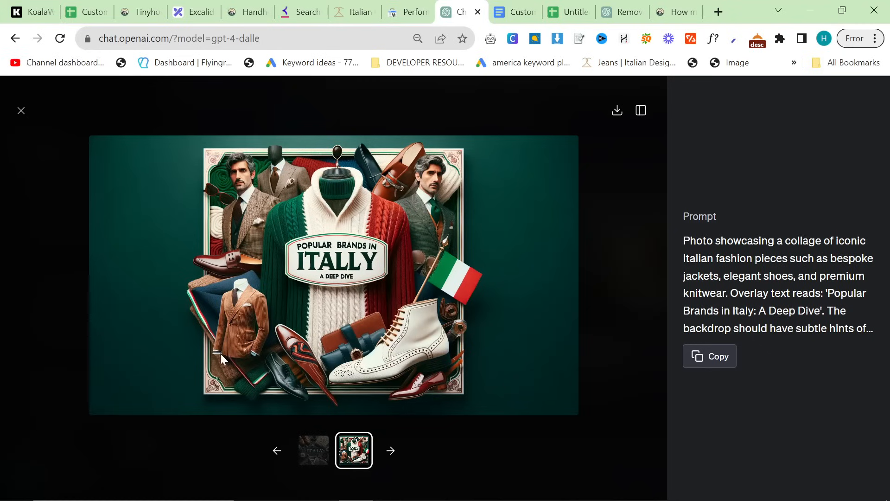
mouse_move(346, 243)
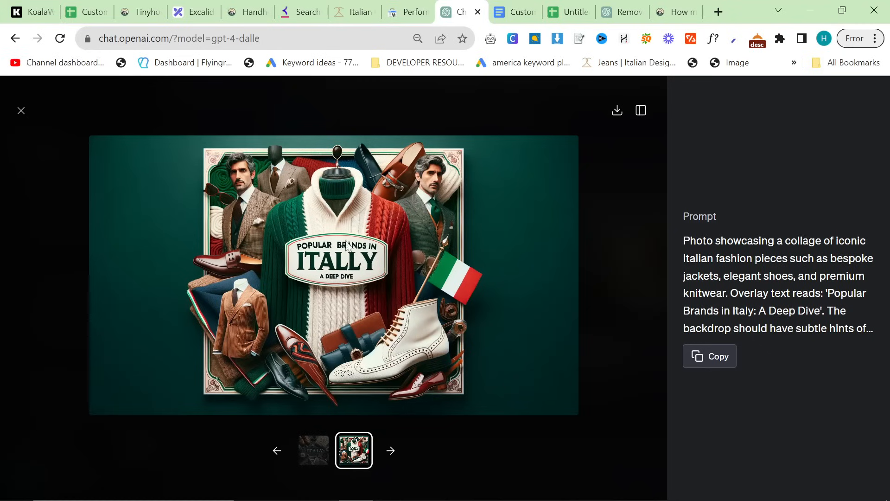
mouse_move(295, 287)
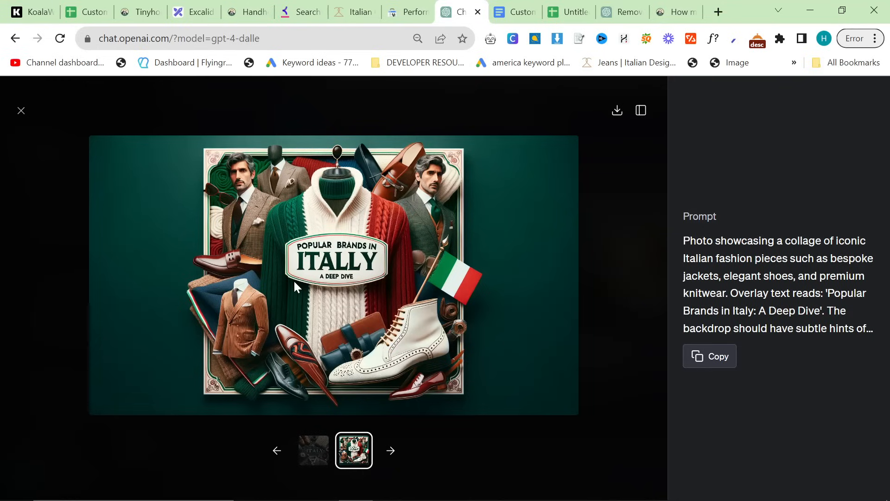
mouse_move(21, 126)
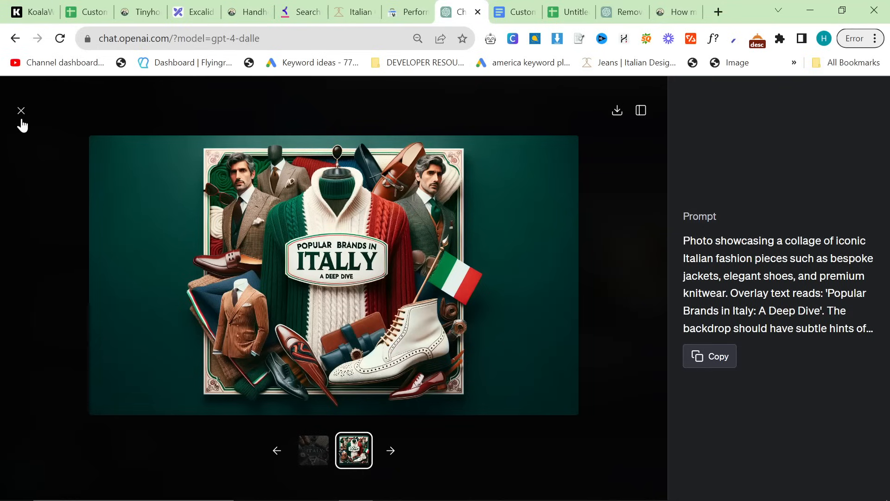
mouse_move(311, 247)
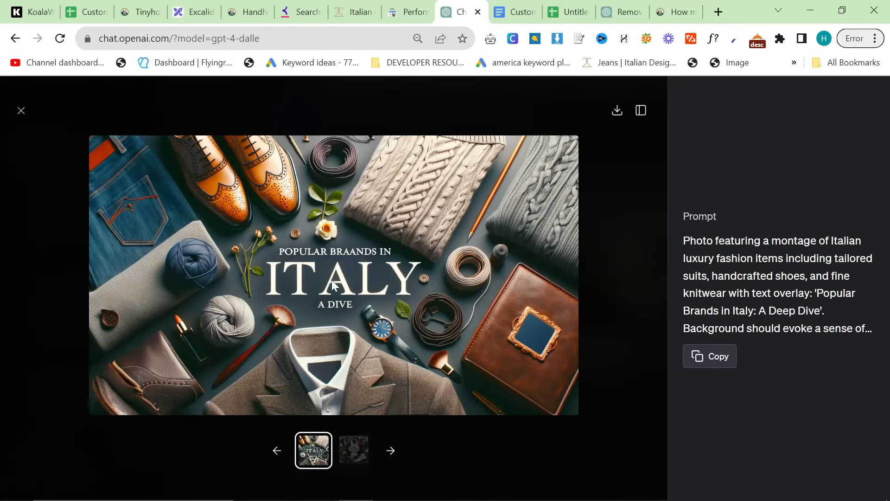
mouse_move(444, 242)
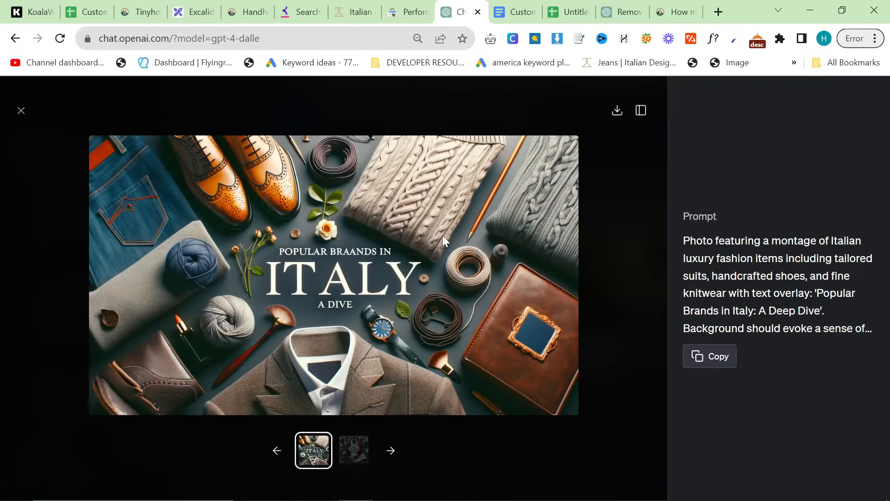
mouse_move(434, 136)
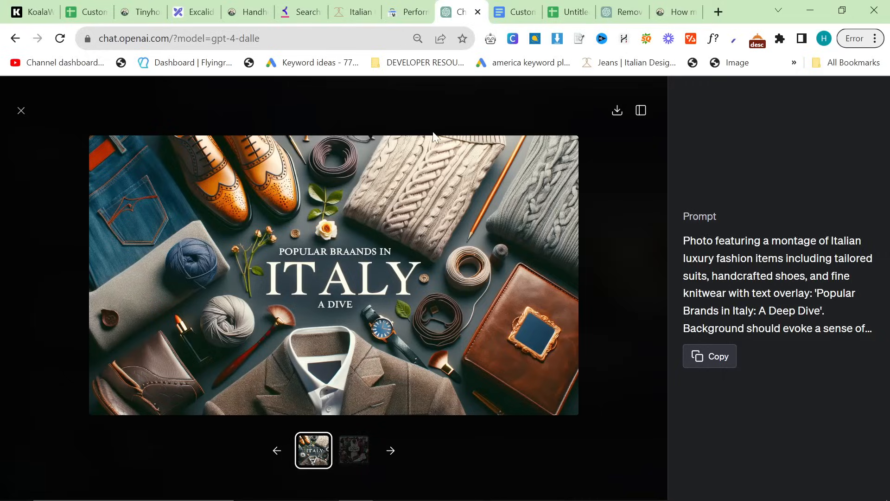
left_click(21, 111)
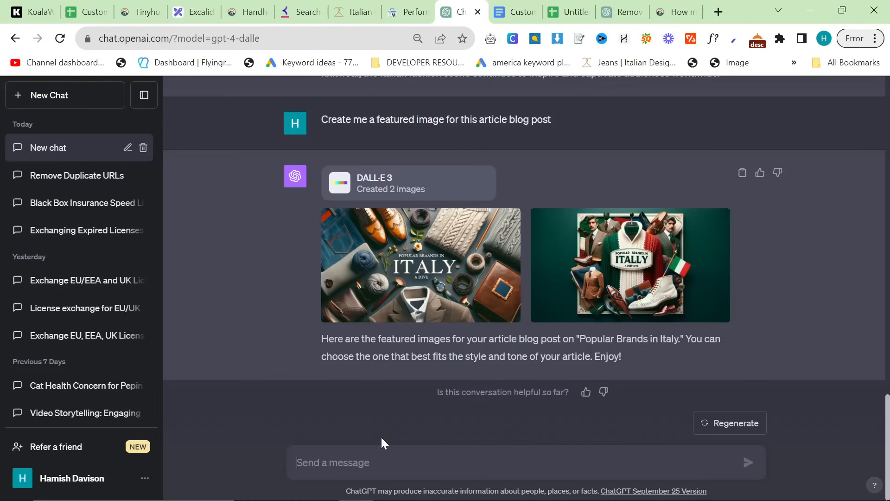
Ask ChatGPT 'Can you create me an infographic for this article' and close the image preview
type("Can you go")
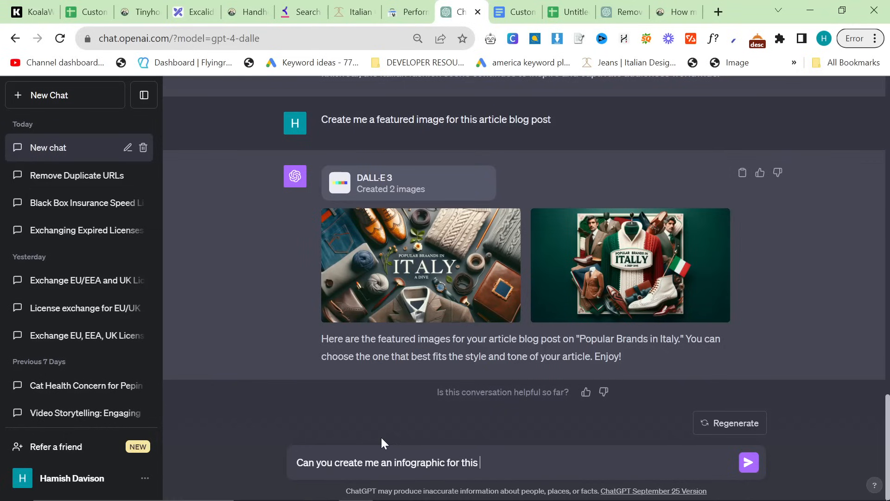
left_click(749, 462)
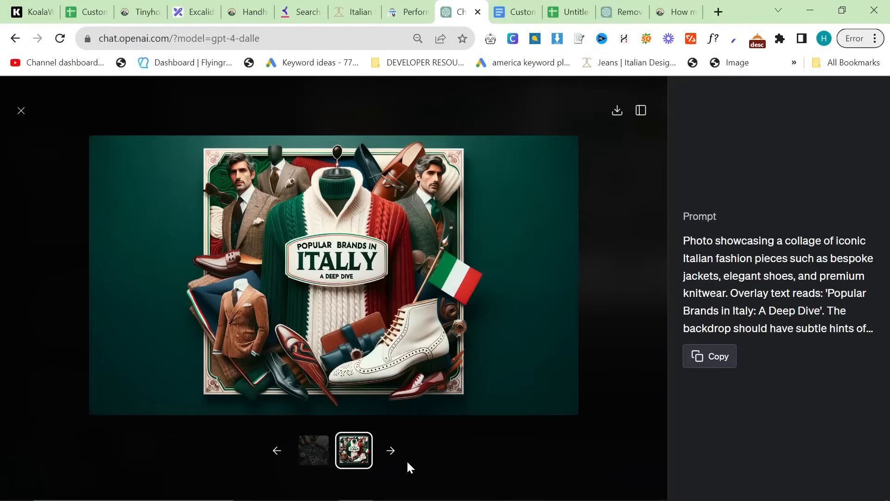
left_click(21, 110)
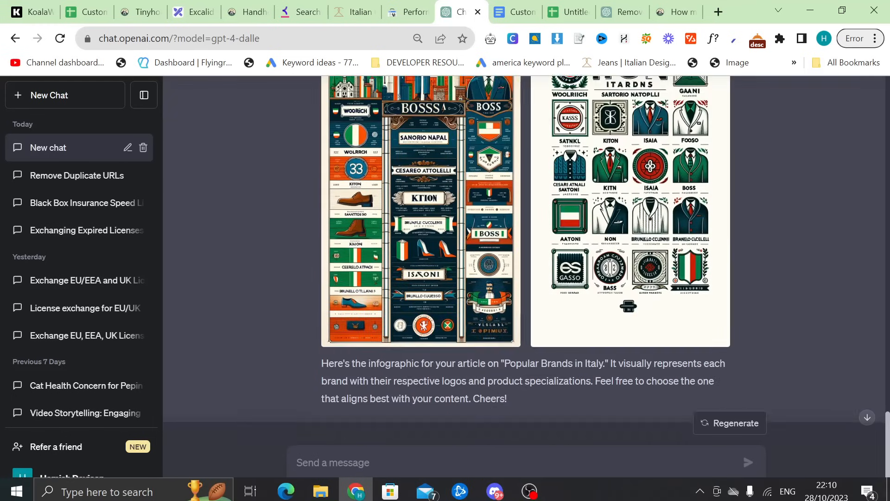
Send 'Can you make them a bit more simple and vector' and close the enlarged infographic
type("Can you make them a bit more")
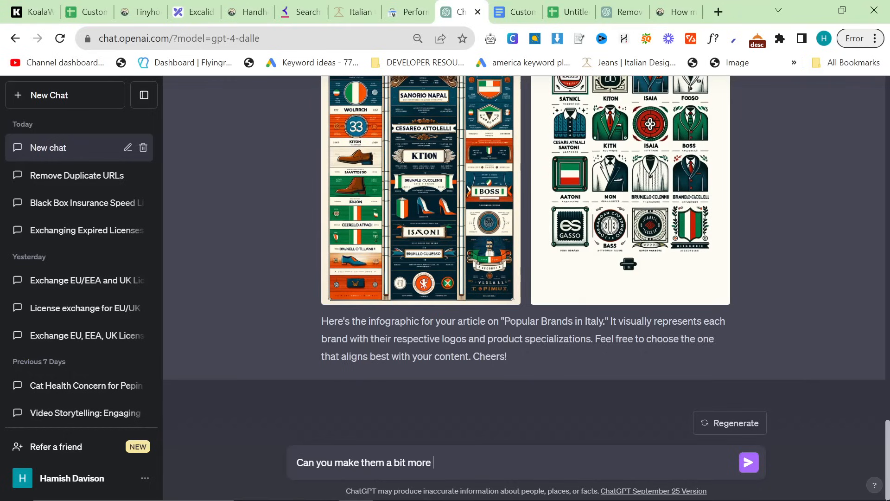
type("simple and")
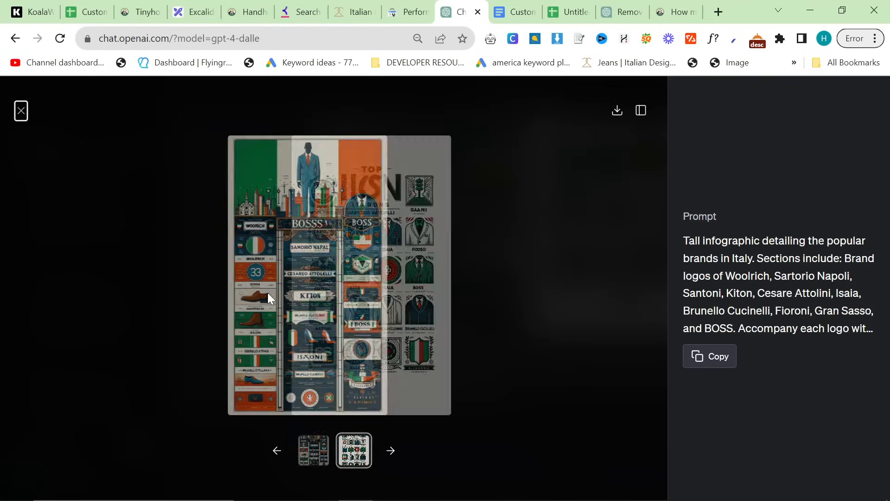
left_click(314, 449)
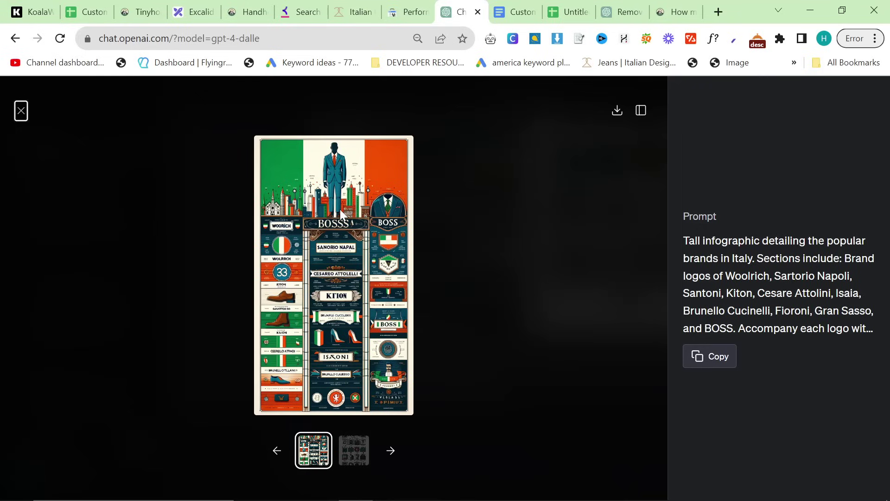
mouse_move(436, 283)
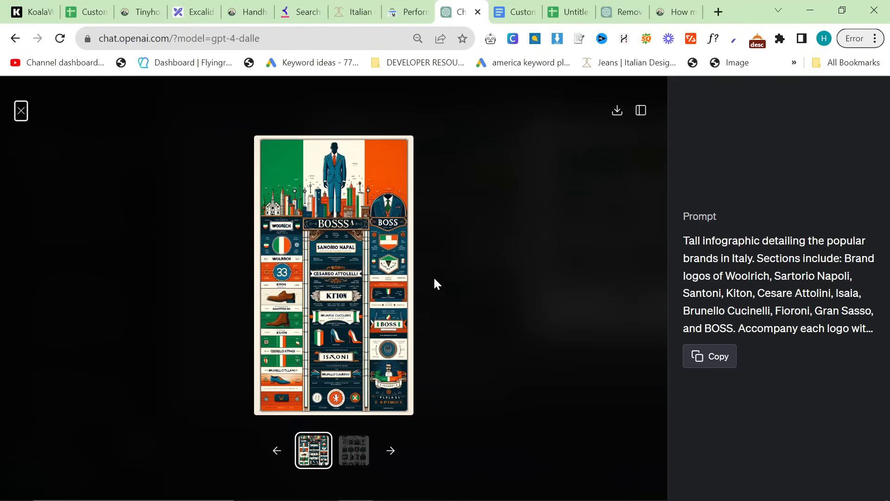
left_click(21, 111)
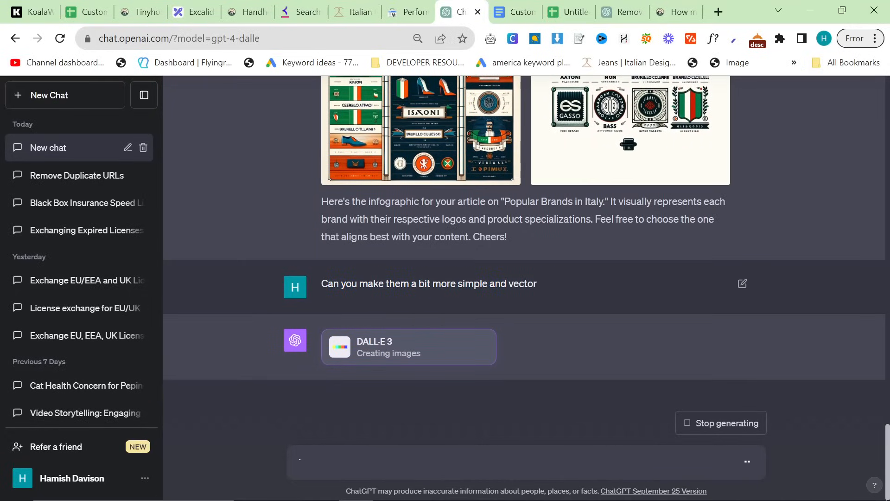
mouse_move(554, 316)
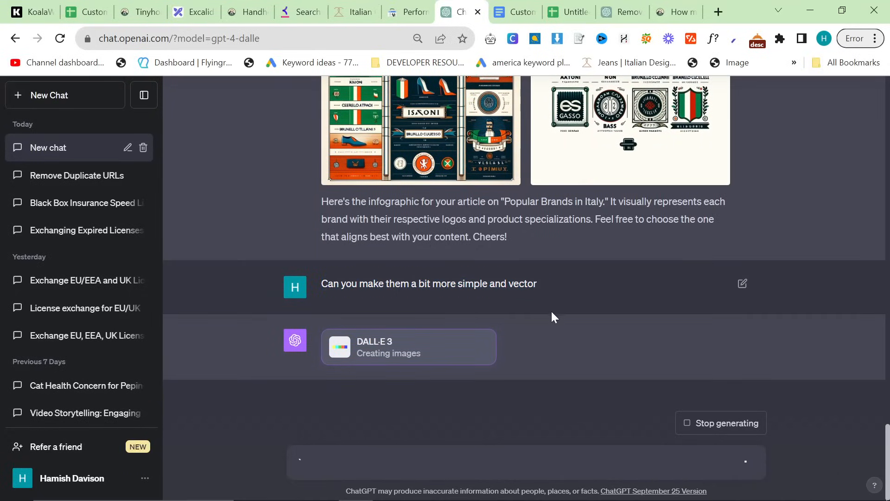
mouse_move(459, 295)
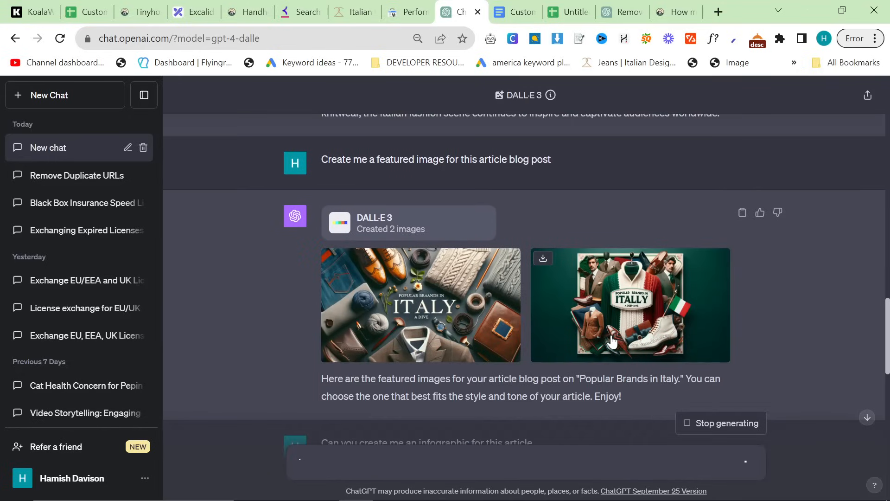
Scroll through the two new vector-style infographics and close the enlarged preview
scroll("down", 3)
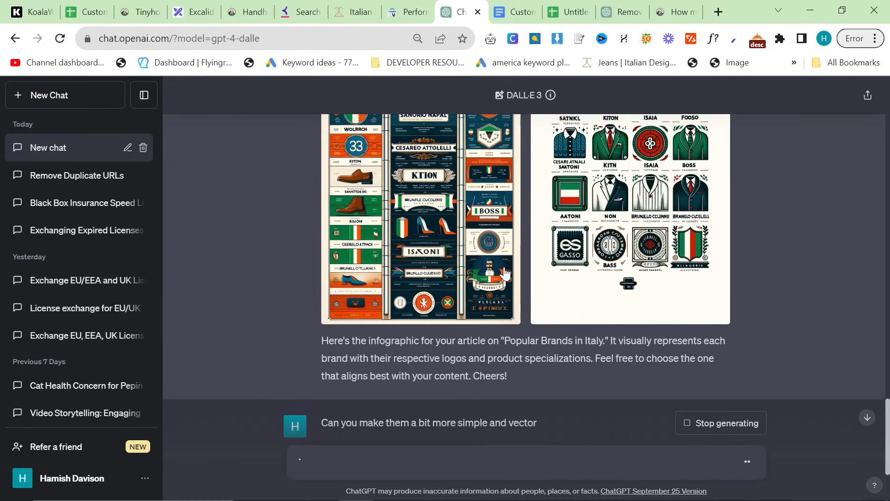
mouse_move(516, 306)
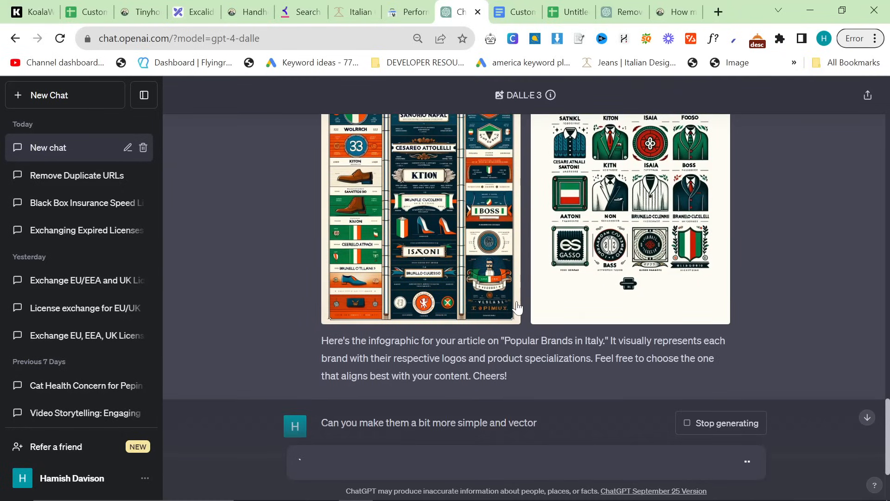
mouse_move(538, 307)
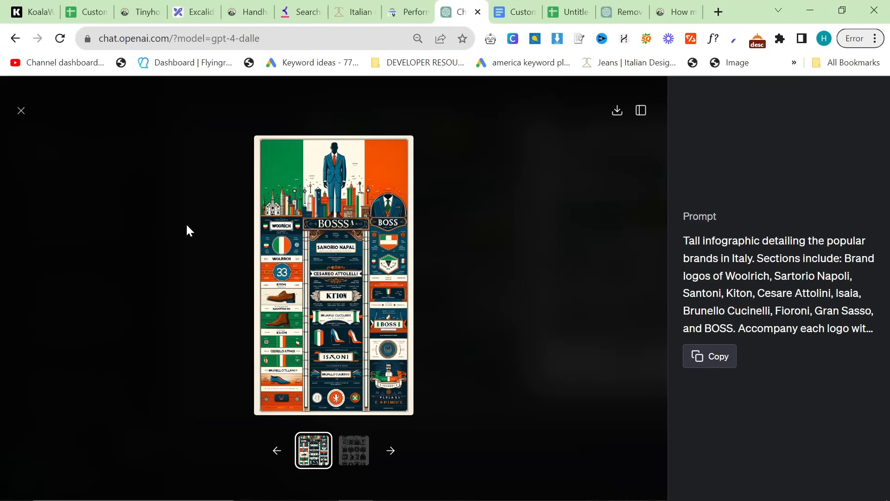
mouse_move(180, 224)
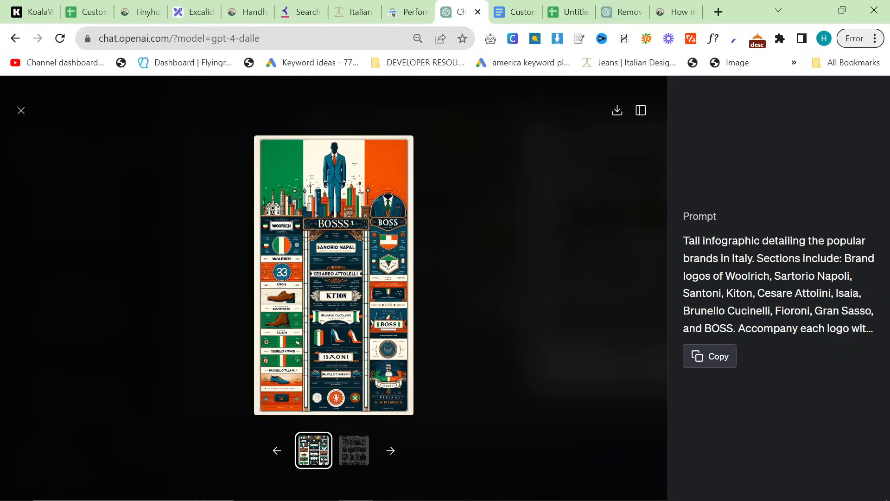
left_click(21, 110)
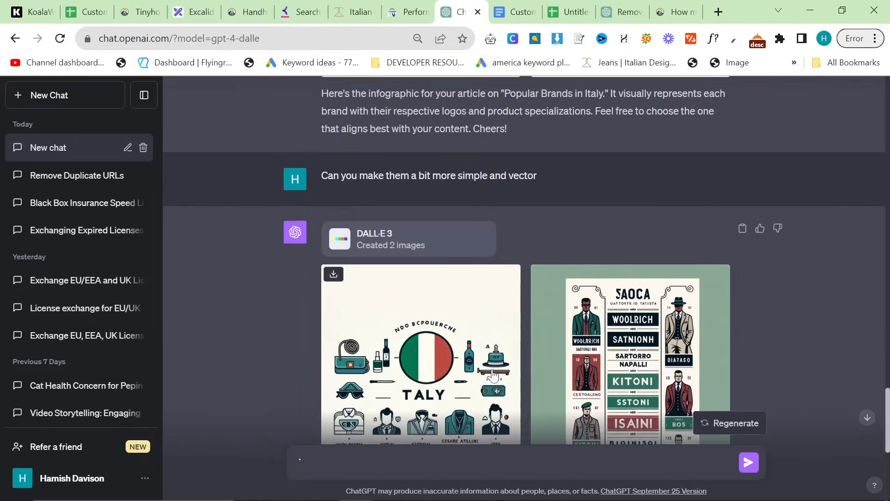
left_click(420, 370)
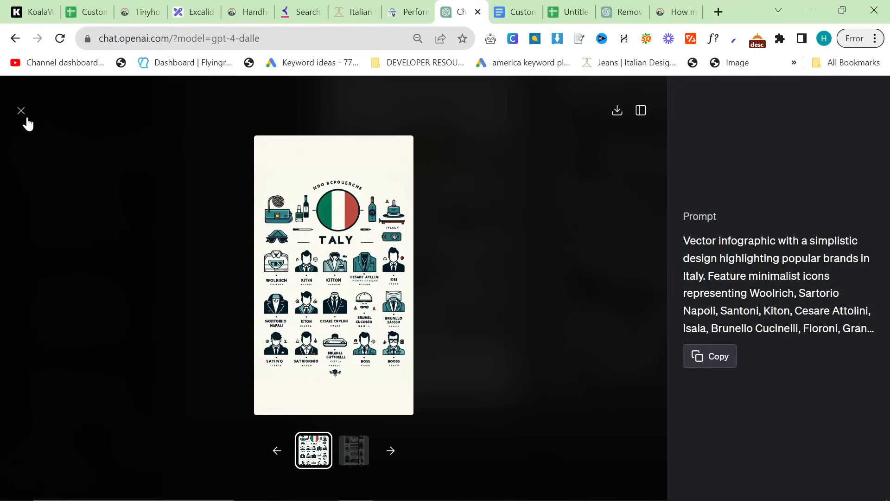
left_click(21, 111)
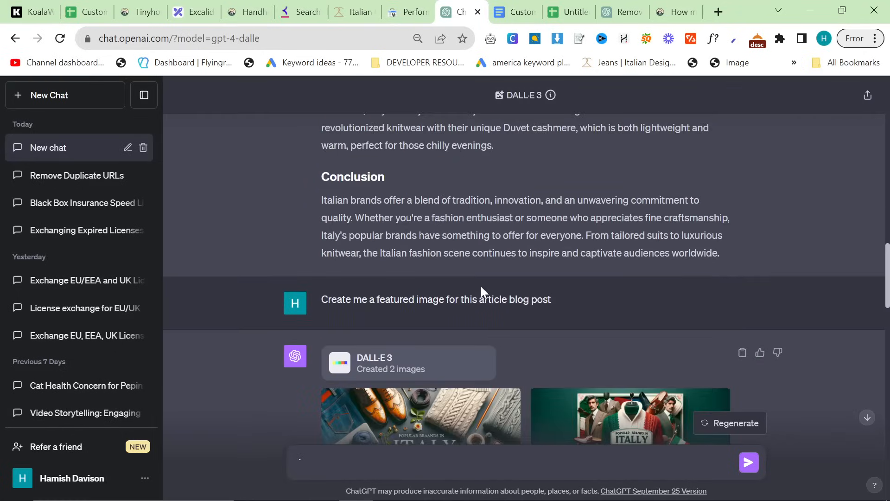
left_click(406, 423)
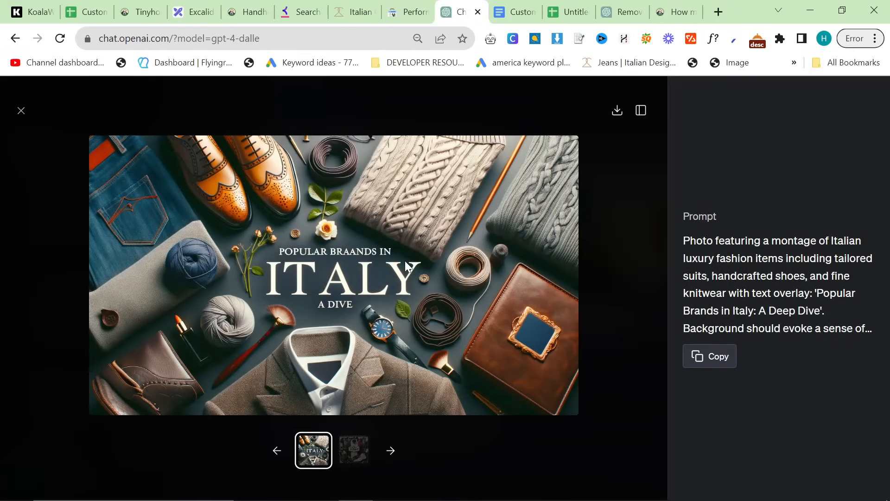
mouse_move(40, 234)
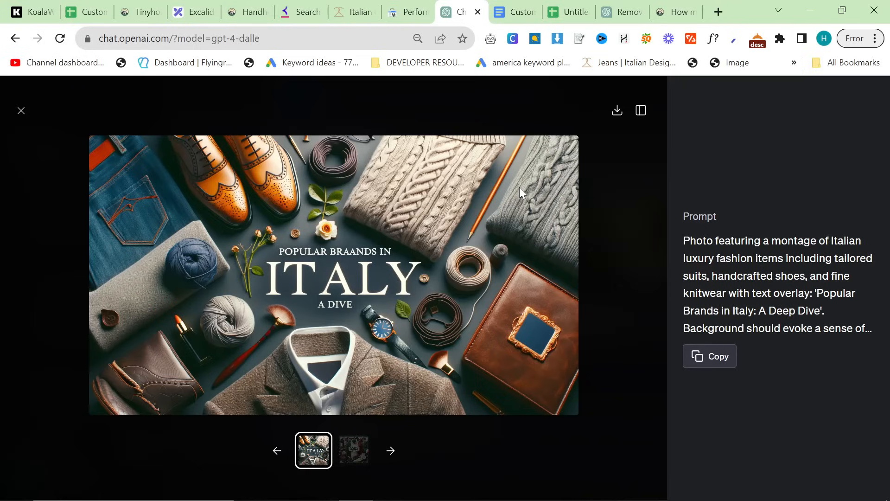
mouse_move(242, 222)
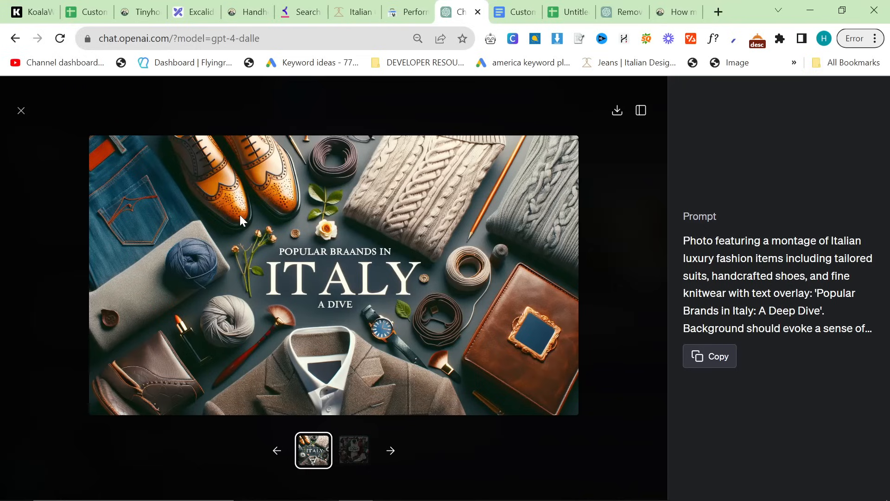
left_click(21, 110)
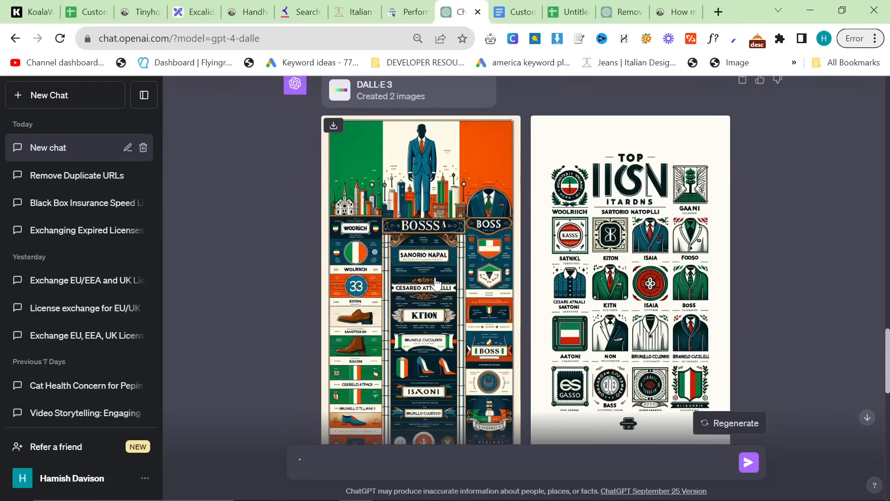
scroll("down", 3)
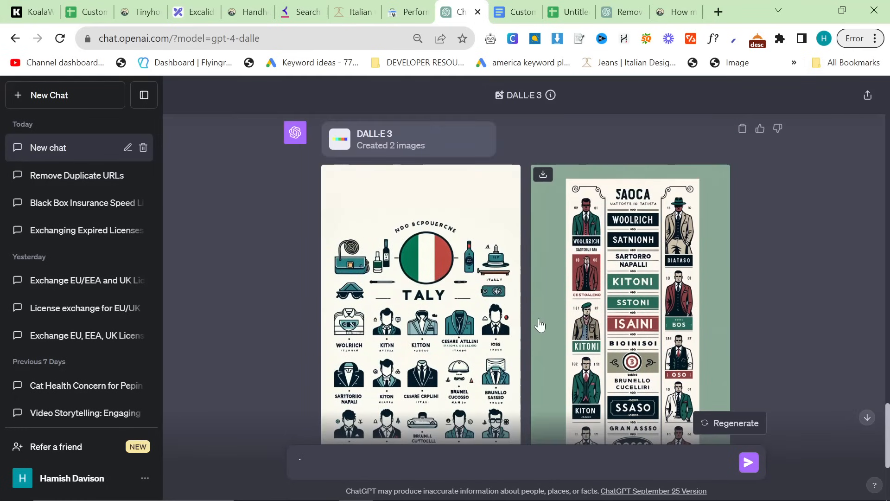
mouse_move(529, 309)
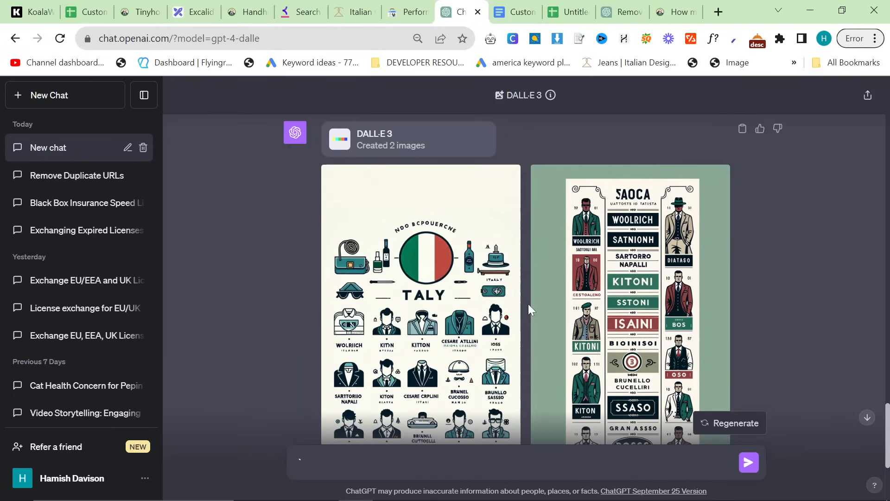
scroll("down", 3)
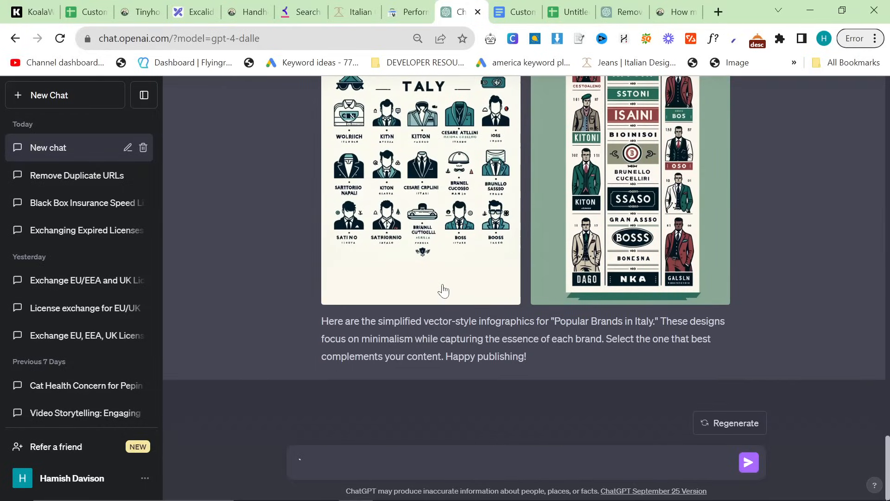
mouse_move(412, 12)
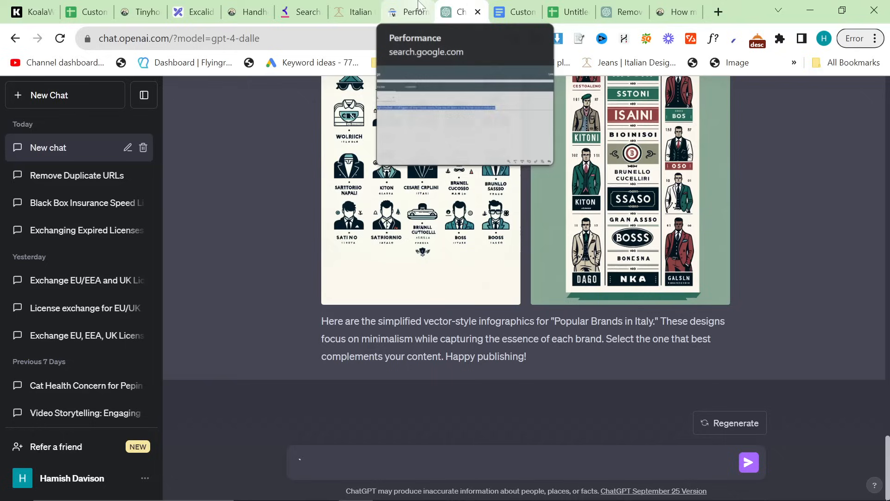